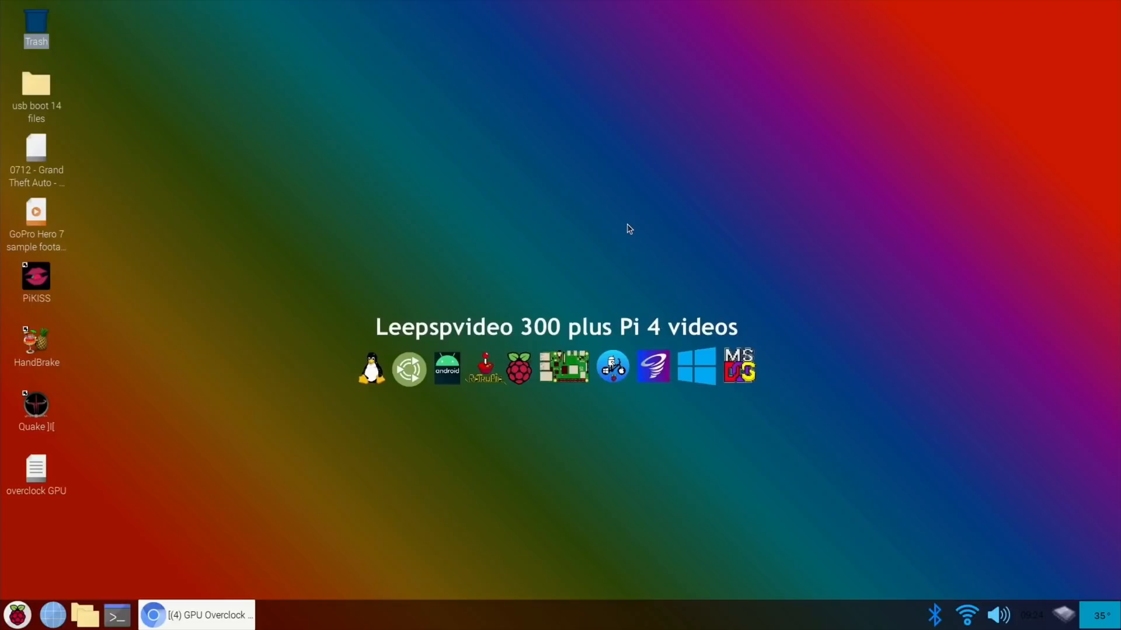
mouse_move(359, 414)
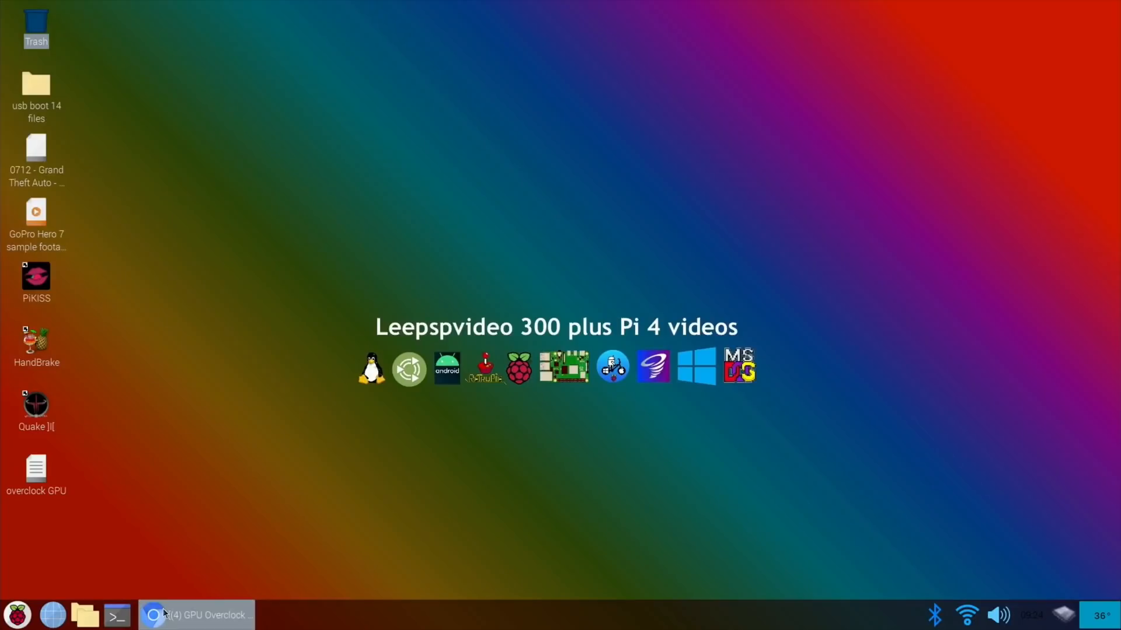
Scroll through the overclock test video page, then minimise the browser to the desktop.
click(196, 615)
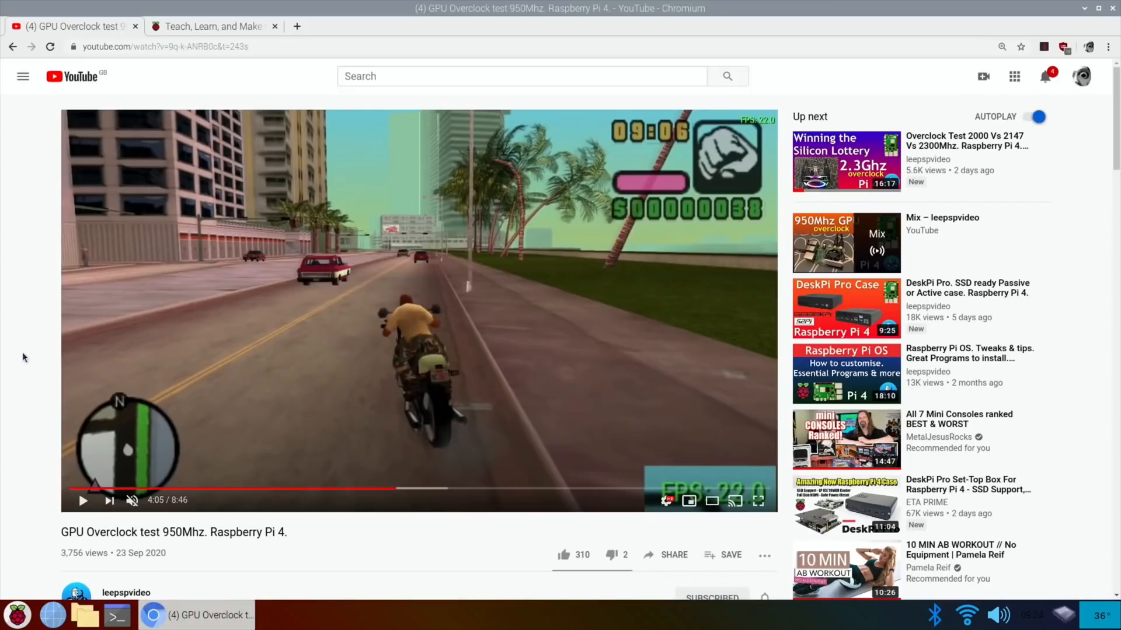
scroll(down, 3)
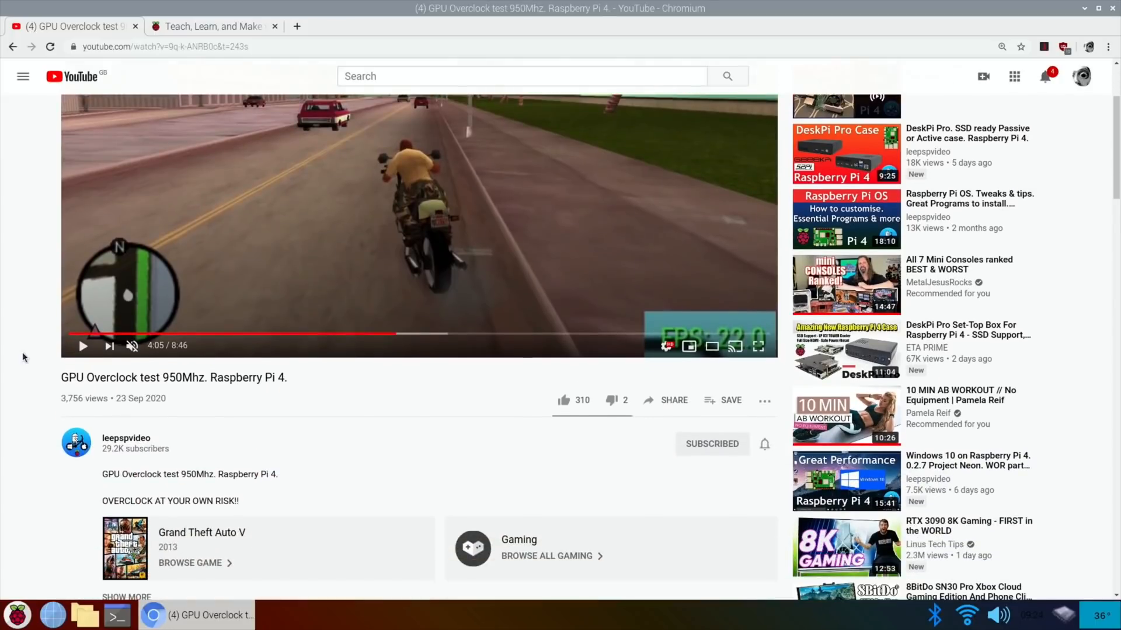
scroll(down, 3)
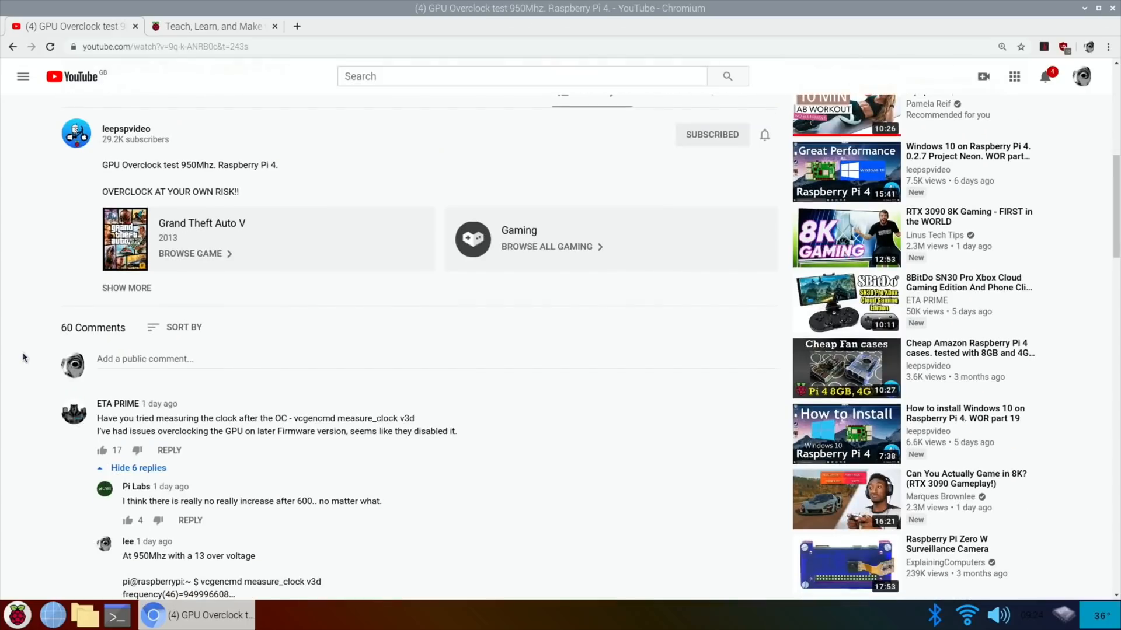
mouse_move(421, 213)
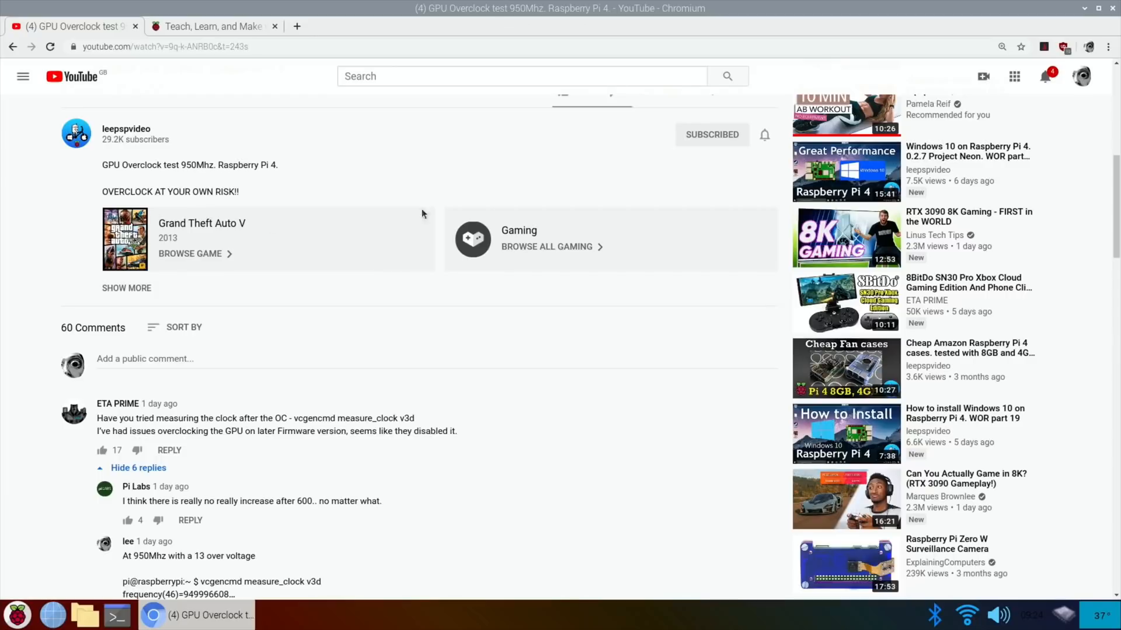
mouse_move(209, 227)
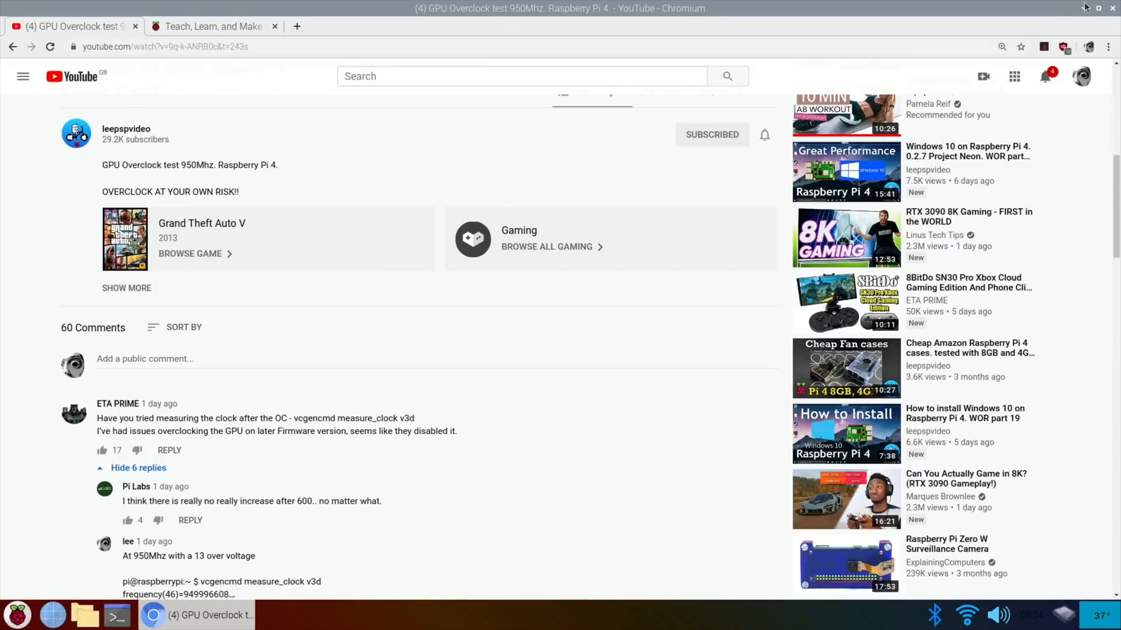
click(1085, 7)
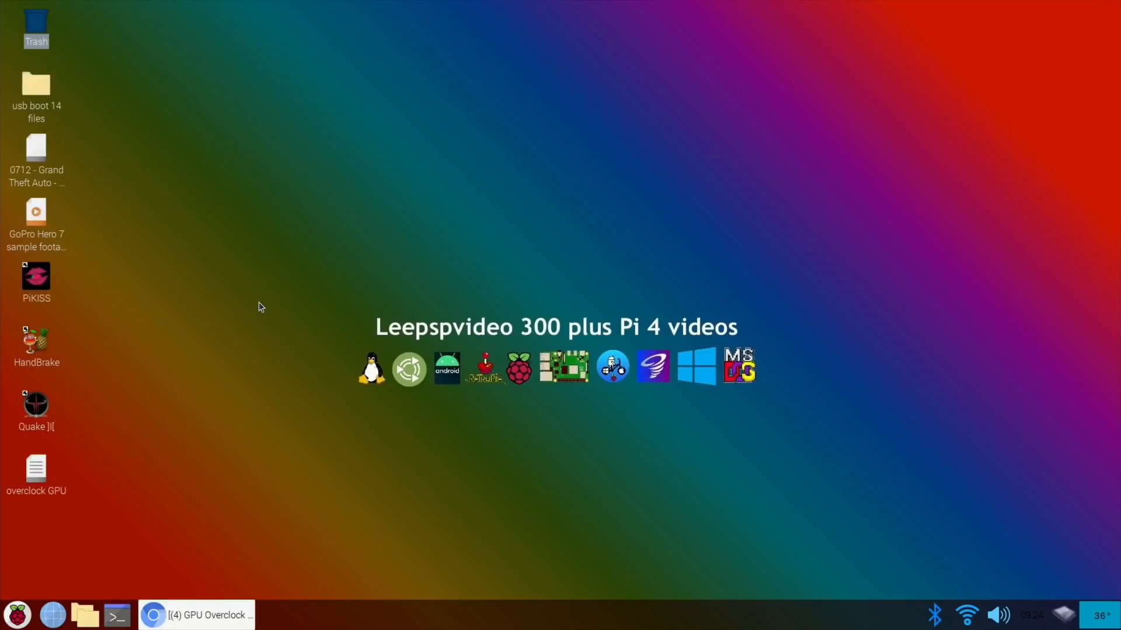
mouse_move(116, 615)
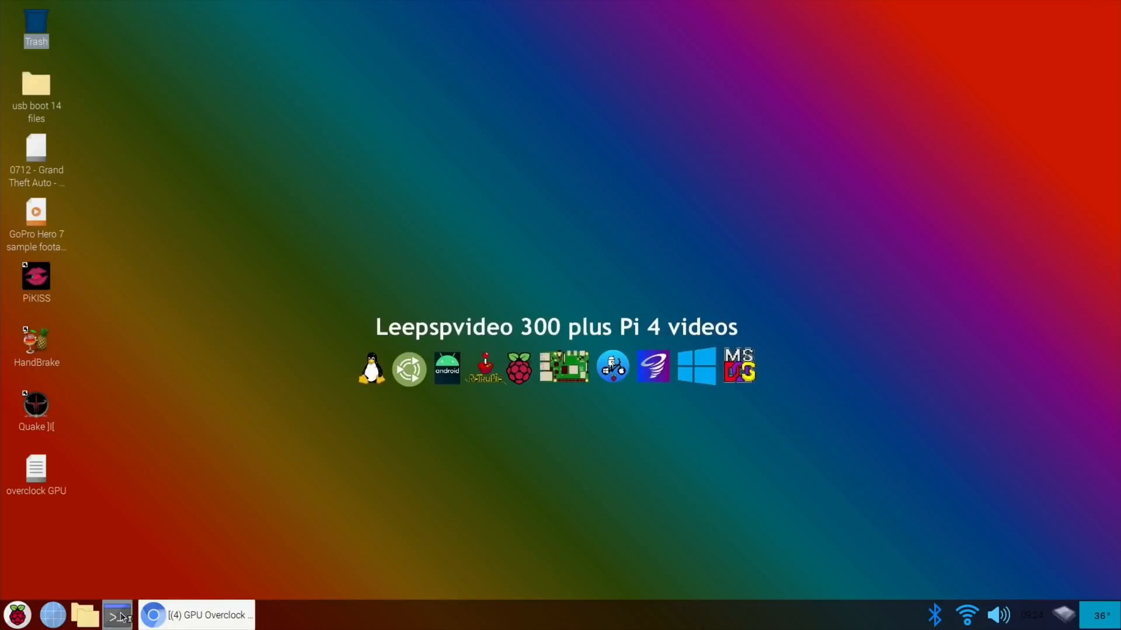
Open config.txt in nano from a terminal, then close that terminal.
click(118, 614)
text(sudo nano /boot/config.txt)
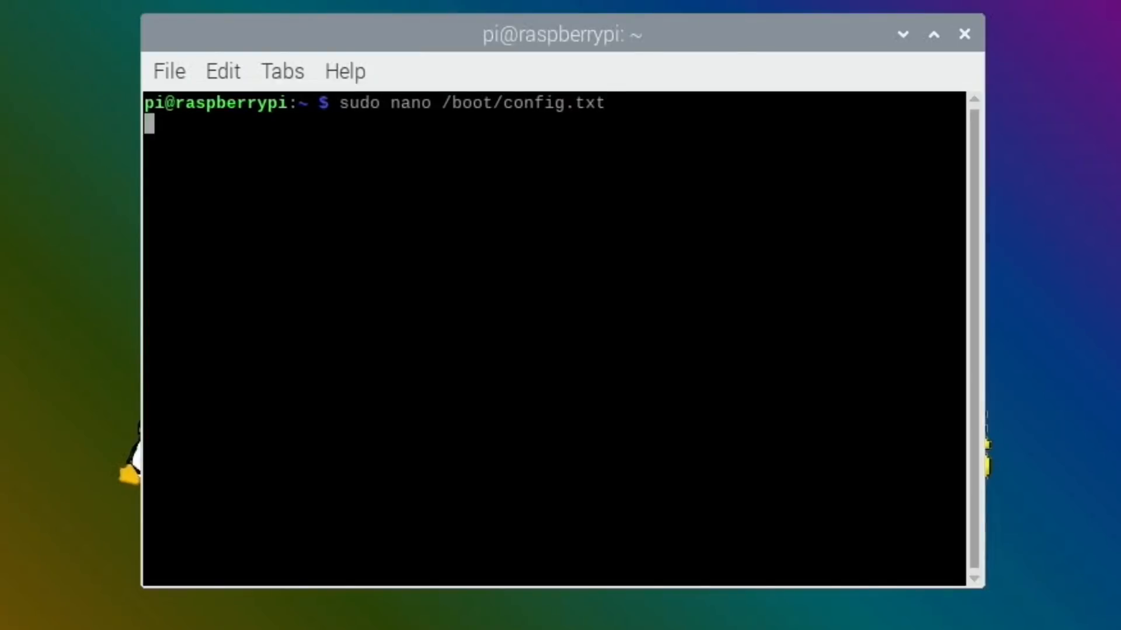
key(Return)
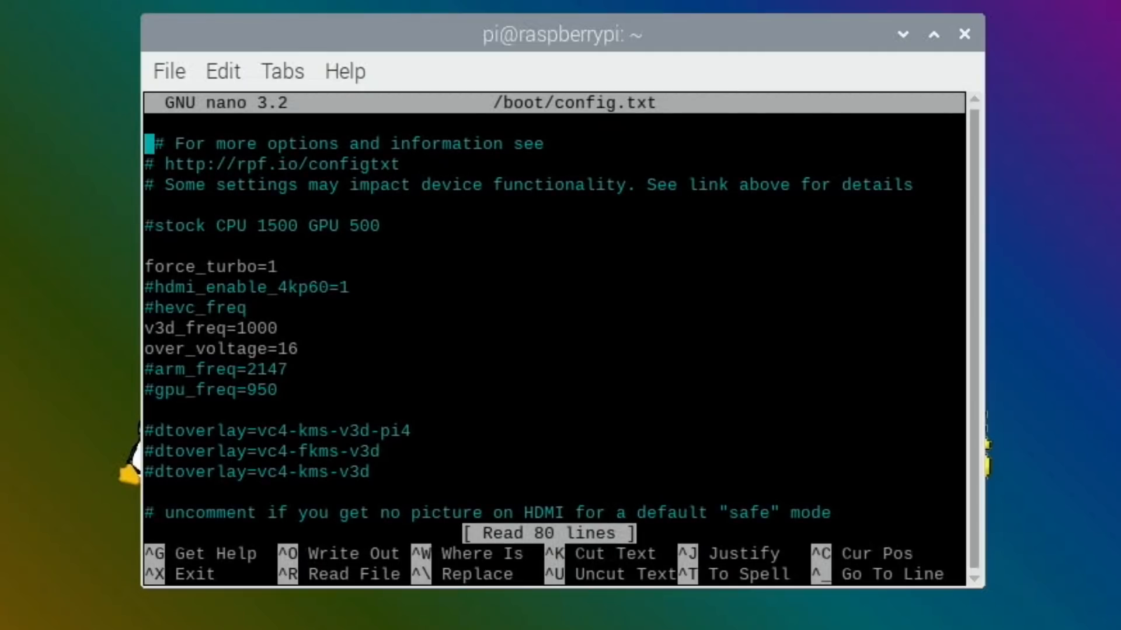
mouse_move(364, 286)
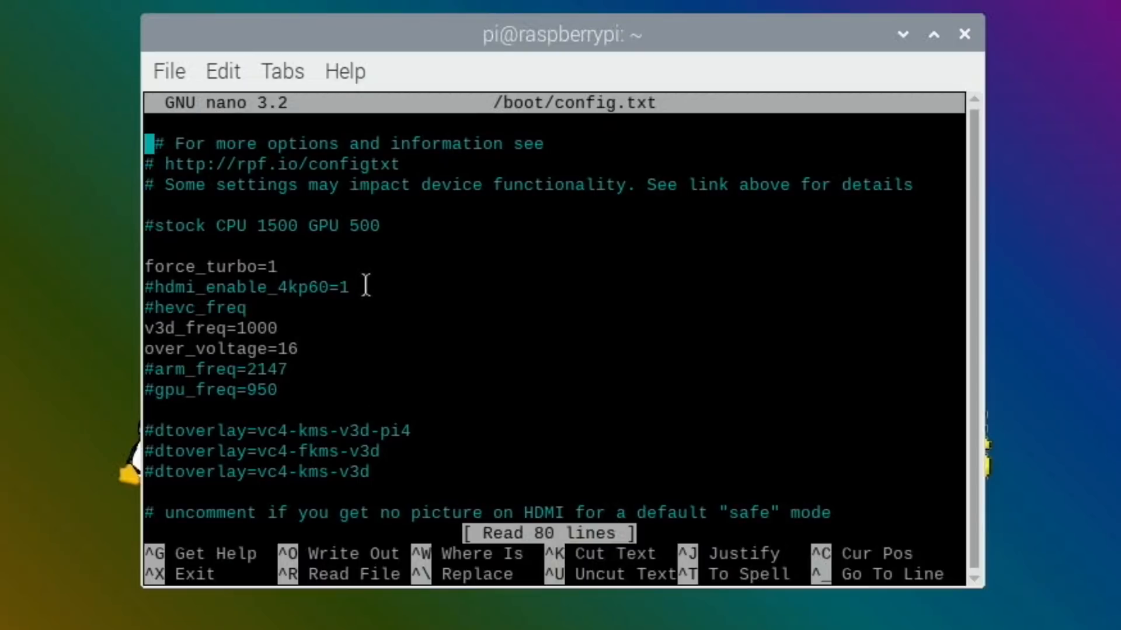
mouse_move(351, 251)
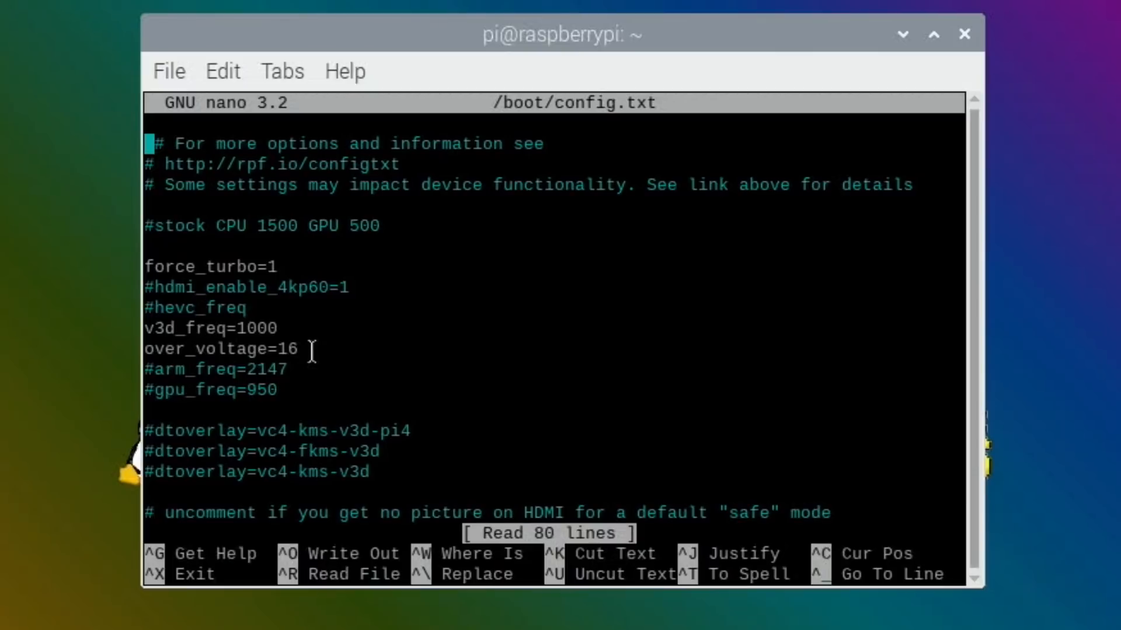
mouse_move(330, 354)
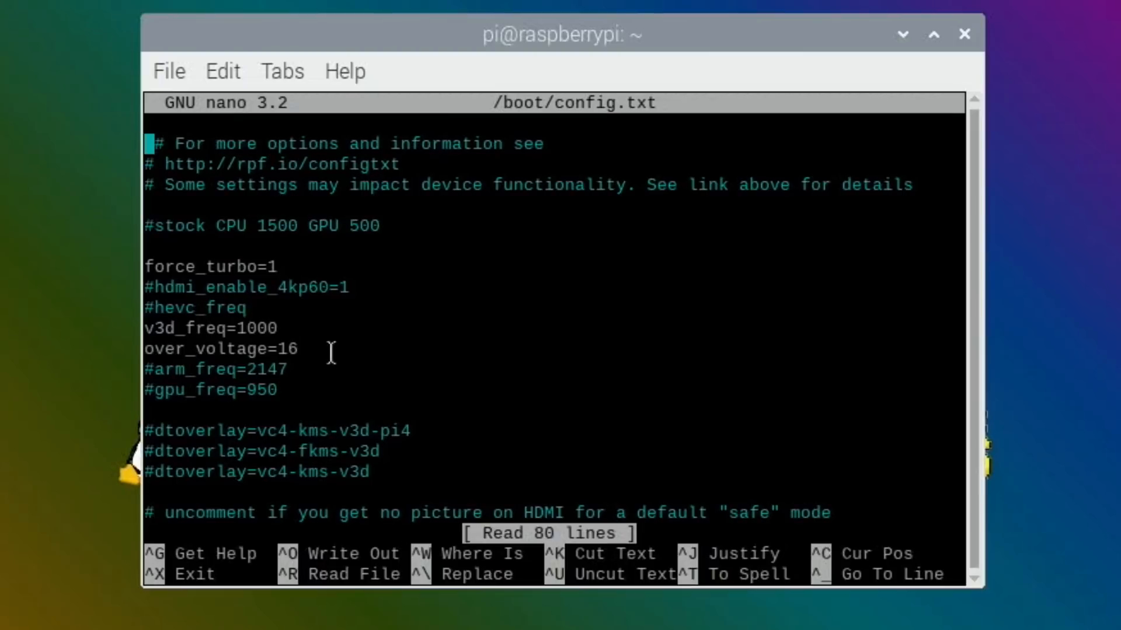
mouse_move(189, 333)
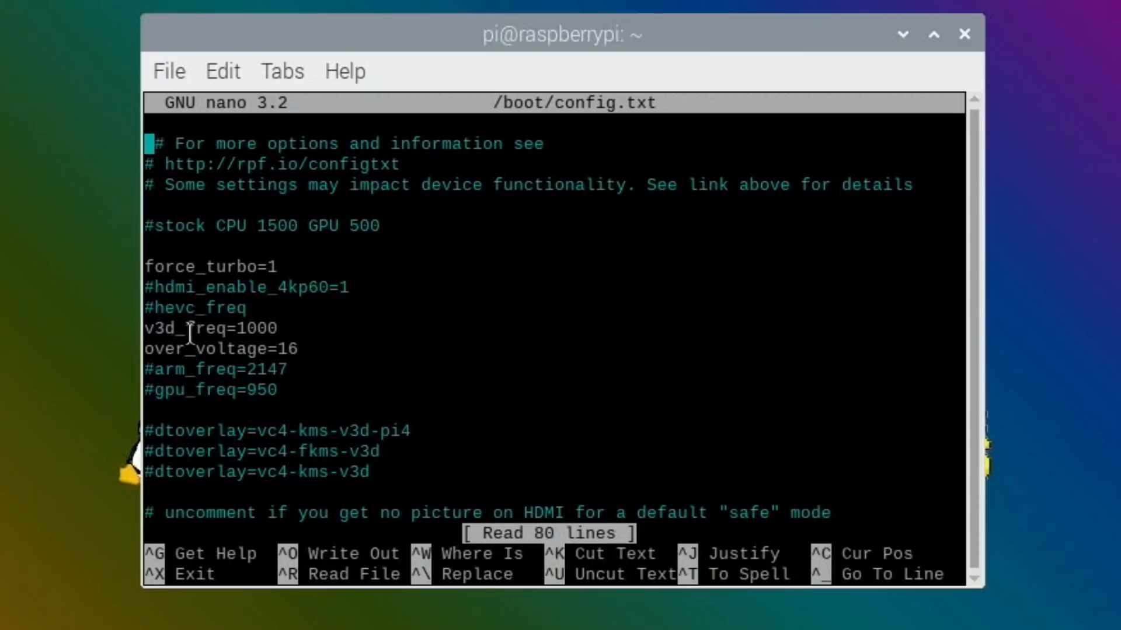
mouse_move(345, 325)
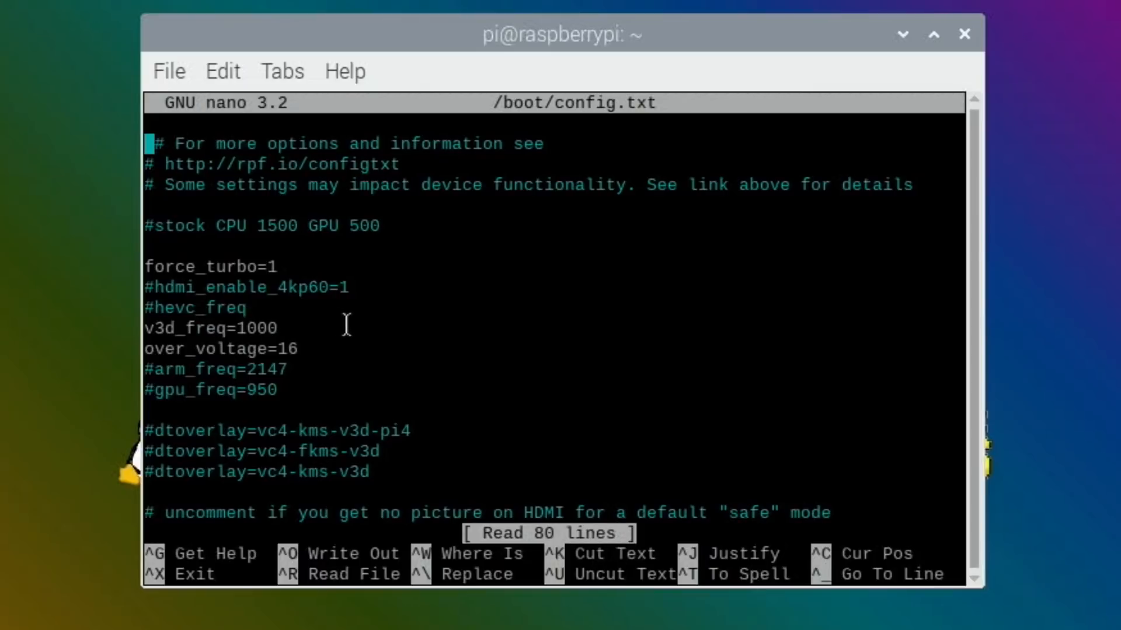
mouse_move(338, 383)
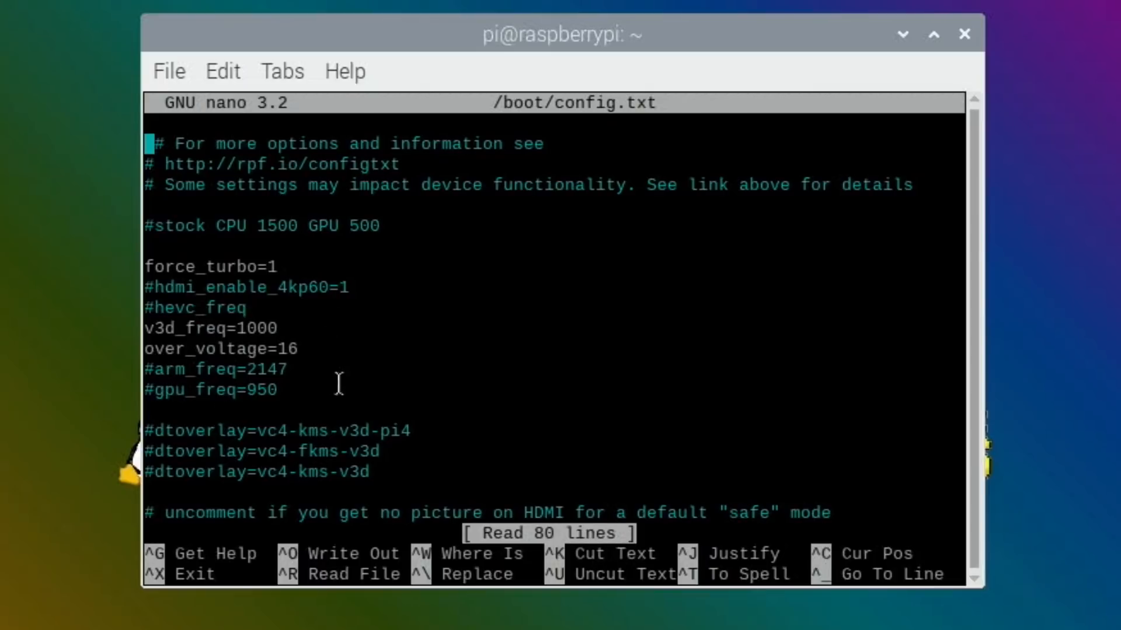
mouse_move(189, 333)
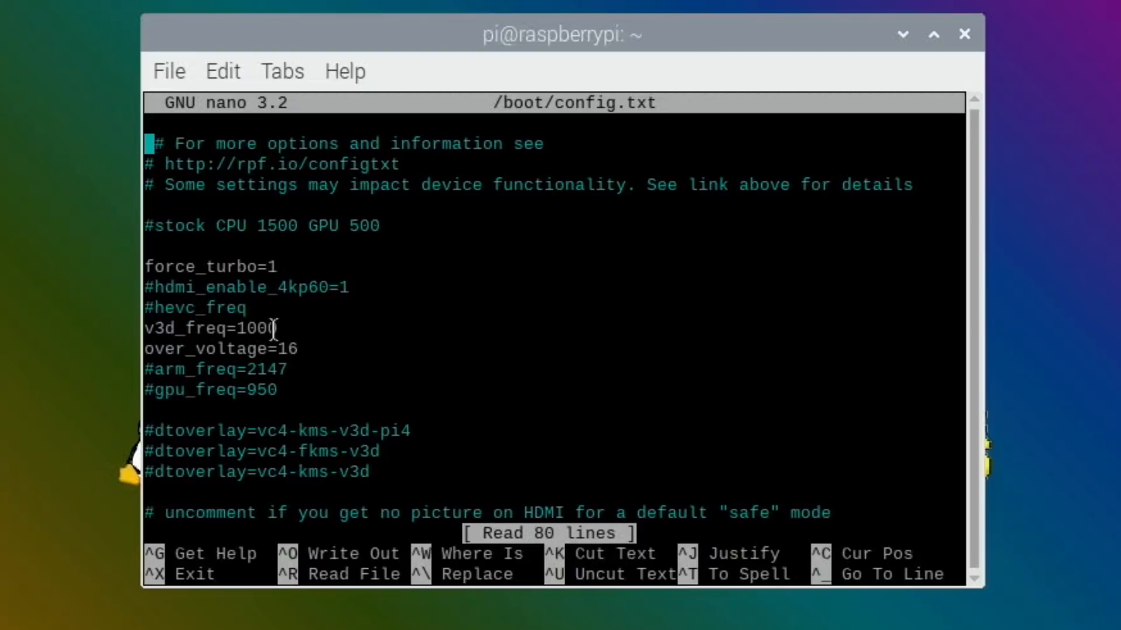
mouse_move(576, 170)
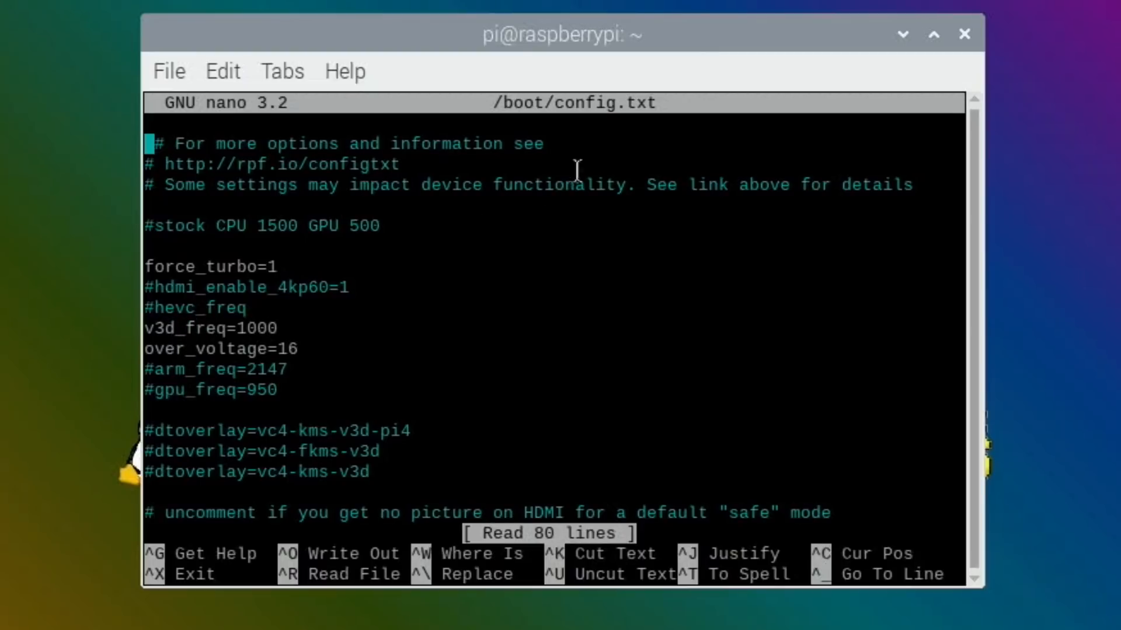
click(933, 34)
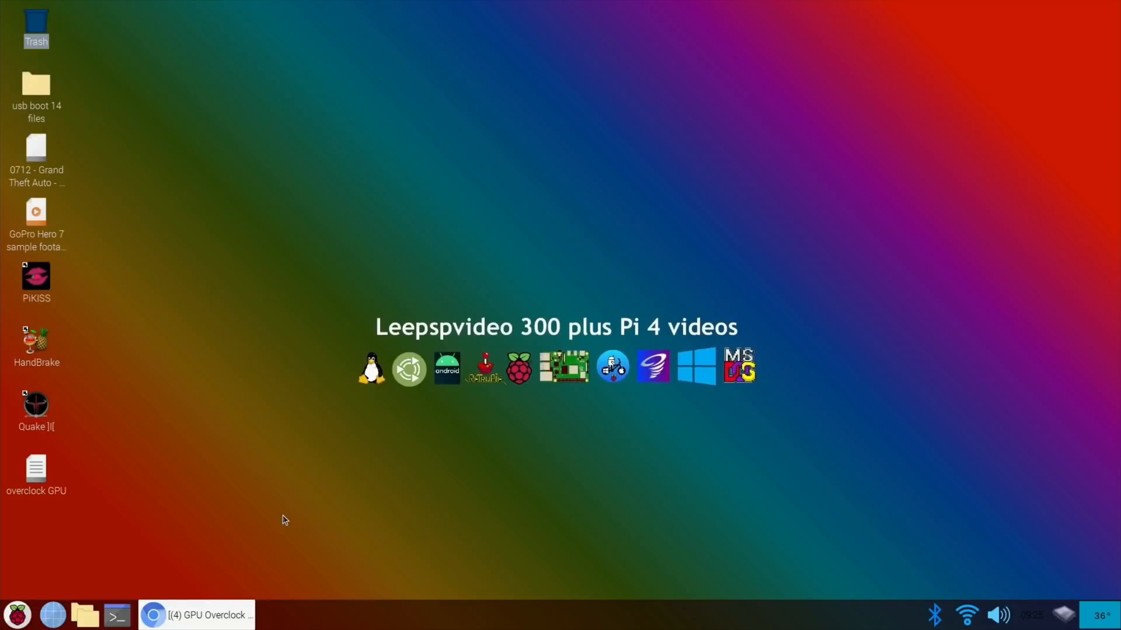
Run neofetch in a new terminal, showing Pi 4 with BCM2711 at 1.500GHz, then minimise it.
click(116, 615)
text(neofet)
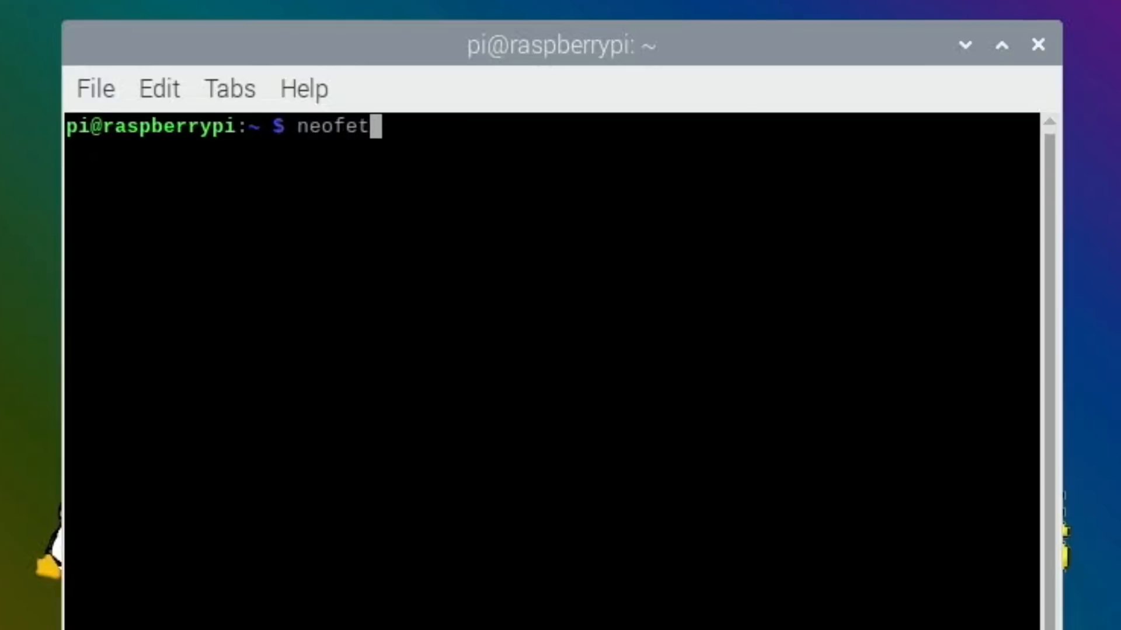
key(Return)
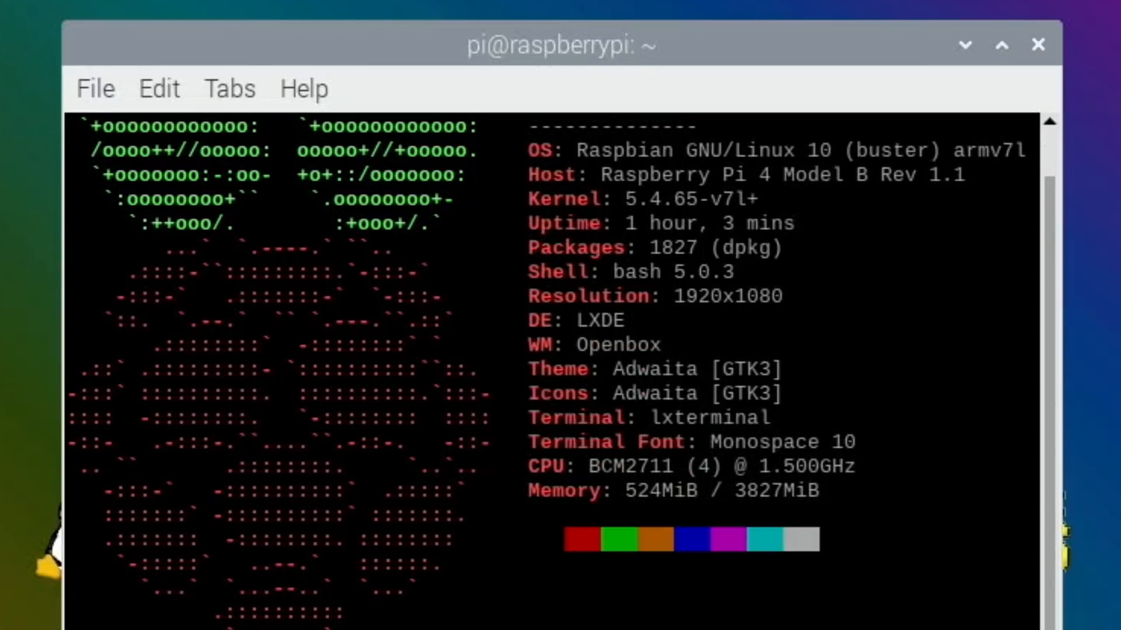
mouse_move(647, 248)
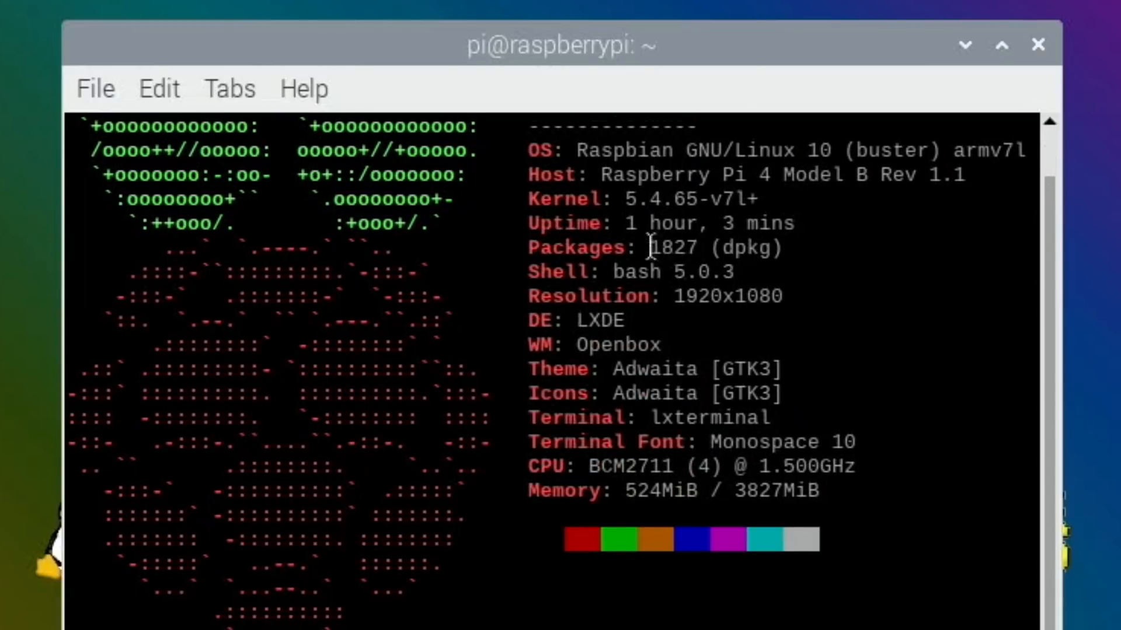
mouse_move(581, 330)
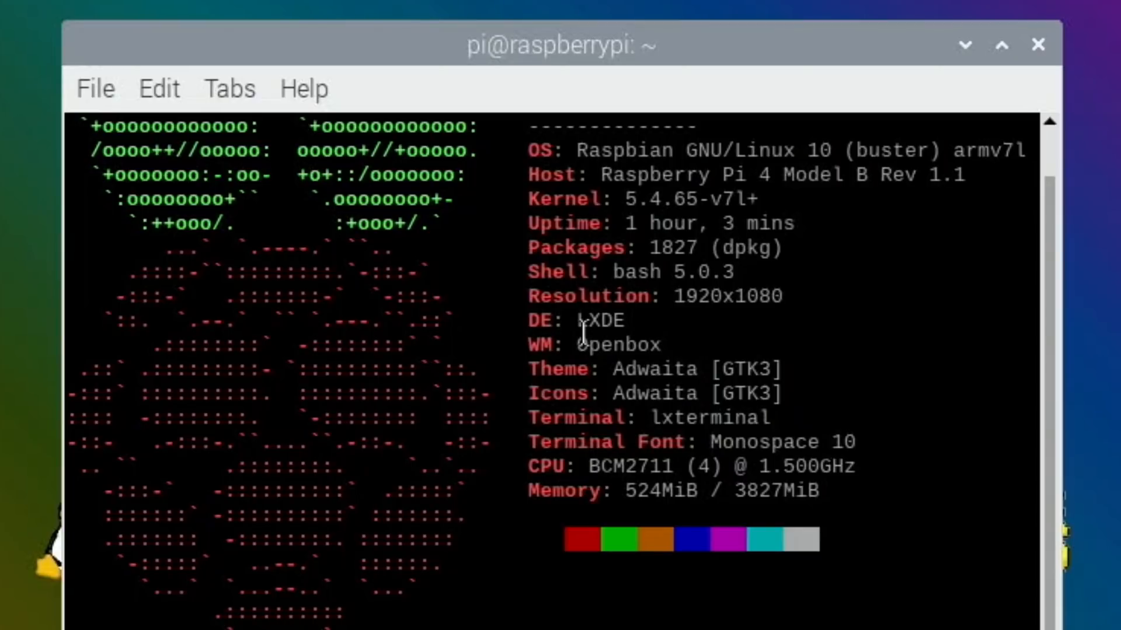
mouse_move(745, 466)
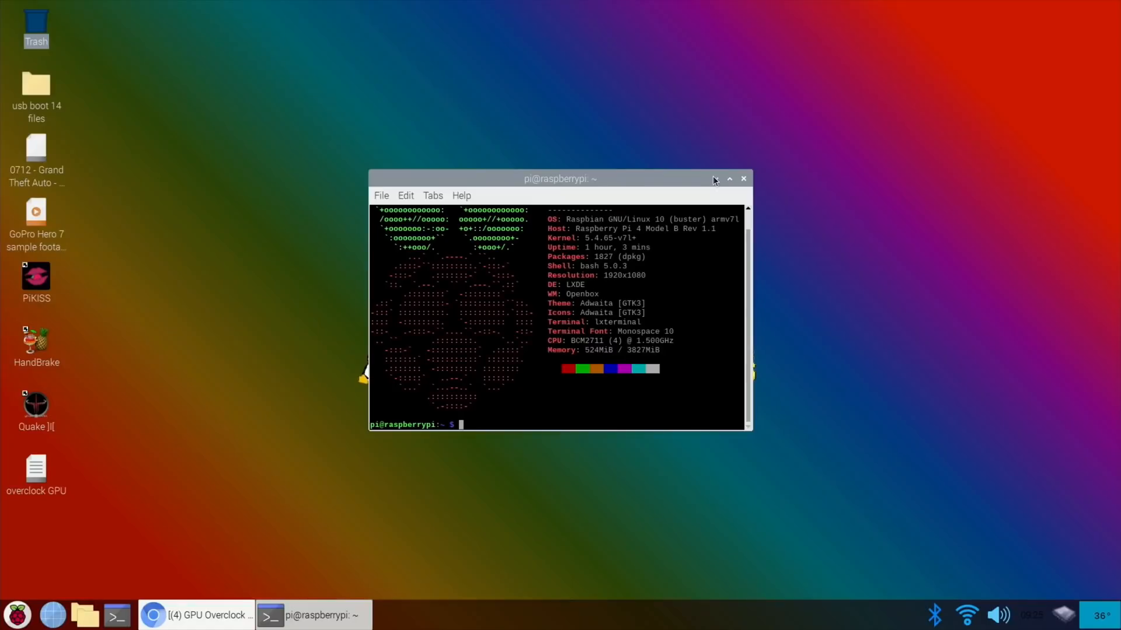
click(728, 178)
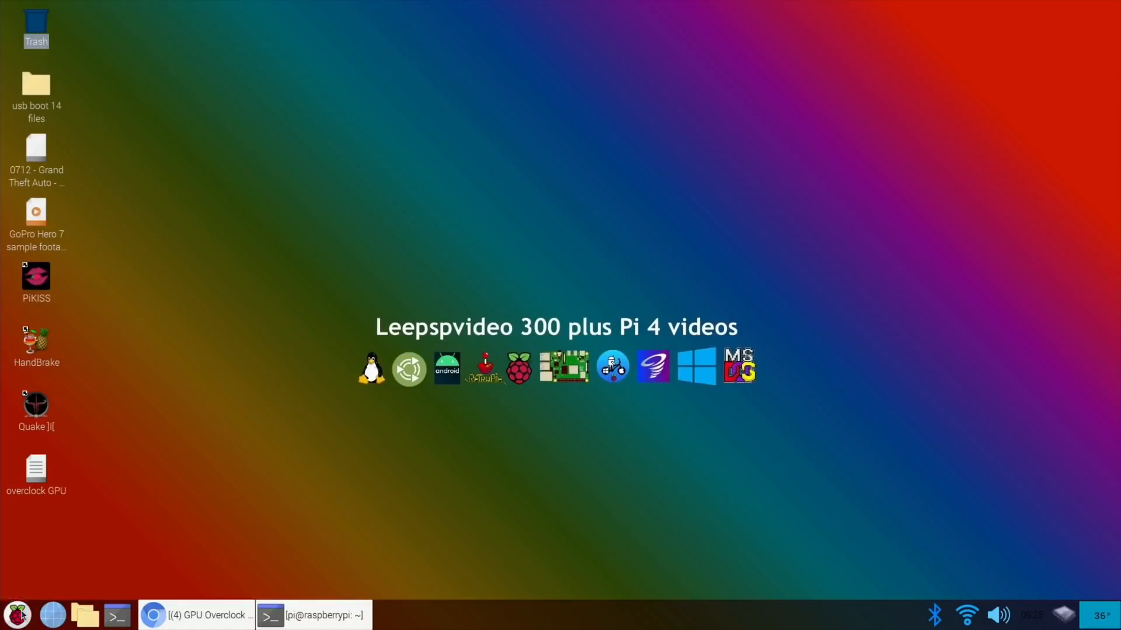
click(20, 615)
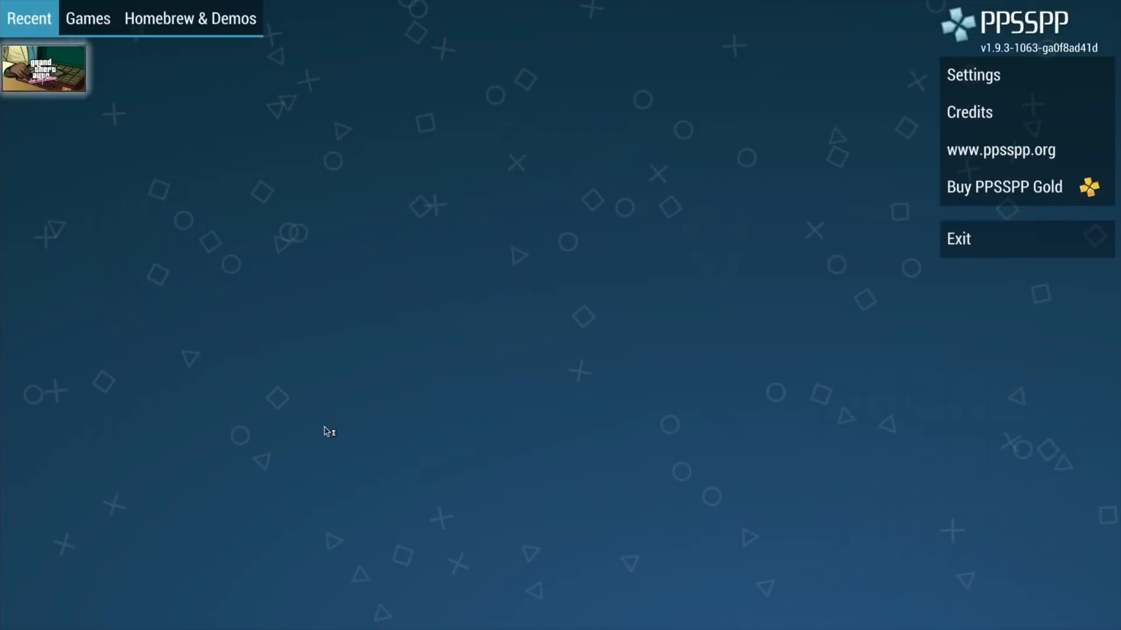
click(189, 19)
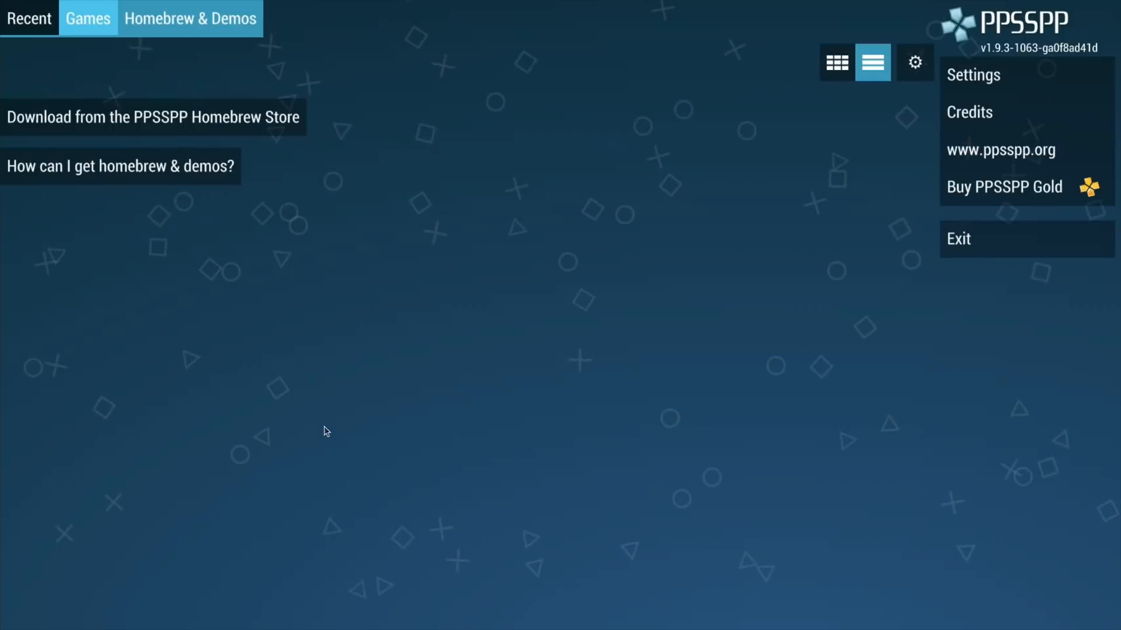
click(837, 63)
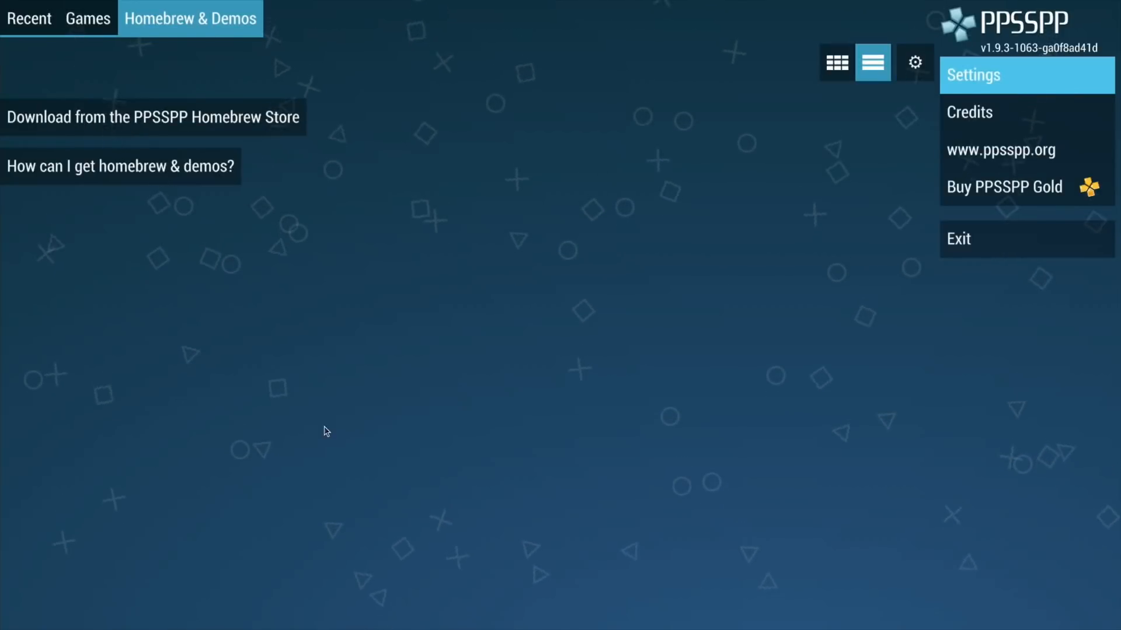
mouse_move(1026, 239)
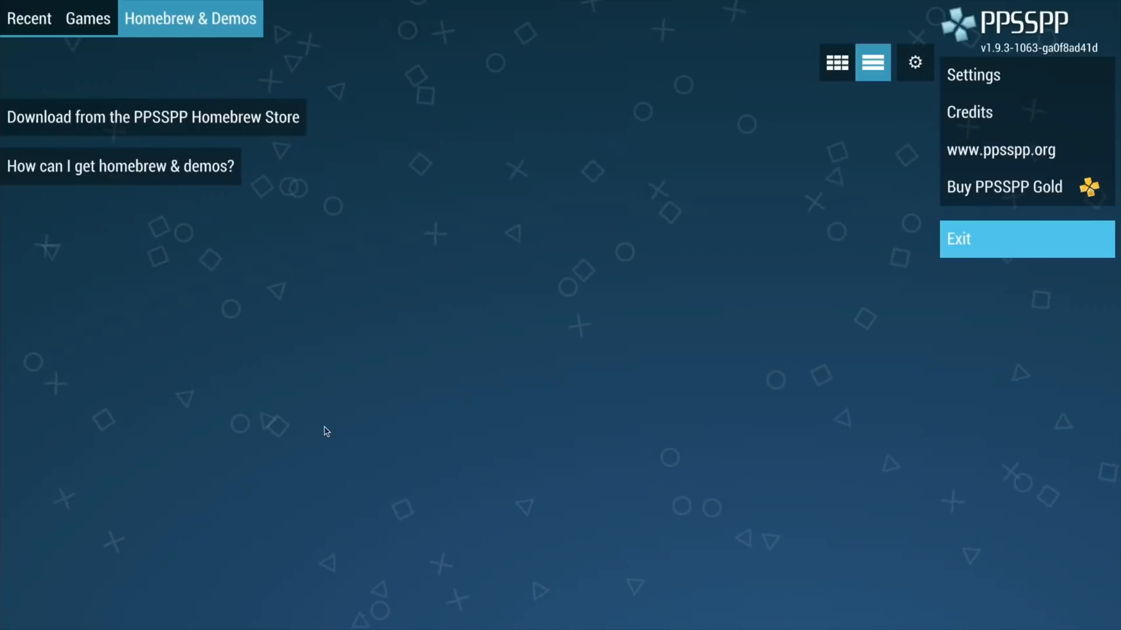
click(1026, 239)
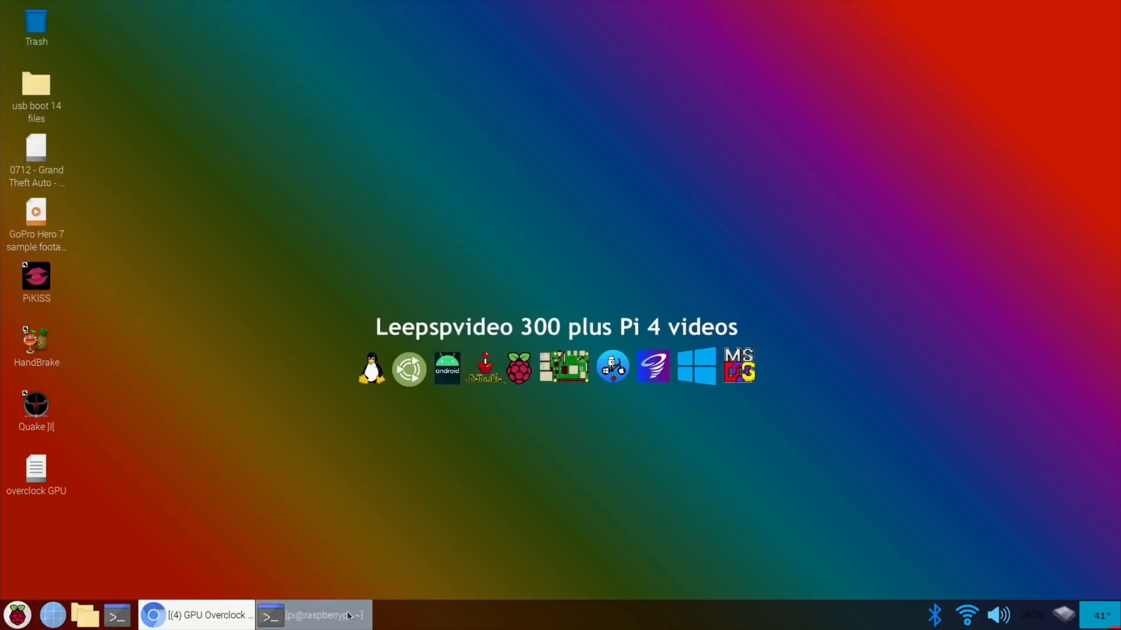
Return to the overclock video and scroll to the reply reporting v3d frequency 949996608.
click(207, 614)
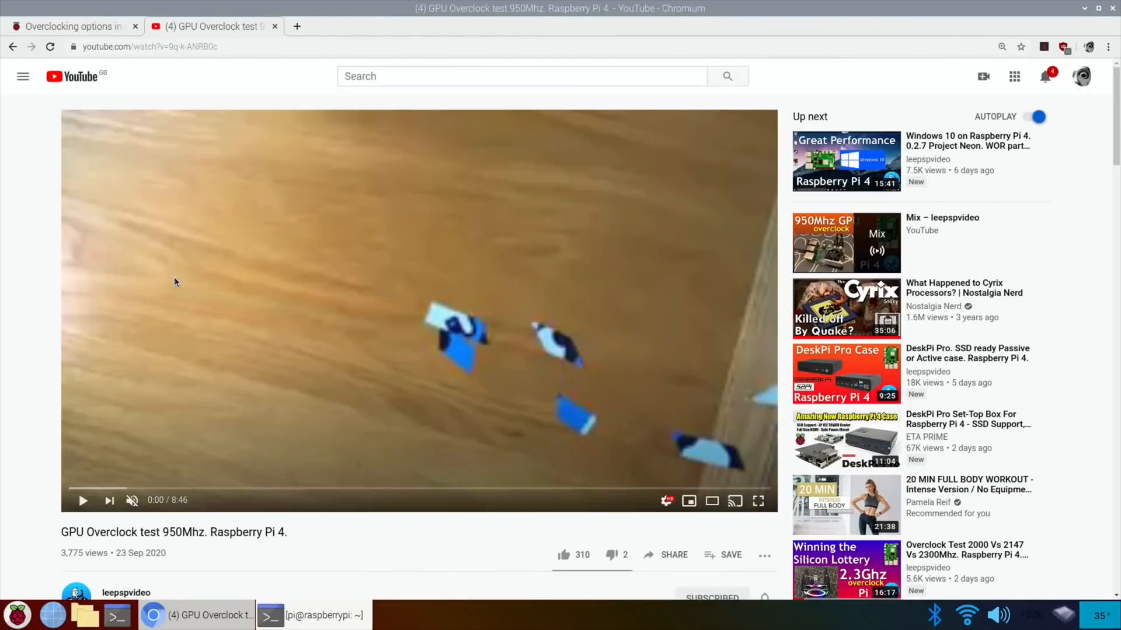
scroll(down, 3)
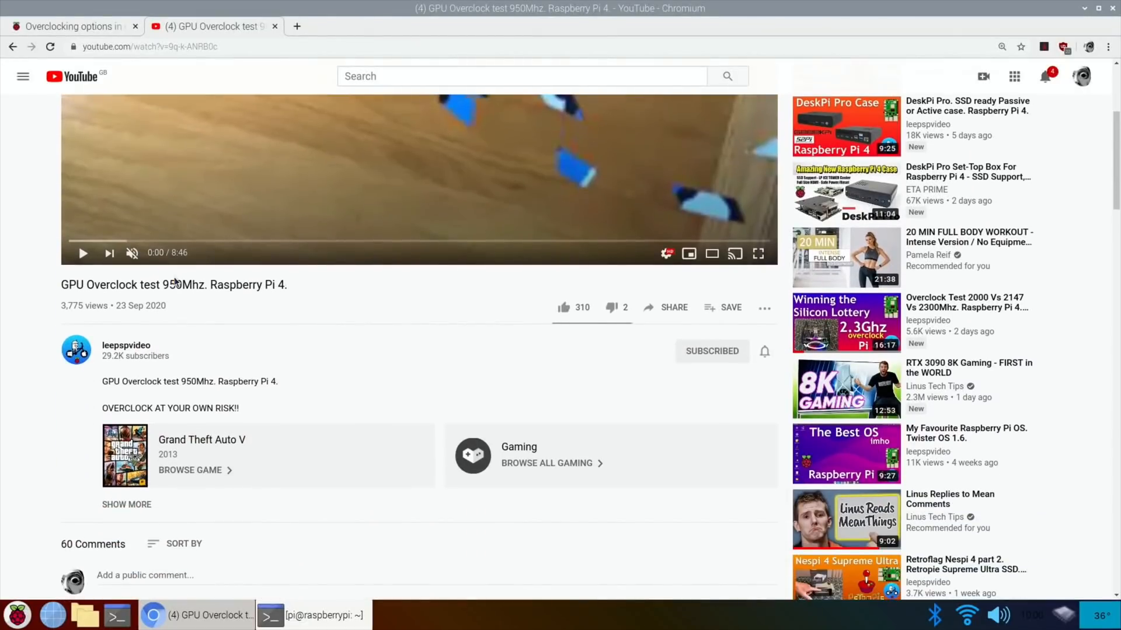
scroll(down, 3)
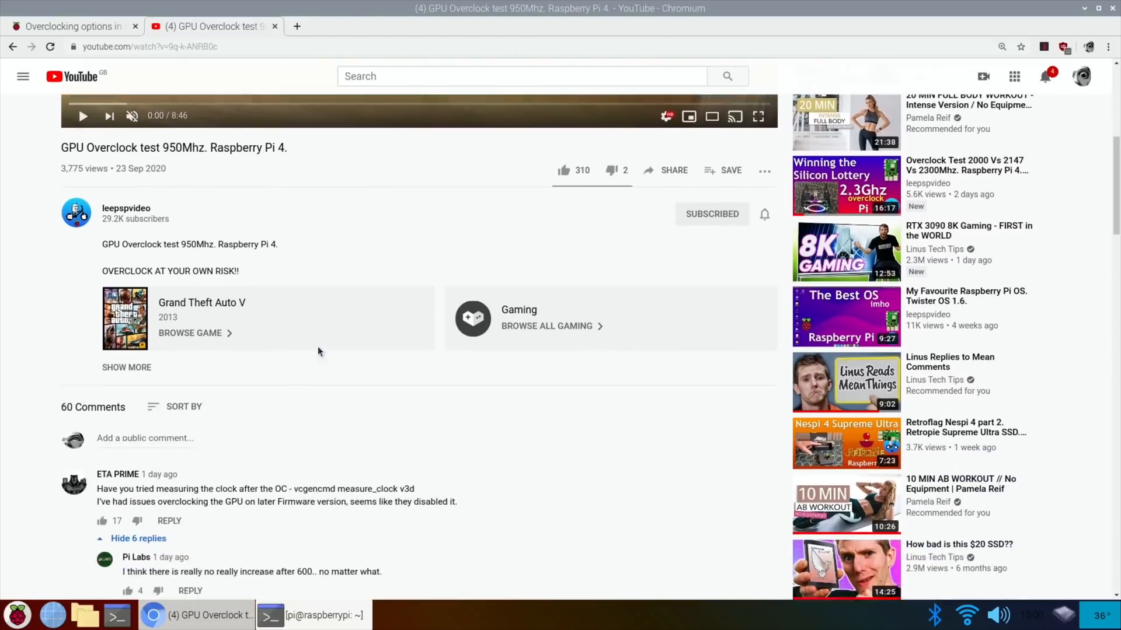
scroll(down, 3)
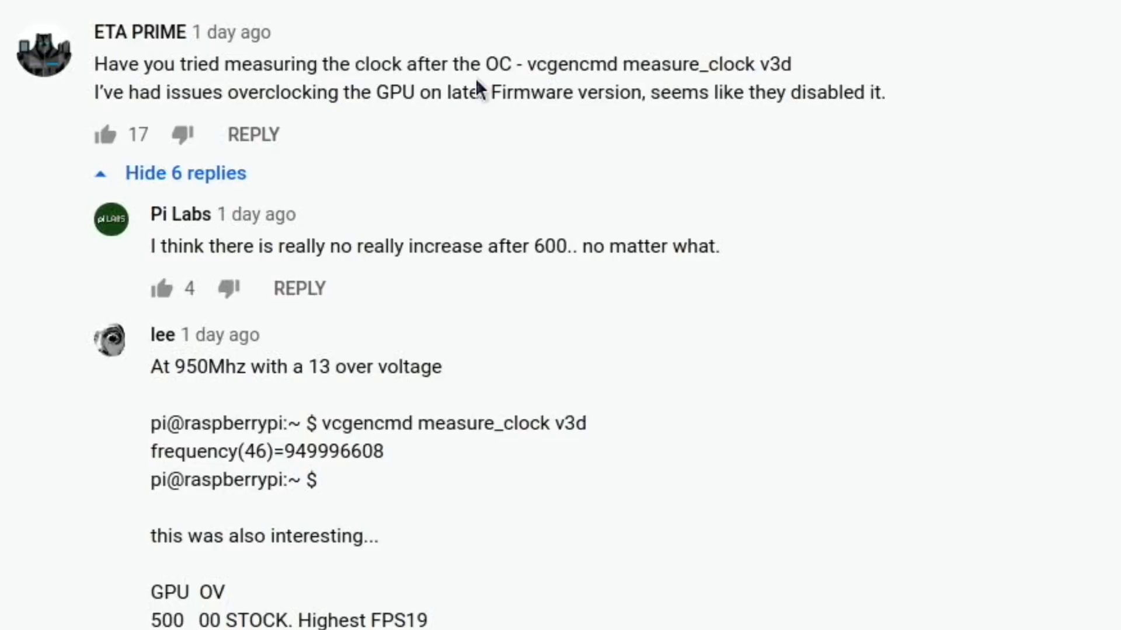
mouse_move(659, 58)
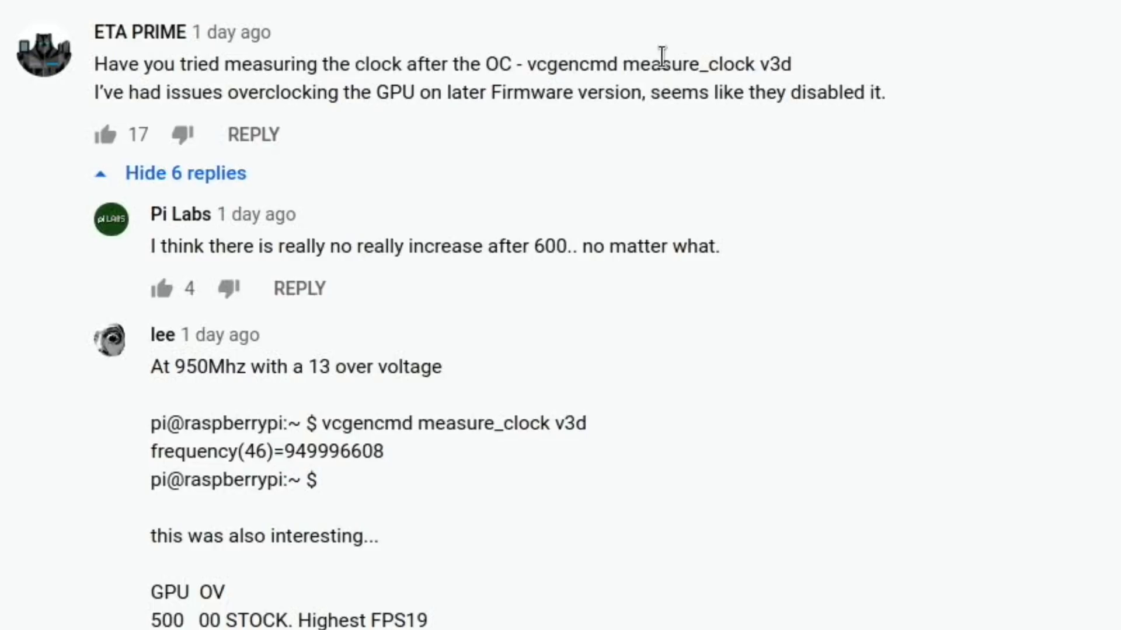
mouse_move(264, 127)
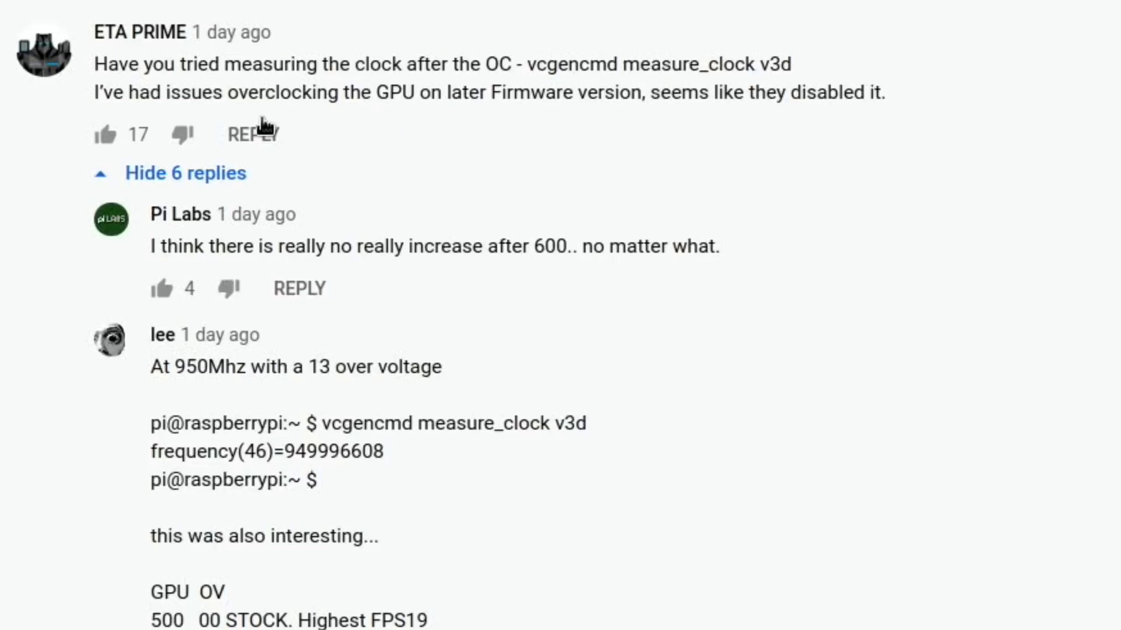
mouse_move(615, 127)
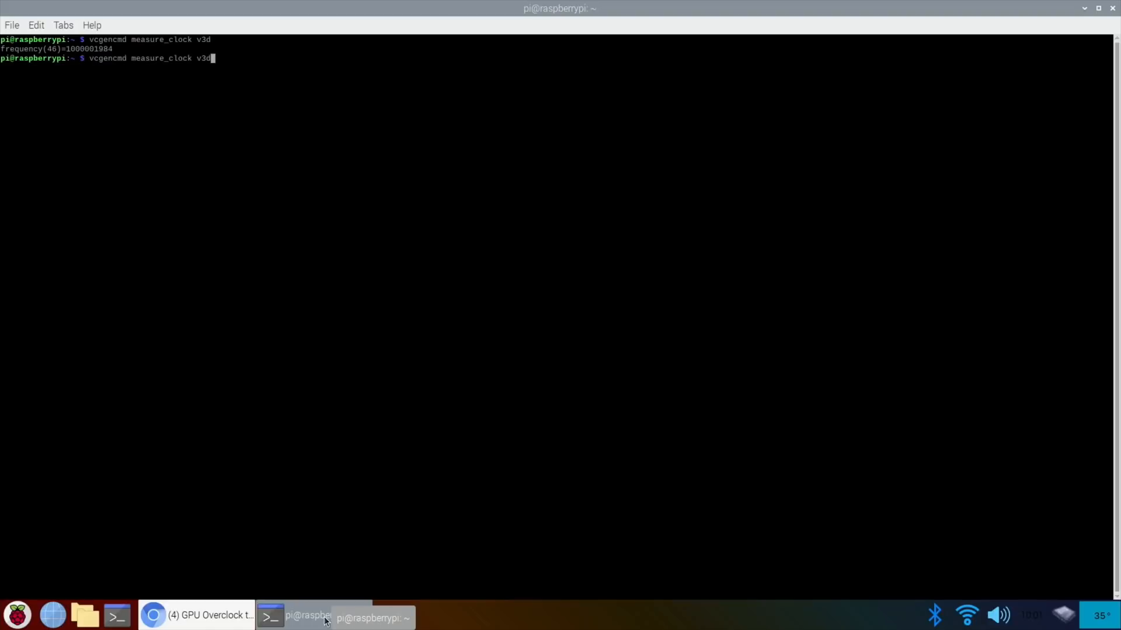
key(Return)
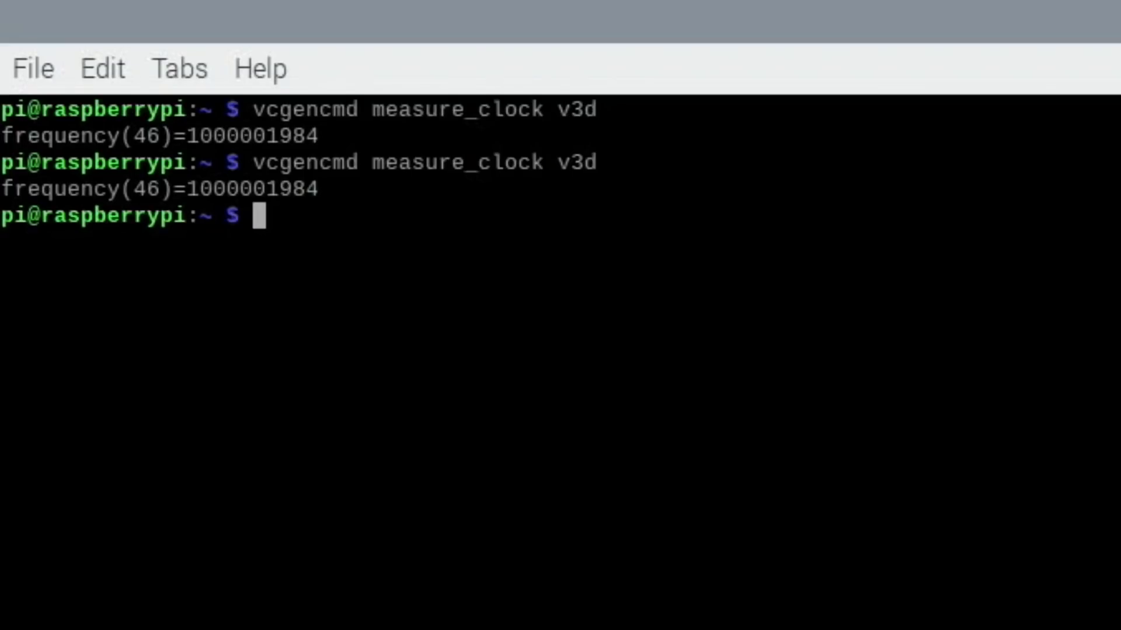
click(211, 615)
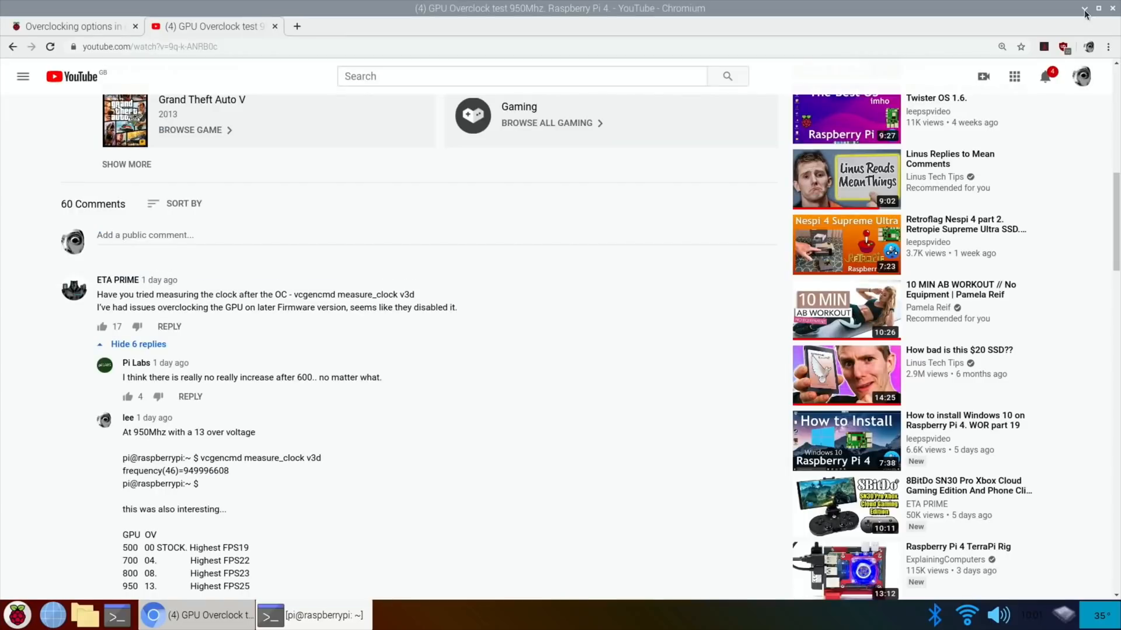
mouse_move(626, 350)
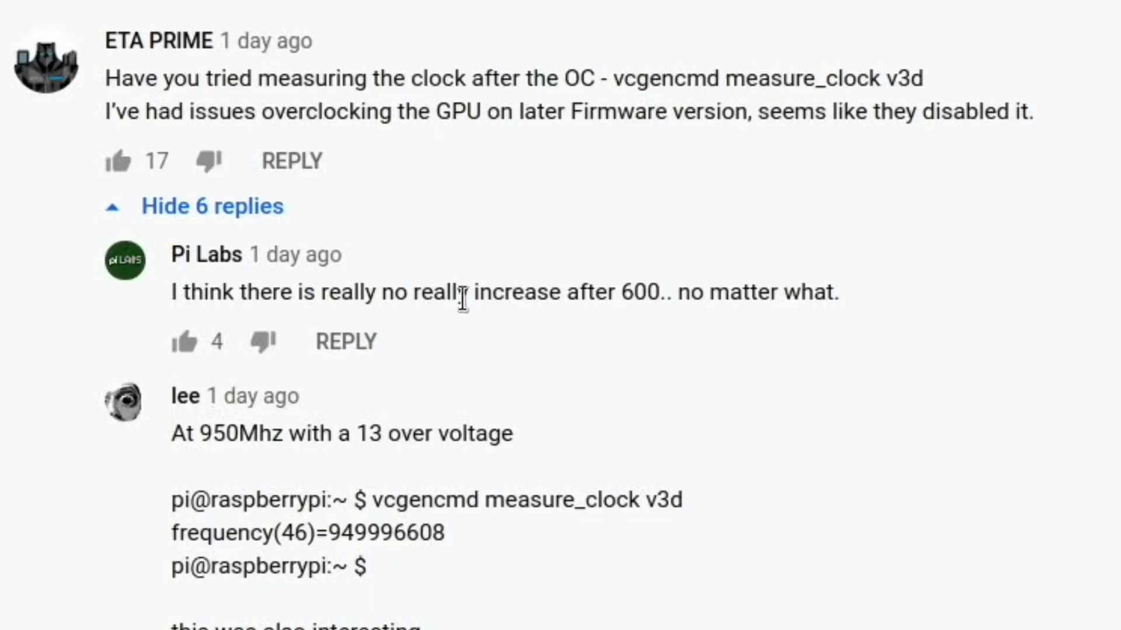
mouse_move(751, 307)
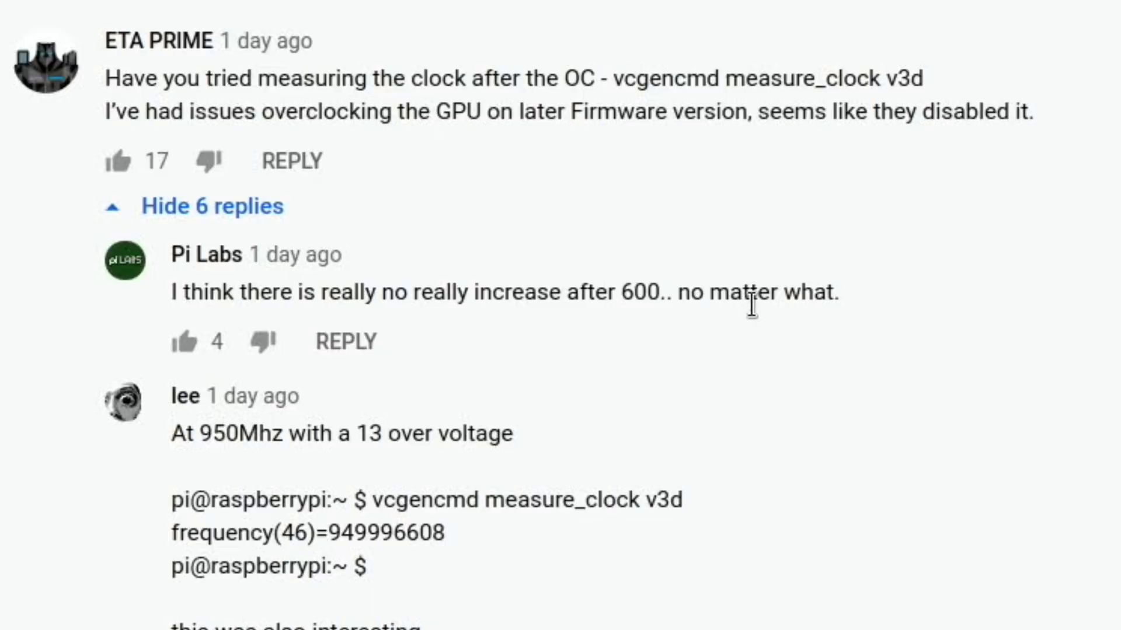
Scroll further to the FPS table, config.txt settings and nano save replies, zooming in.
scroll(down, 3)
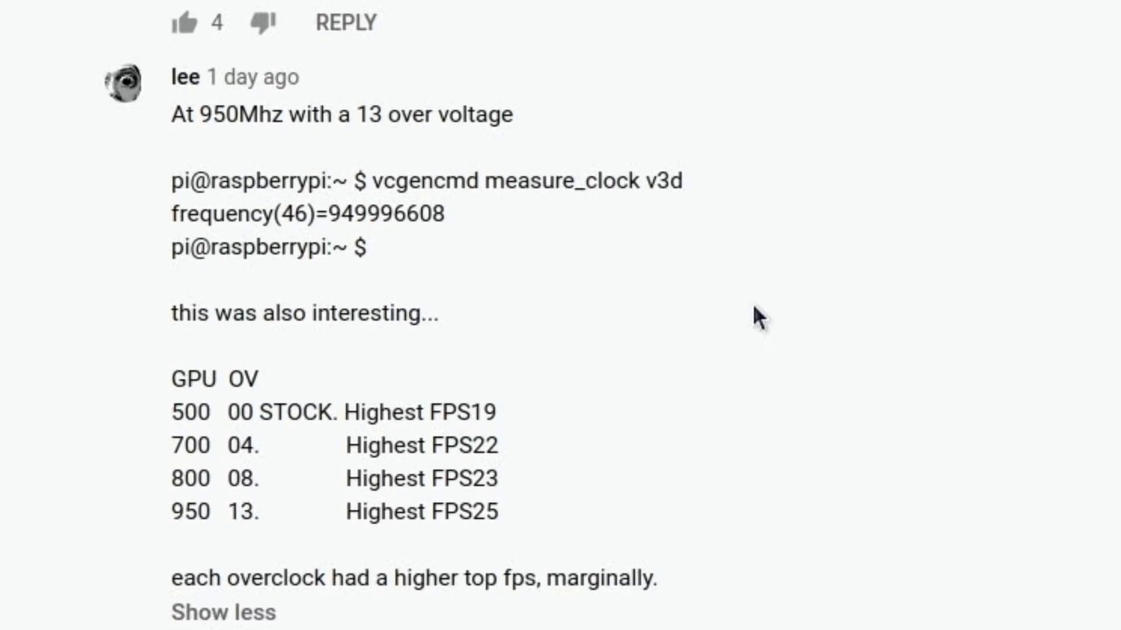
mouse_move(175, 413)
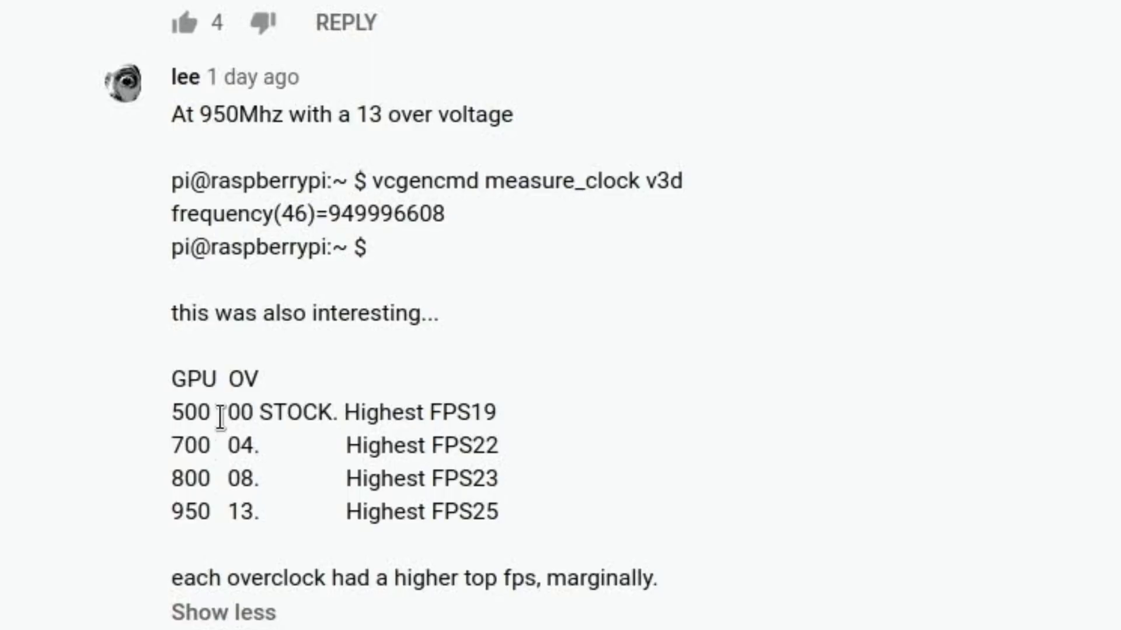
mouse_move(511, 425)
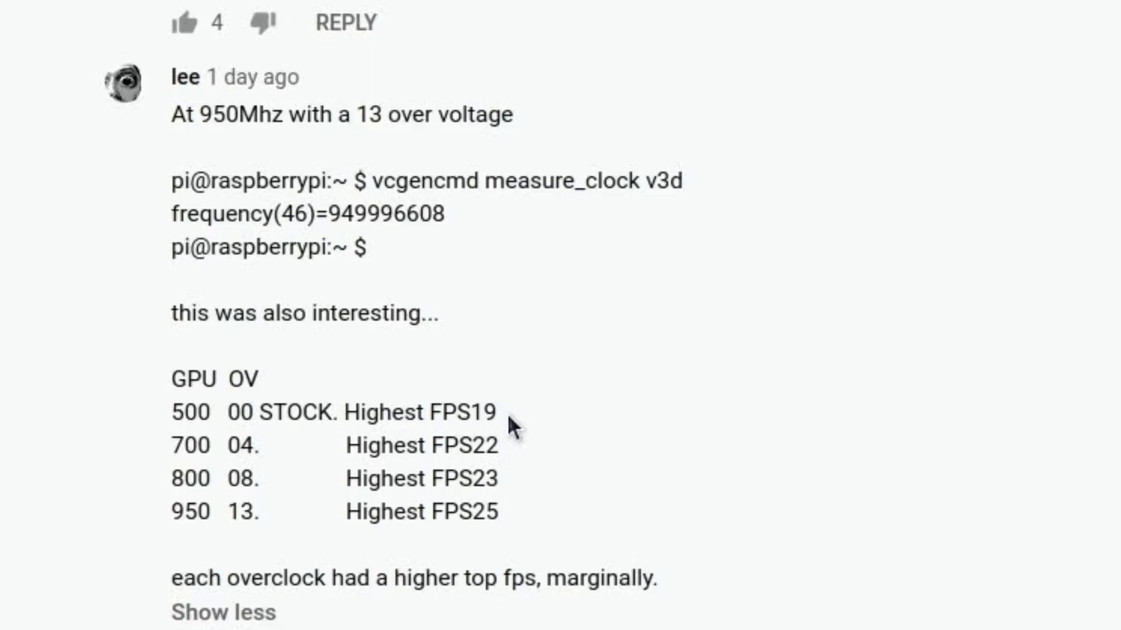
mouse_move(426, 472)
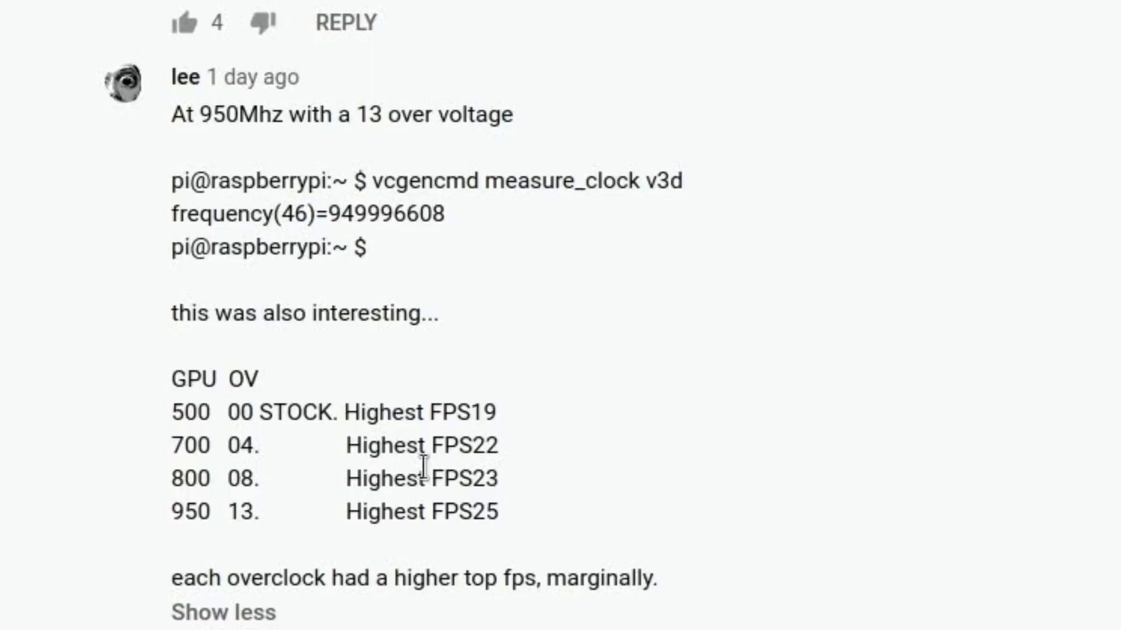
mouse_move(365, 507)
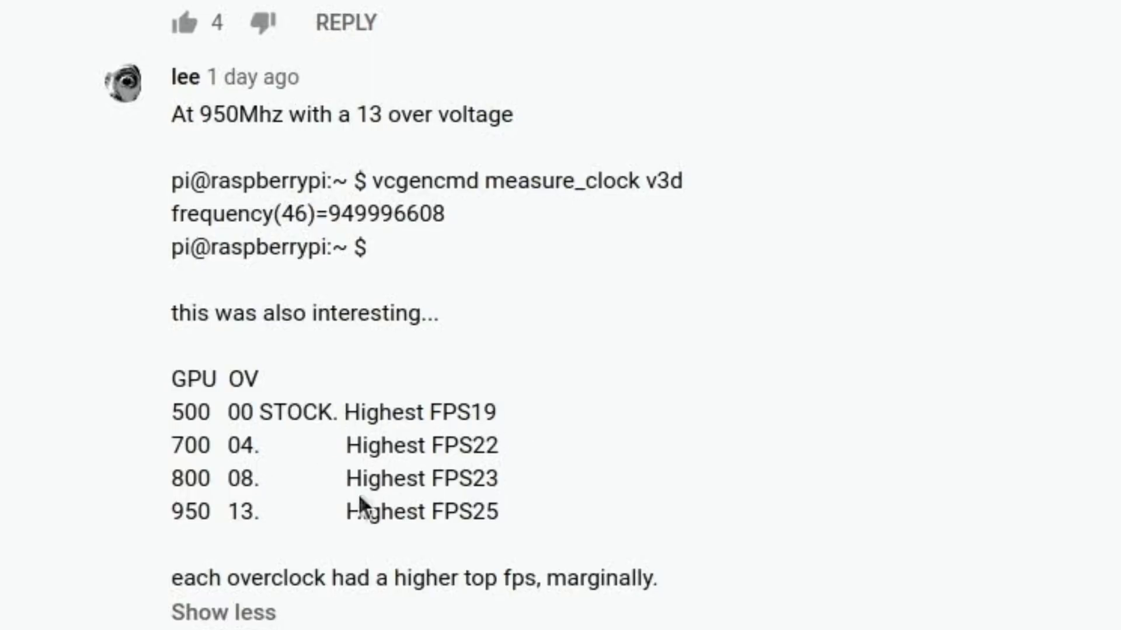
mouse_move(461, 539)
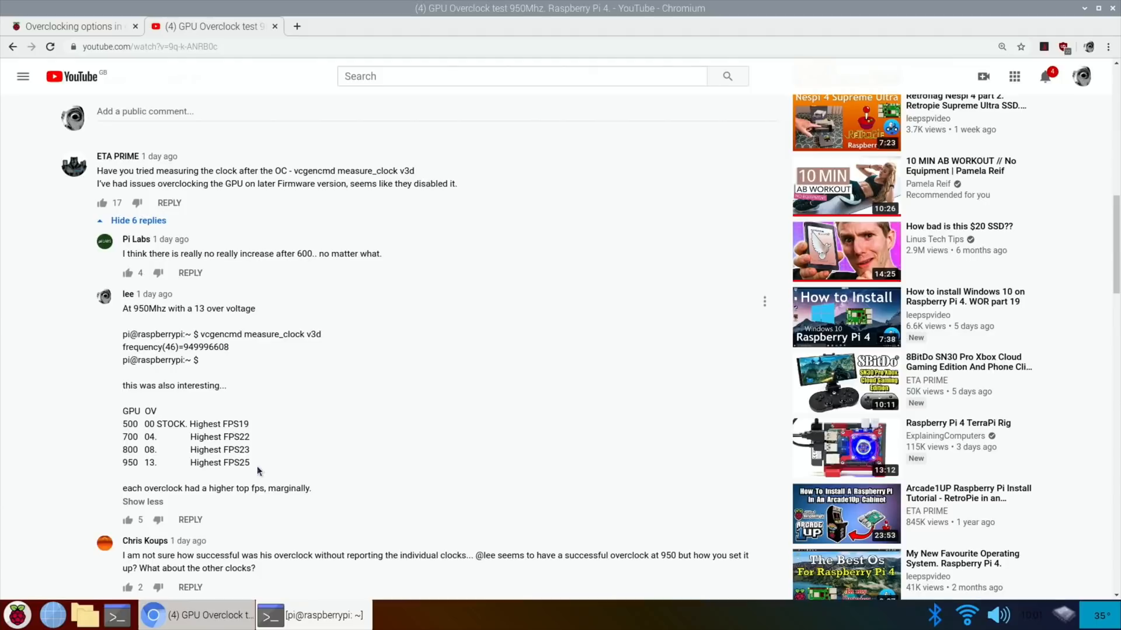
mouse_move(140, 429)
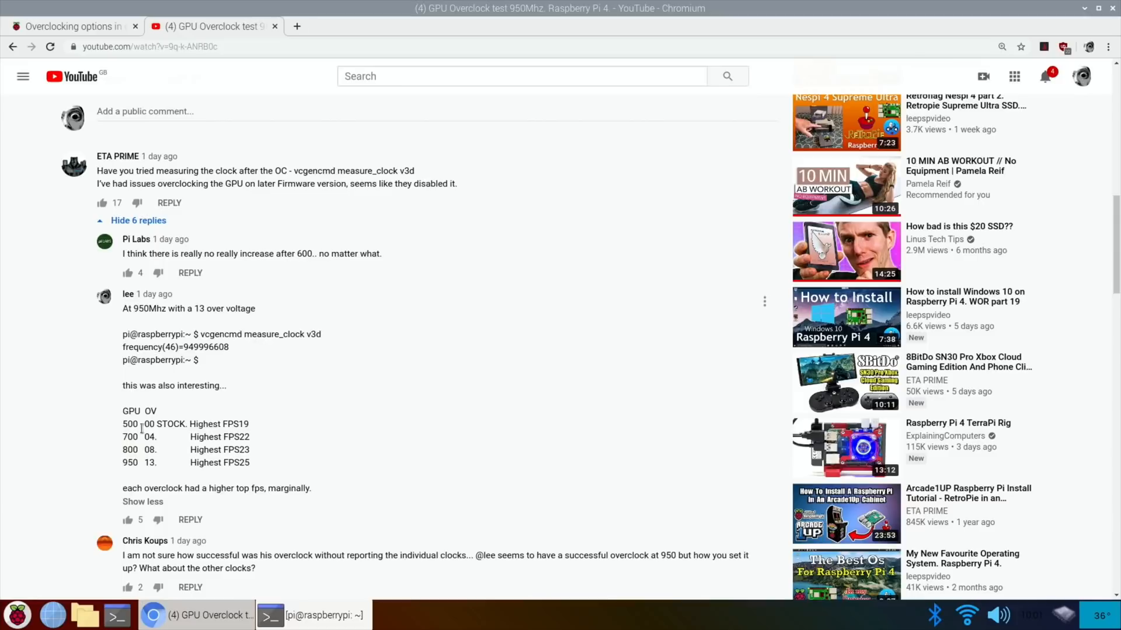
scroll(down, 3)
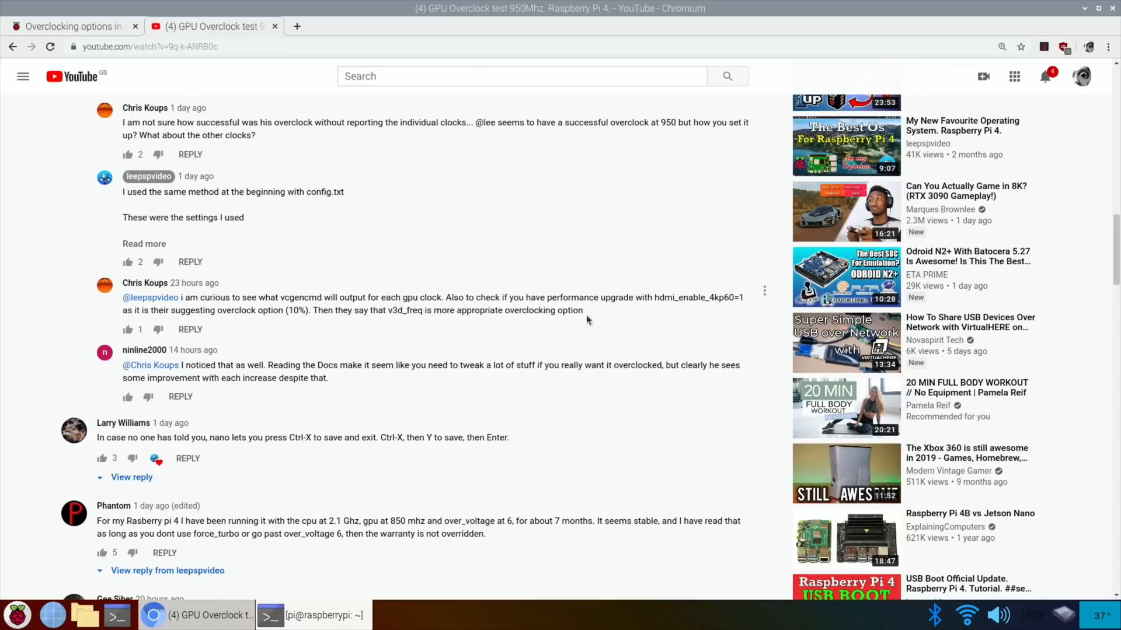
key(ctrl+plus)
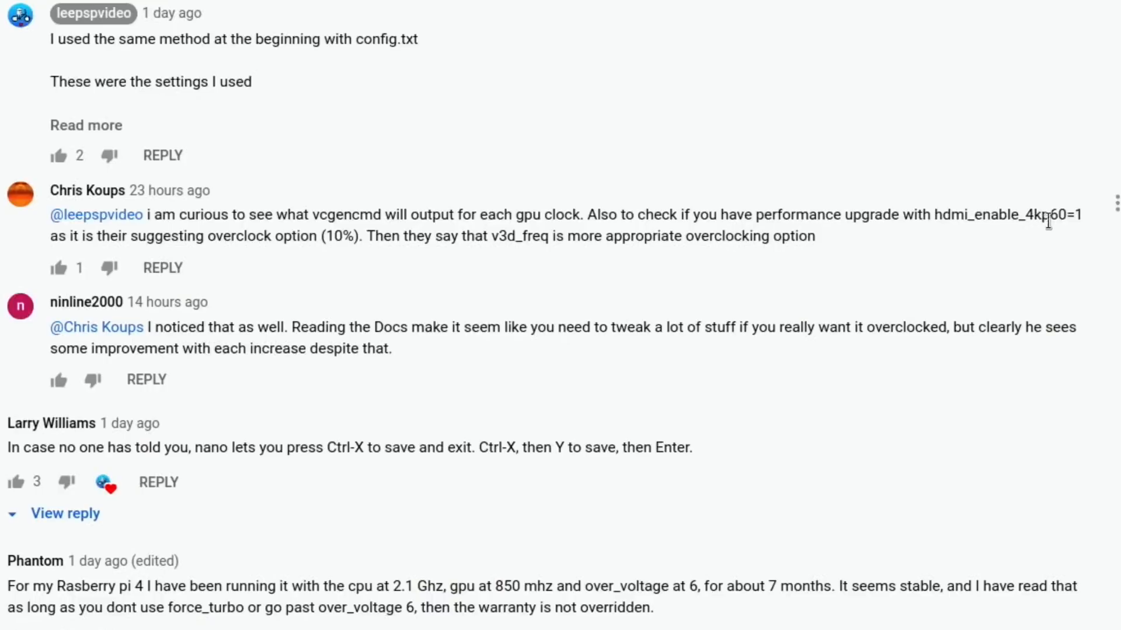
mouse_move(1037, 235)
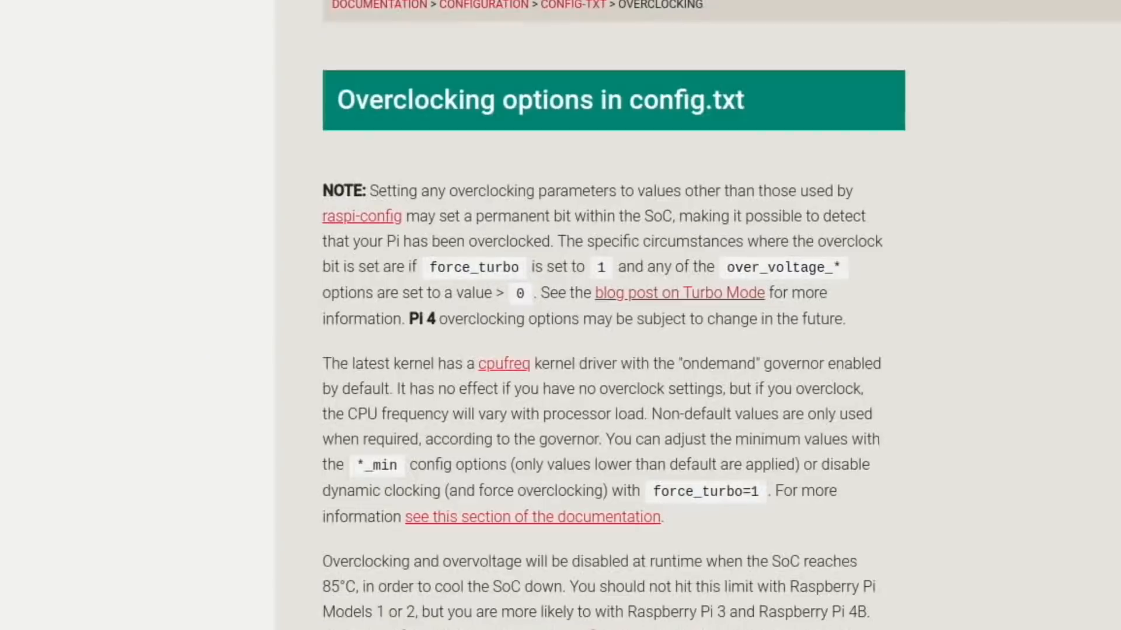
Scroll through the overclocking options and default-value tables in the documentation.
scroll(down, 3)
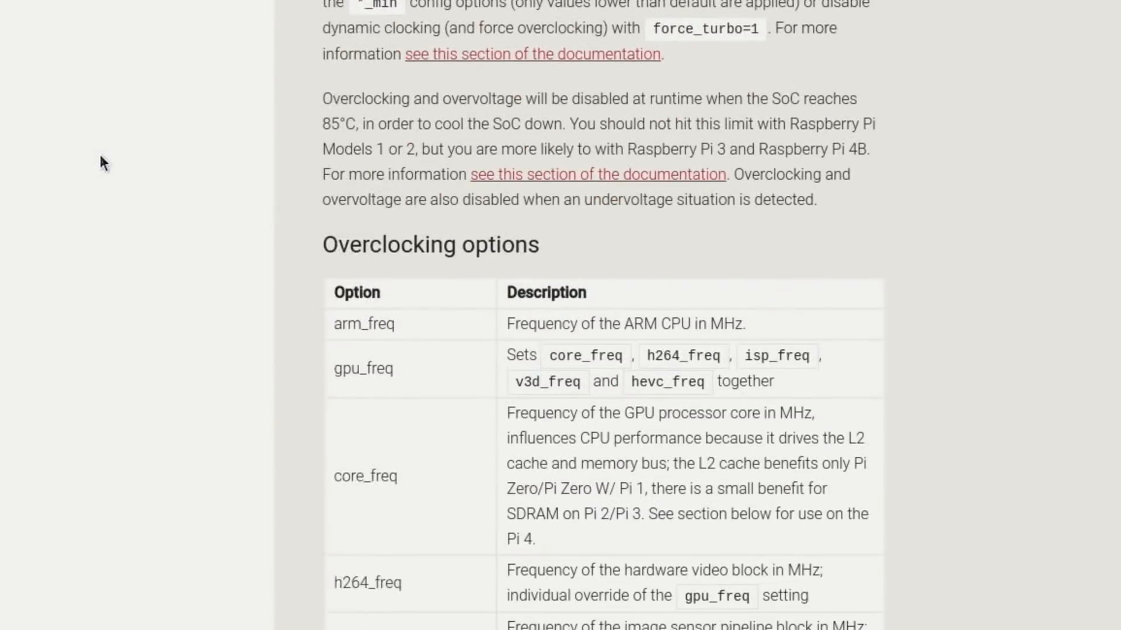
scroll(down, 3)
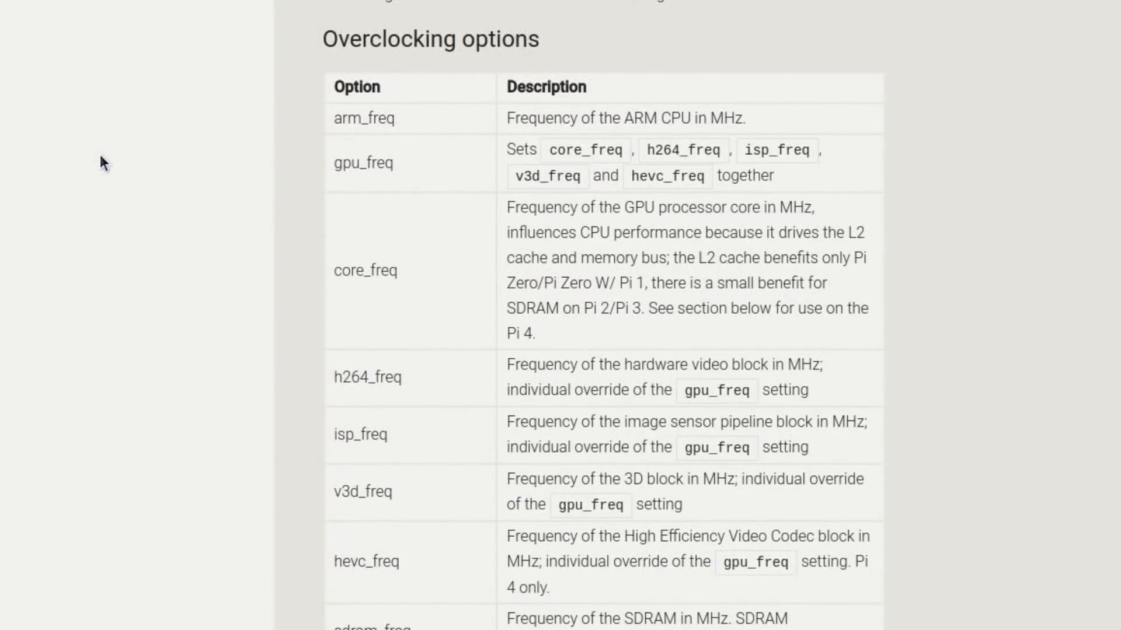
scroll(down, 3)
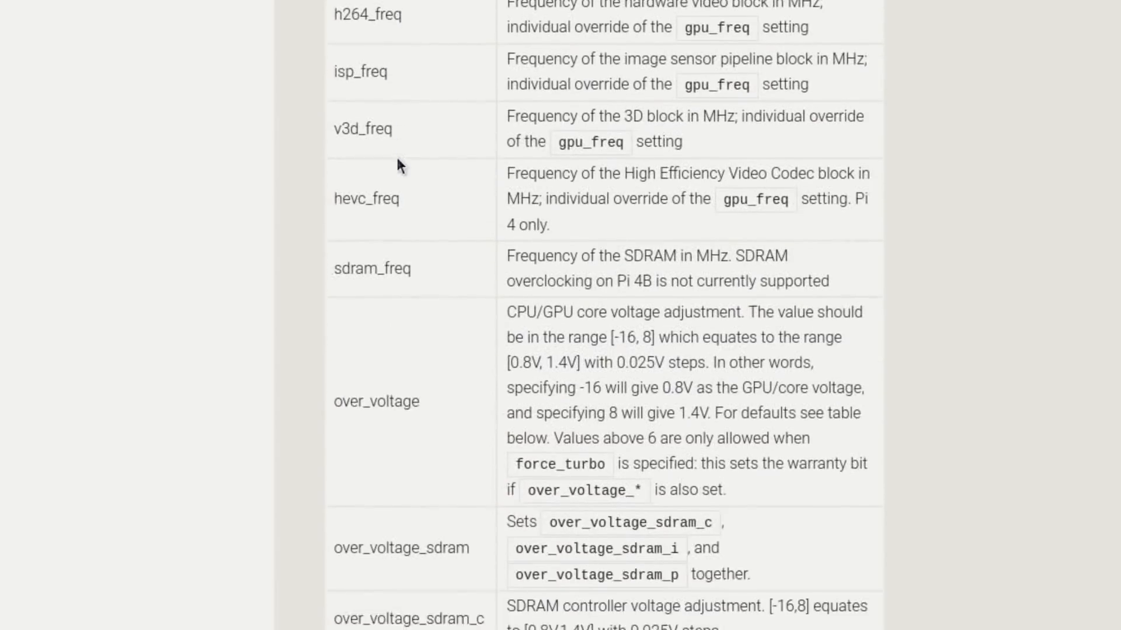
scroll(down, 3)
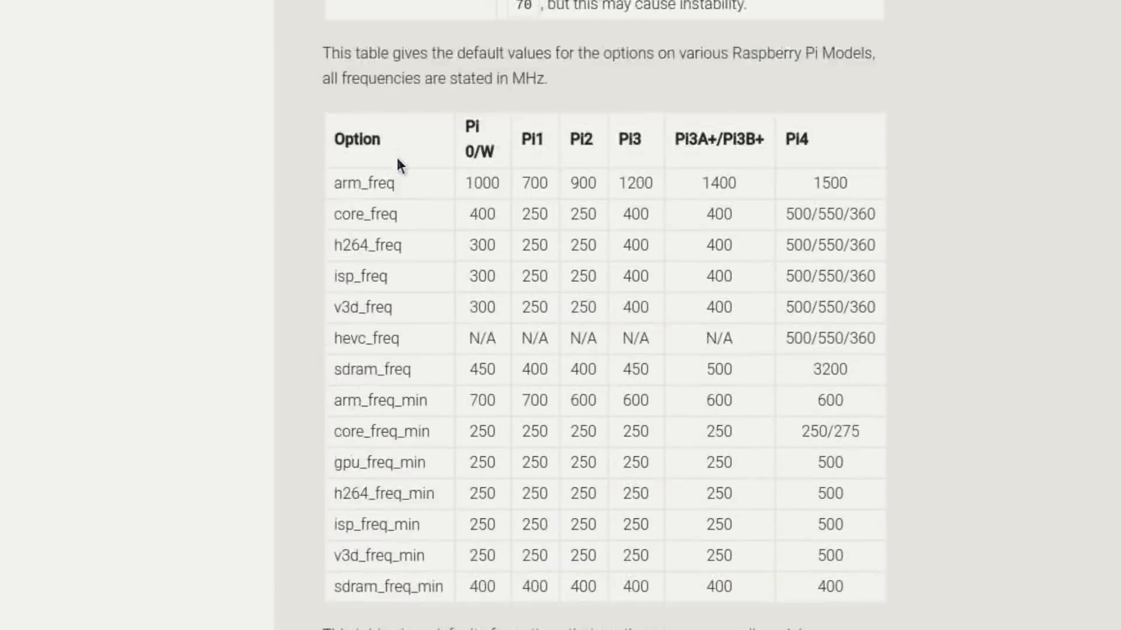
scroll(down, 3)
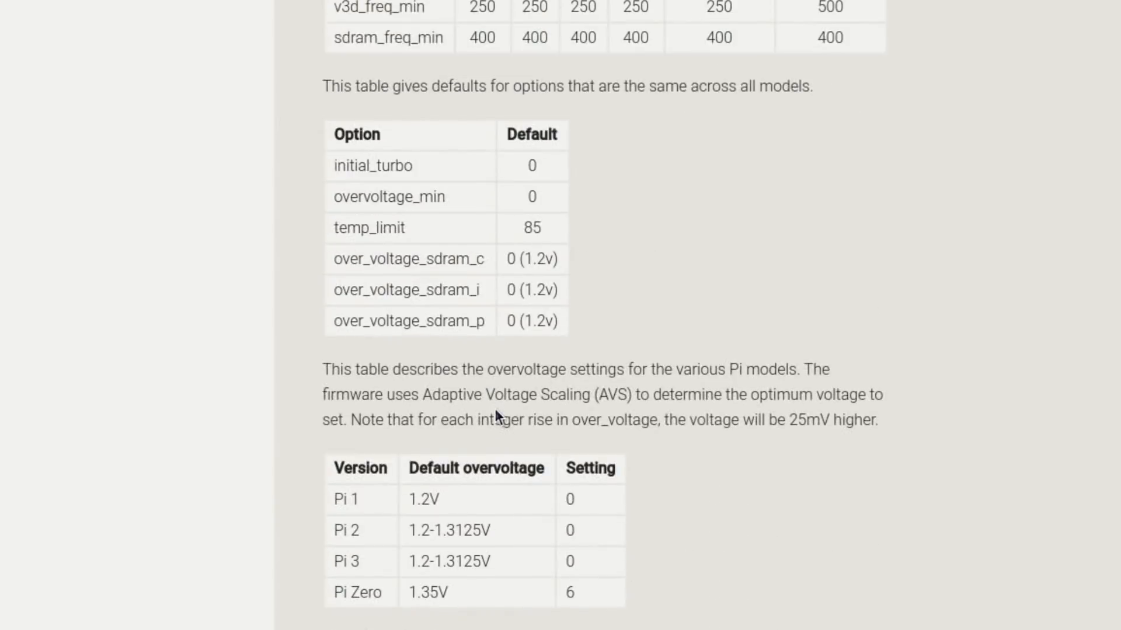
scroll(up, 3)
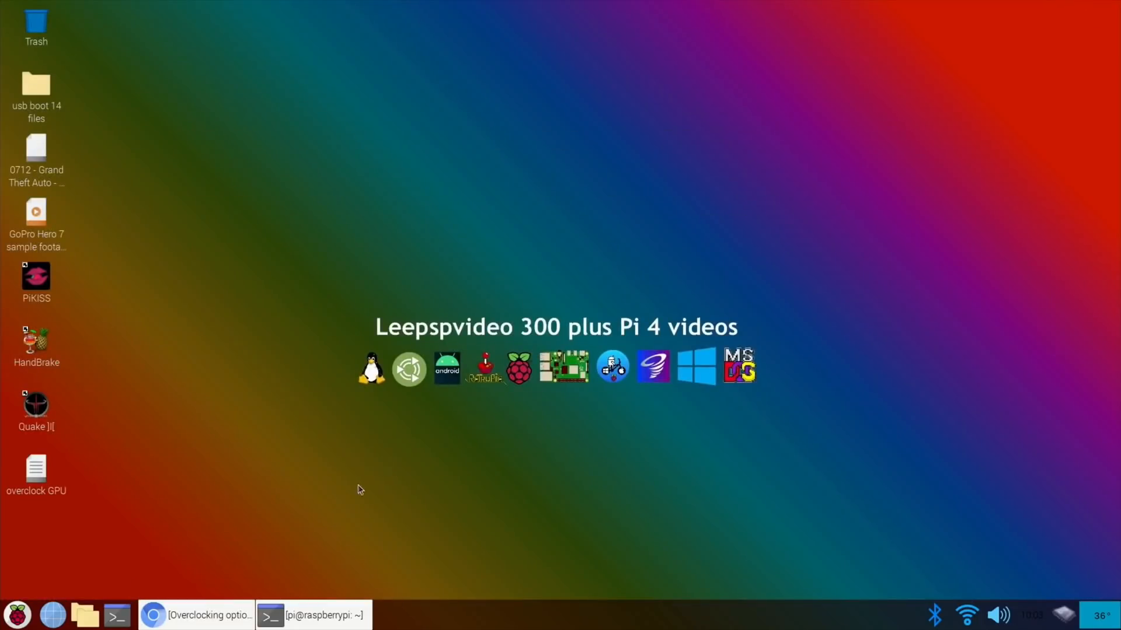
Bring the terminal back and open /boot/config.txt in nano with sudo.
click(311, 614)
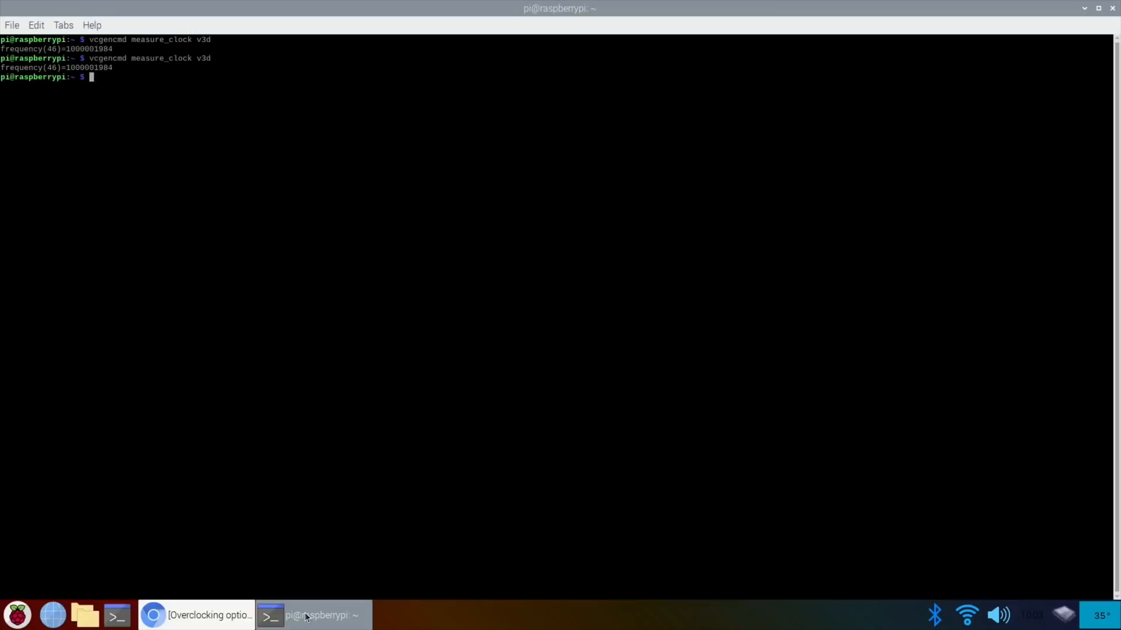
text(reboot)
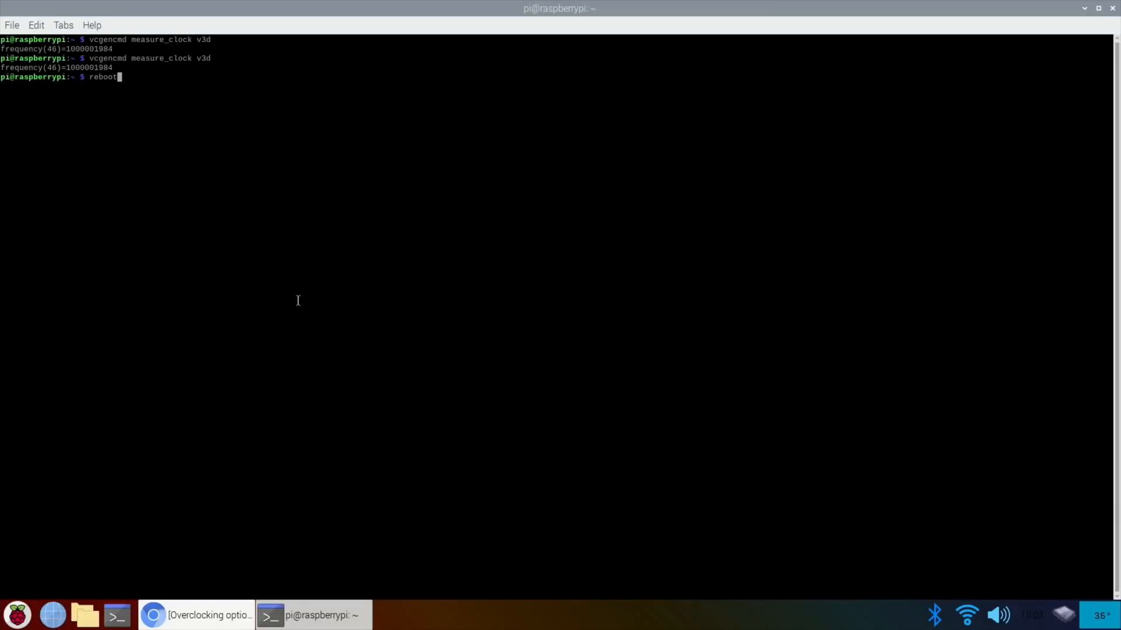
text(sudo nano /boot/config.txt)
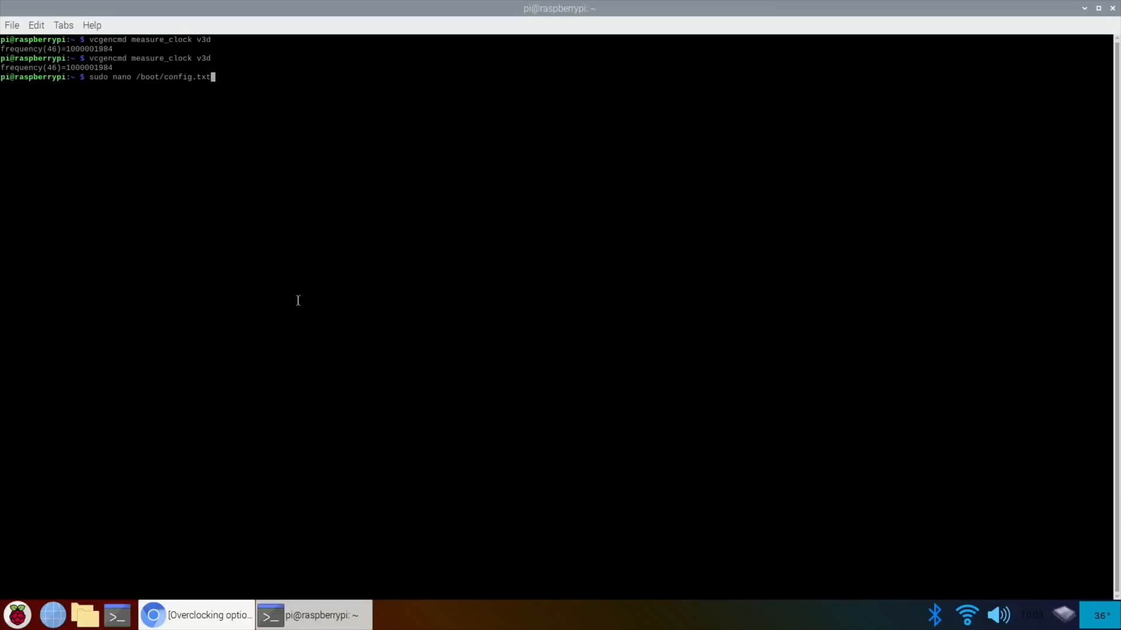
key(Return)
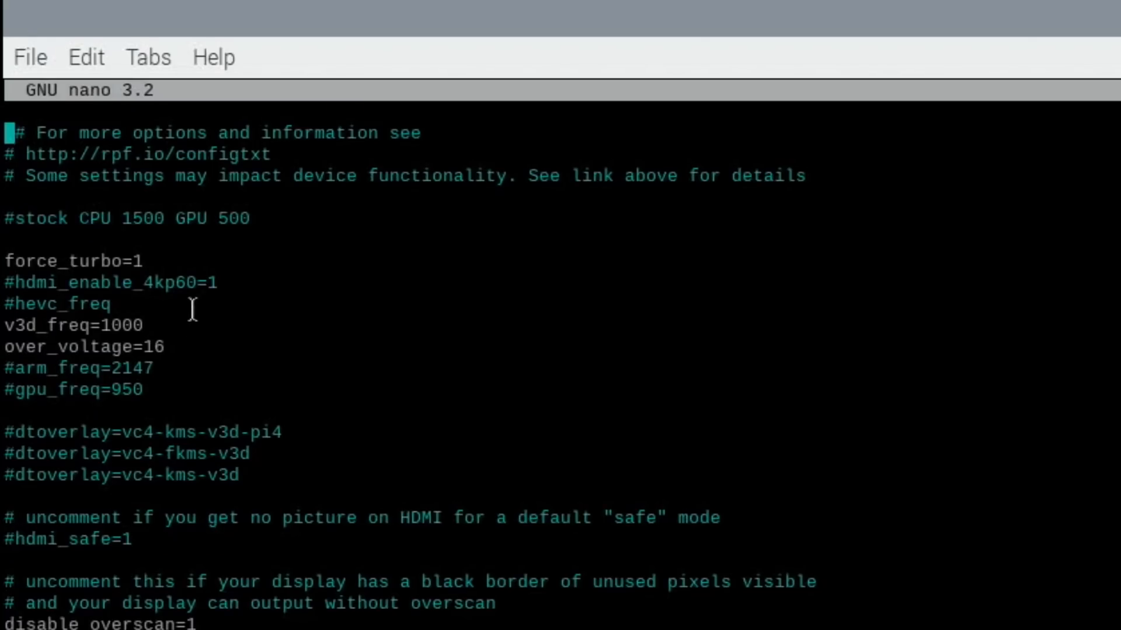
Set over_voltage to 4, comment out the v3d_freq and over_voltage lines, and save.
click(13, 261)
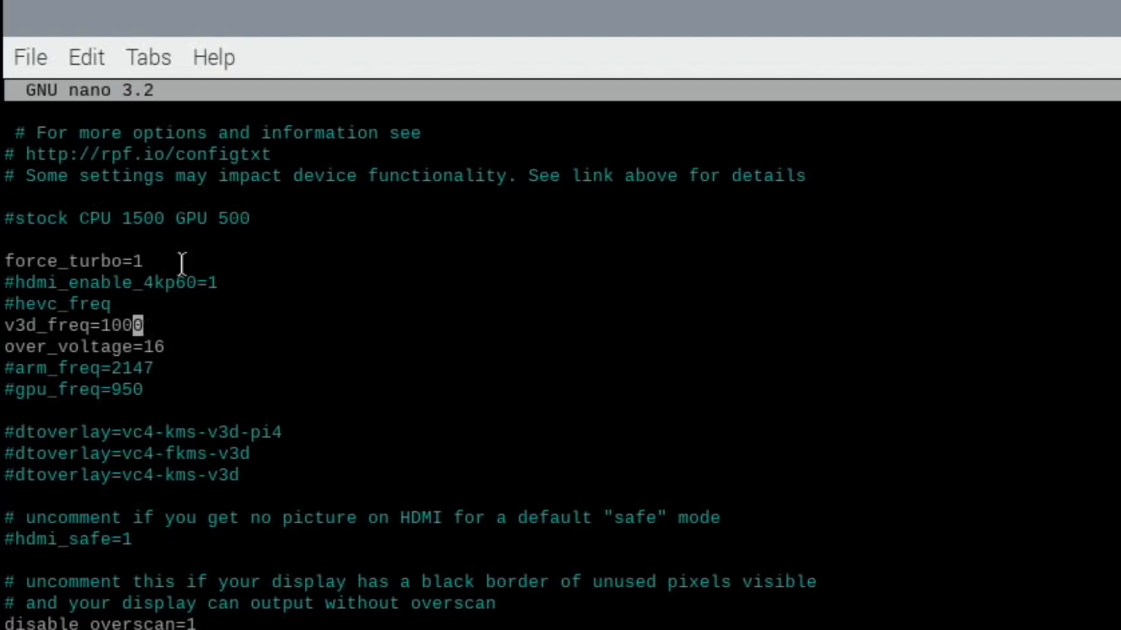
key(BackSpace)
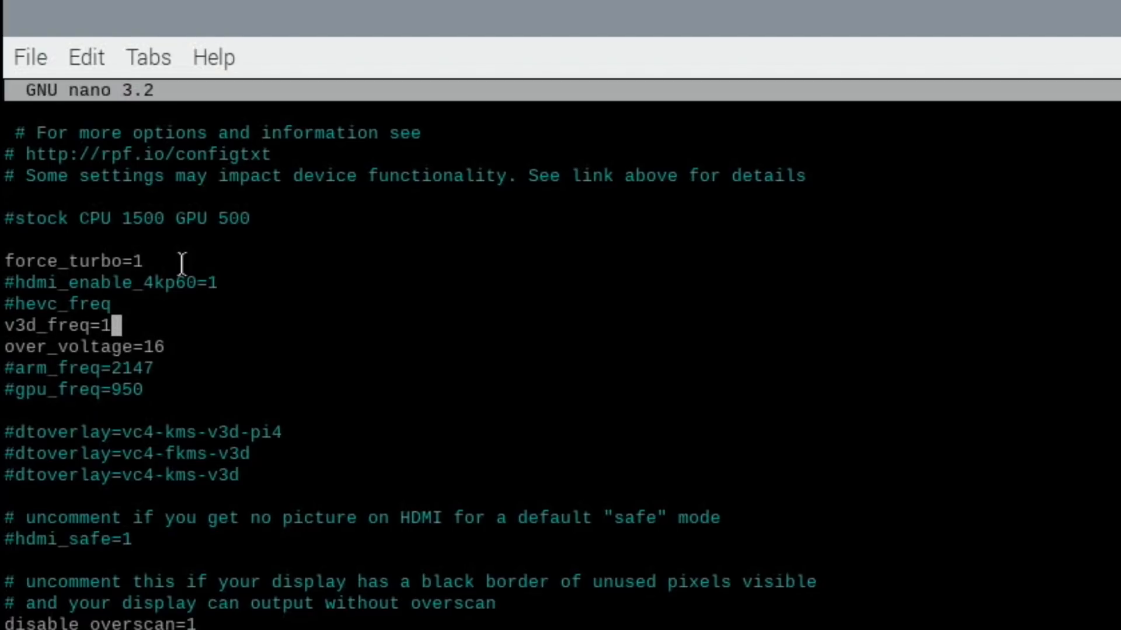
text(00)
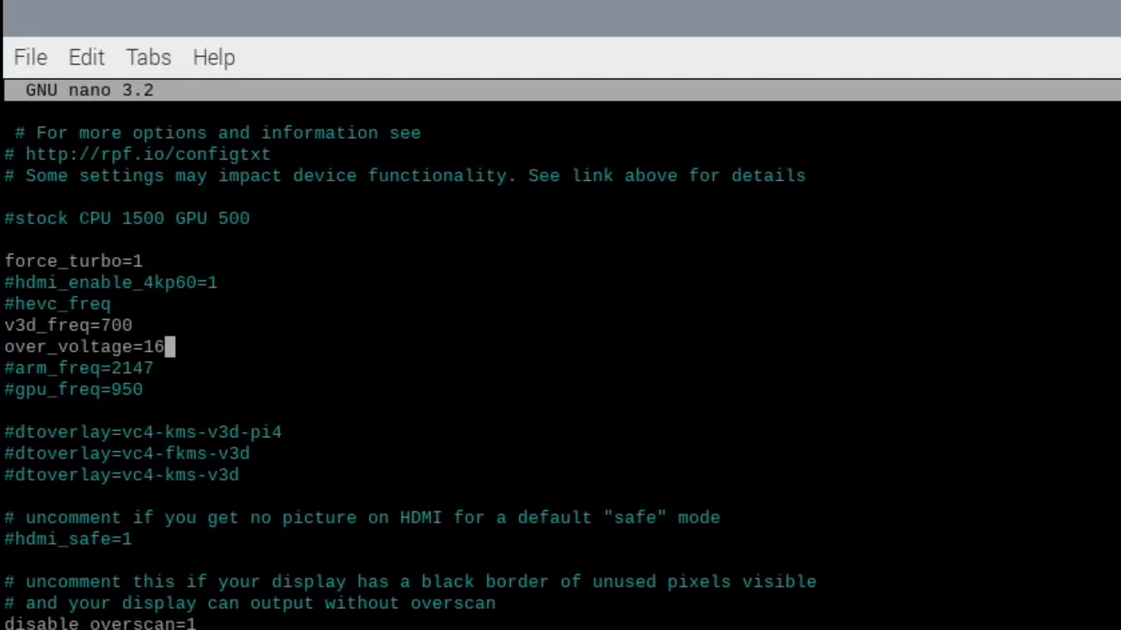
click(208, 614)
text(4)
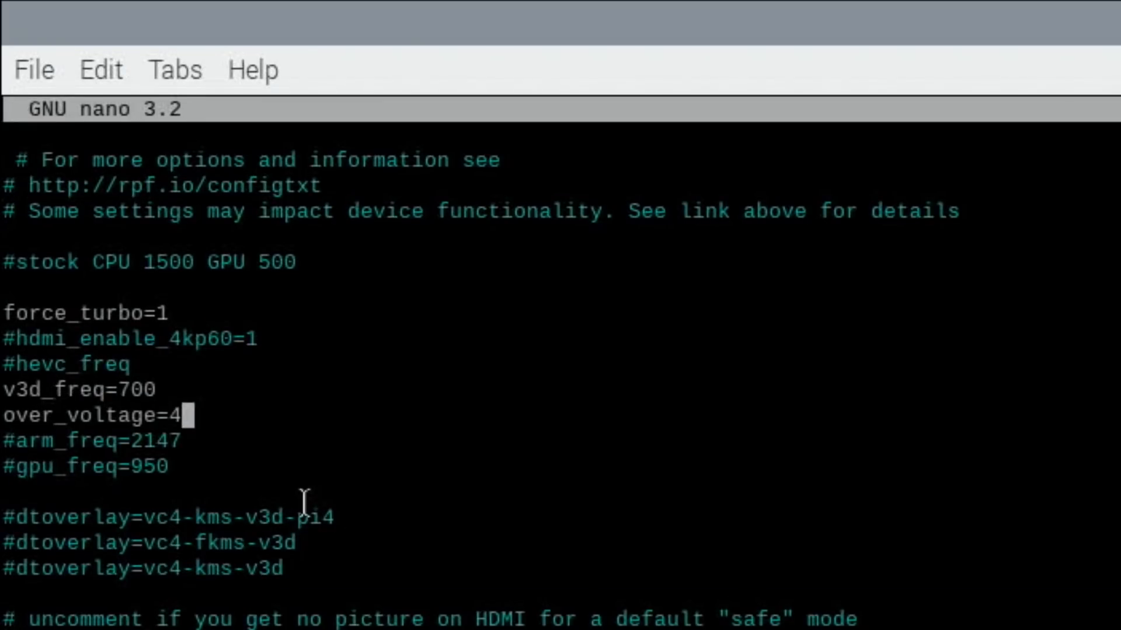
mouse_move(32, 389)
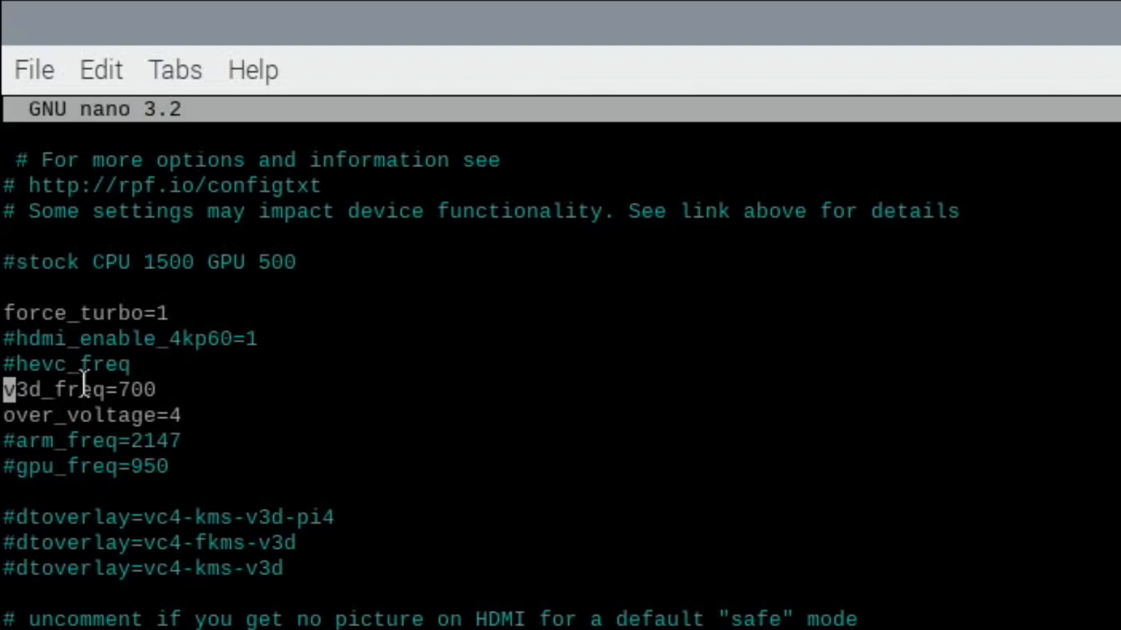
text(#)
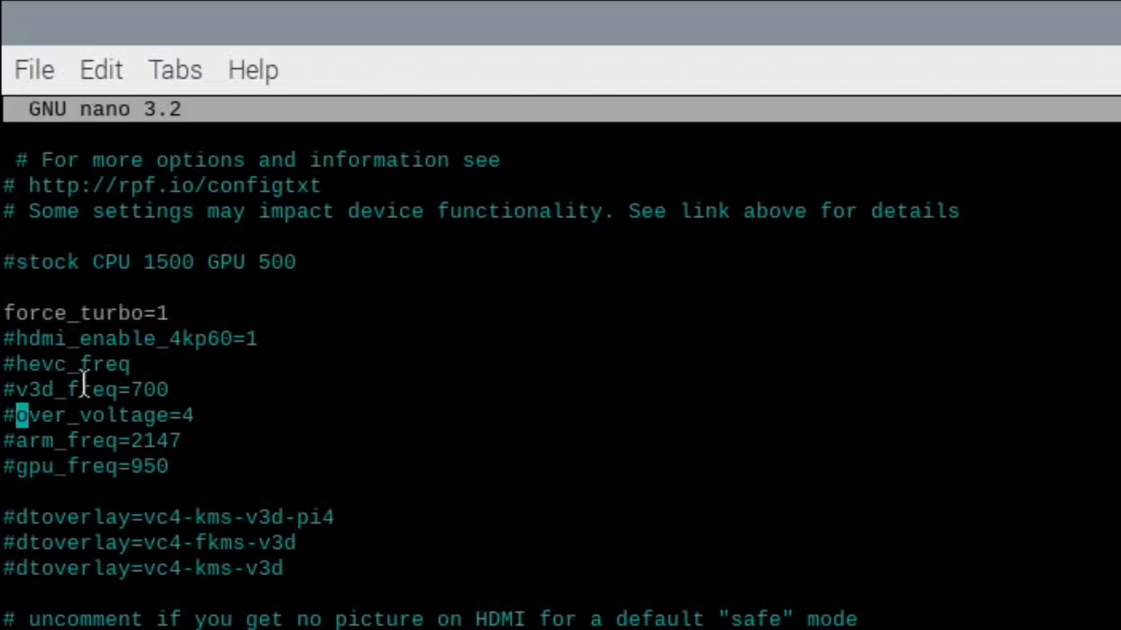
mouse_move(146, 314)
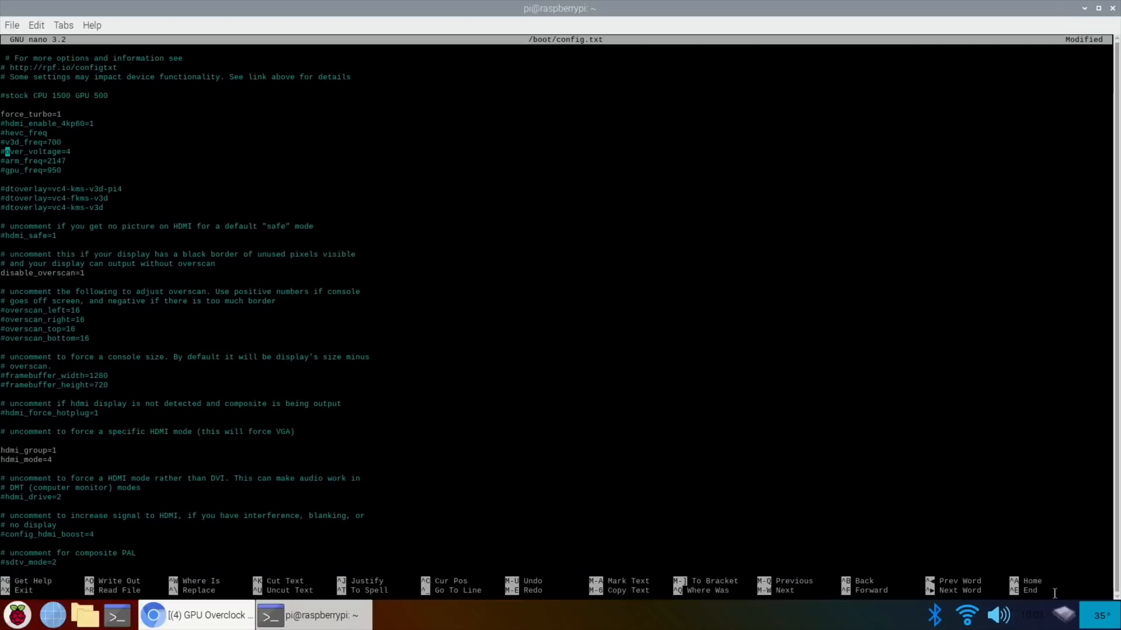
mouse_move(280, 211)
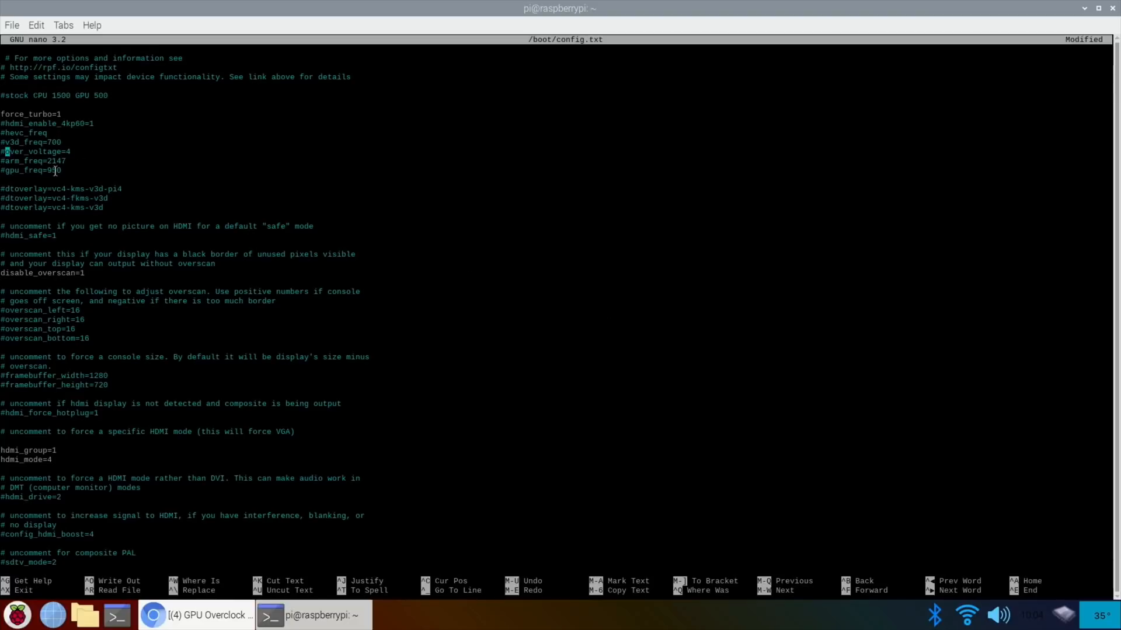
mouse_move(124, 143)
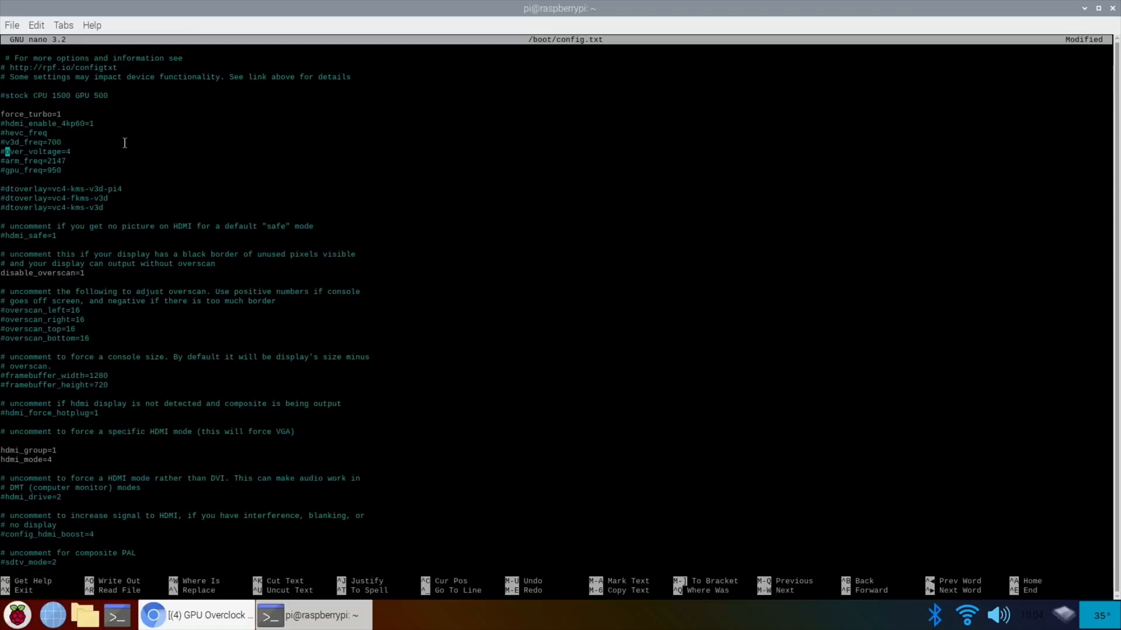
mouse_move(194, 105)
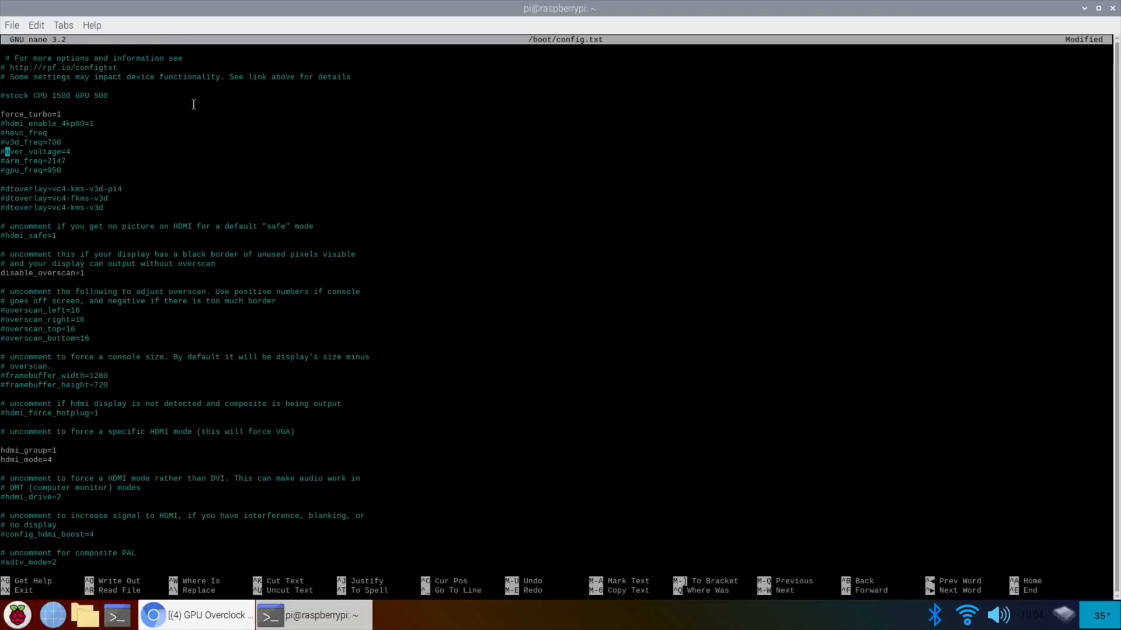
key(ctrl+o)
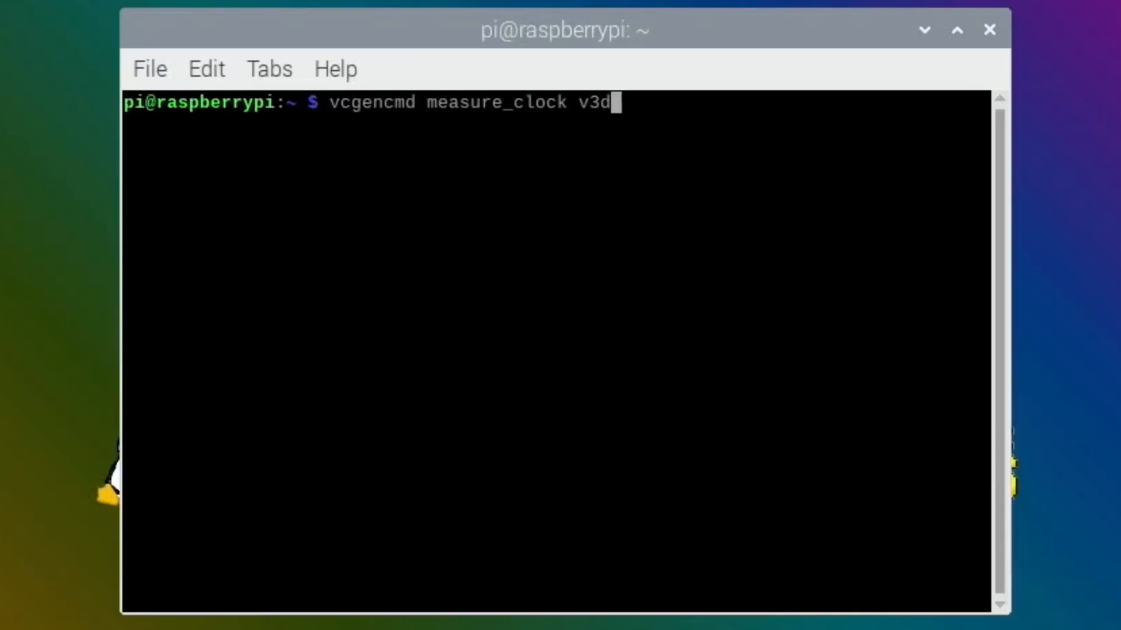
Measure the v3d clock, reading frequency(46)=500000992, then close the terminal.
key(Return)
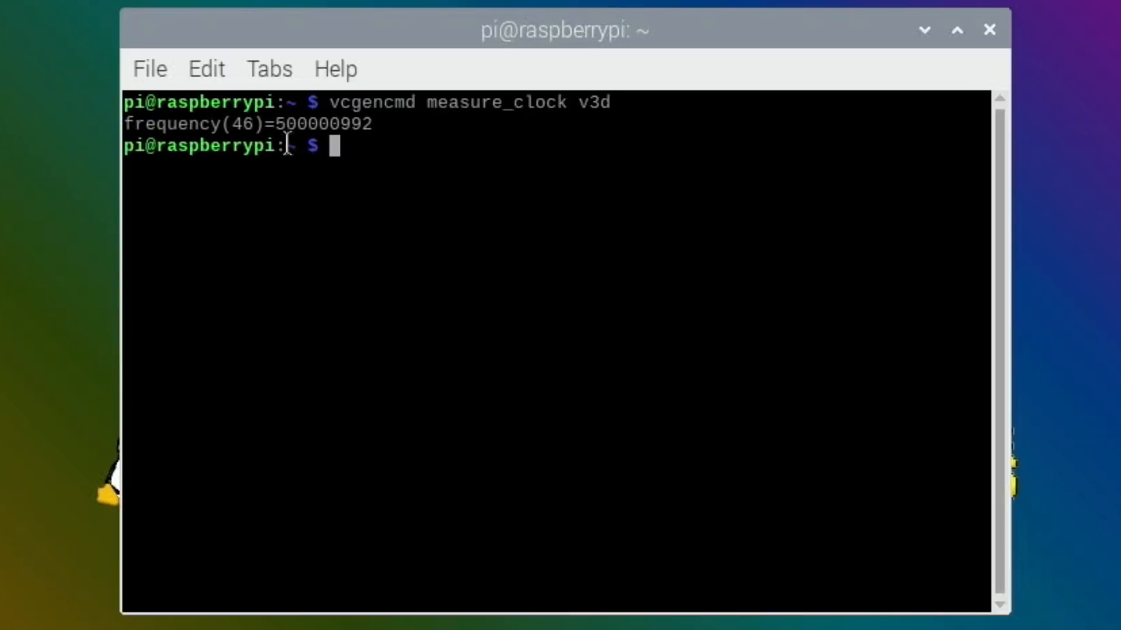
mouse_move(575, 164)
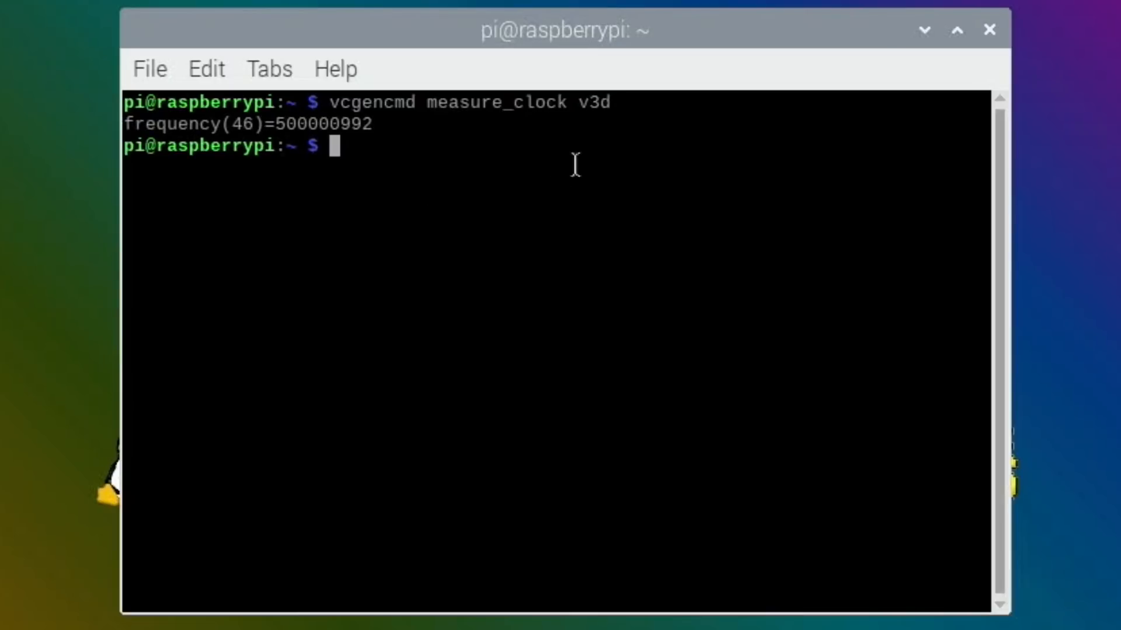
mouse_move(993, 30)
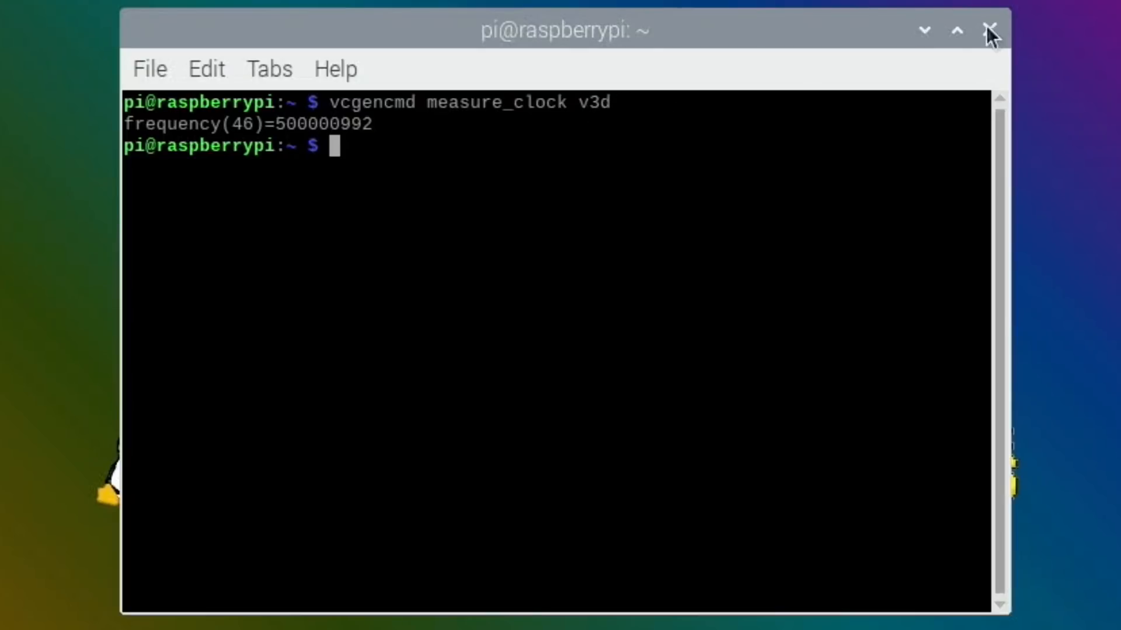
click(991, 31)
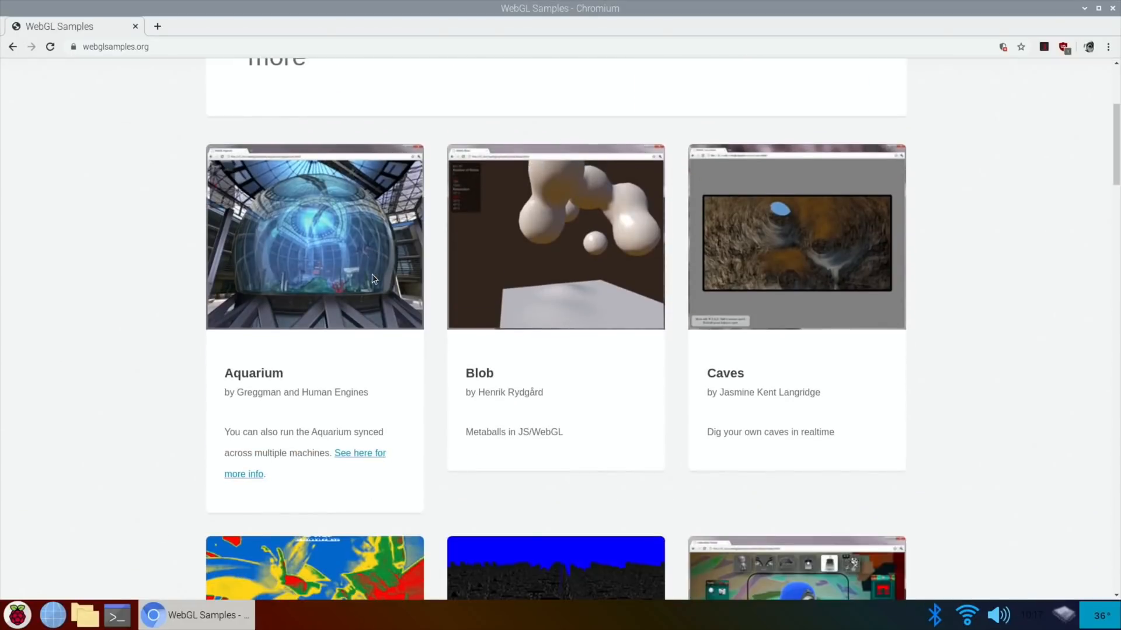
Try Dynamic Cubemap at about 29 fps, then go back and scroll the gallery to Fishtank.
scroll(down, 3)
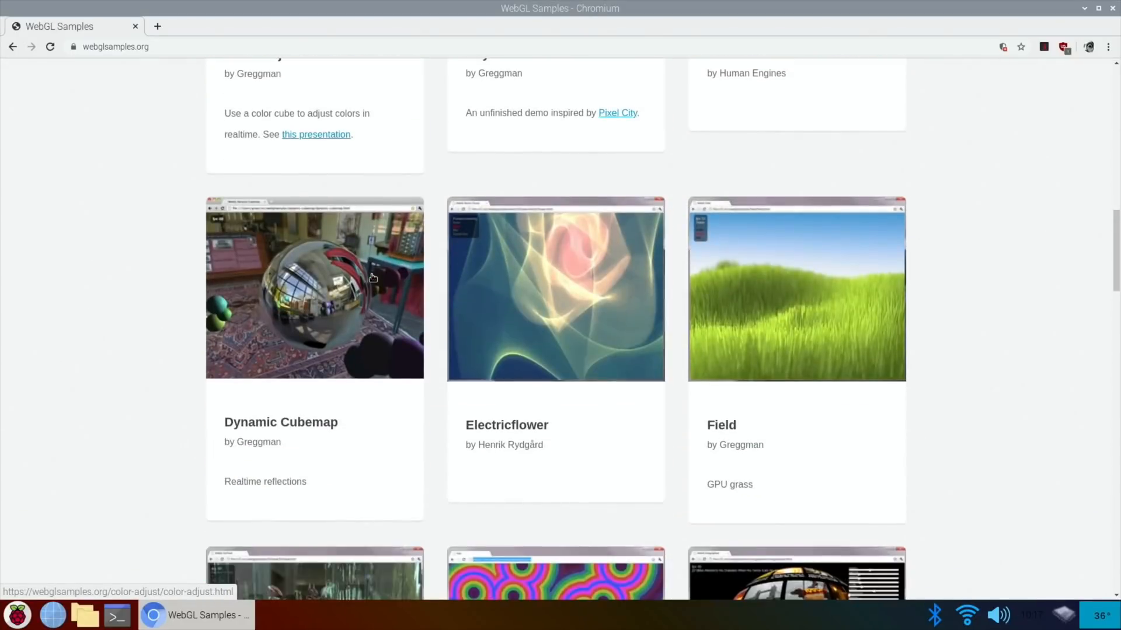
mouse_move(312, 318)
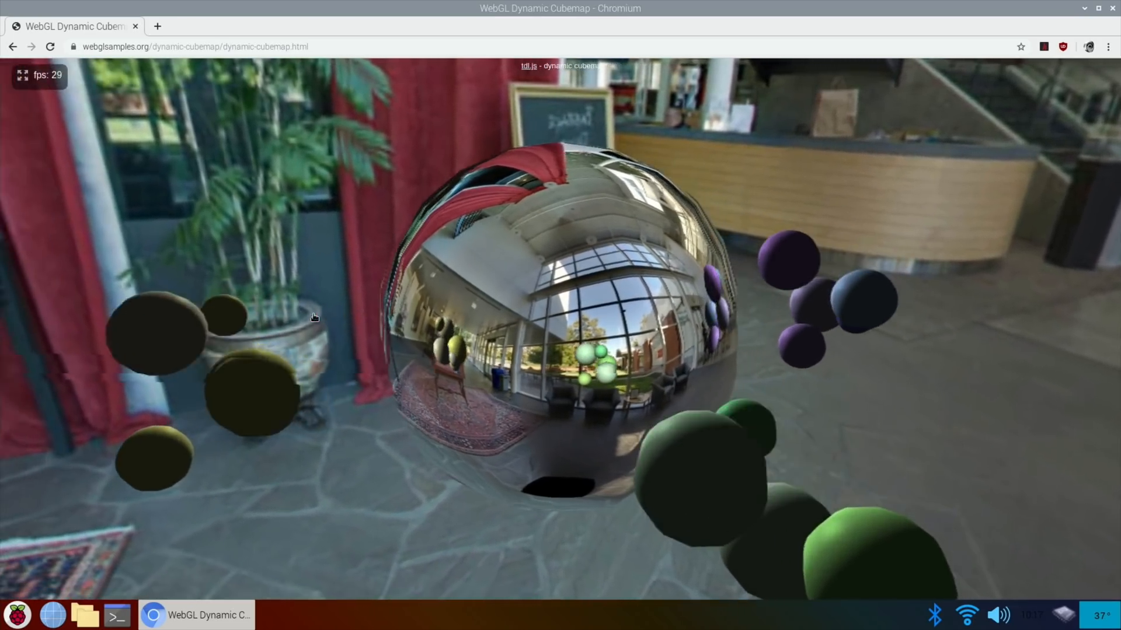
click(12, 46)
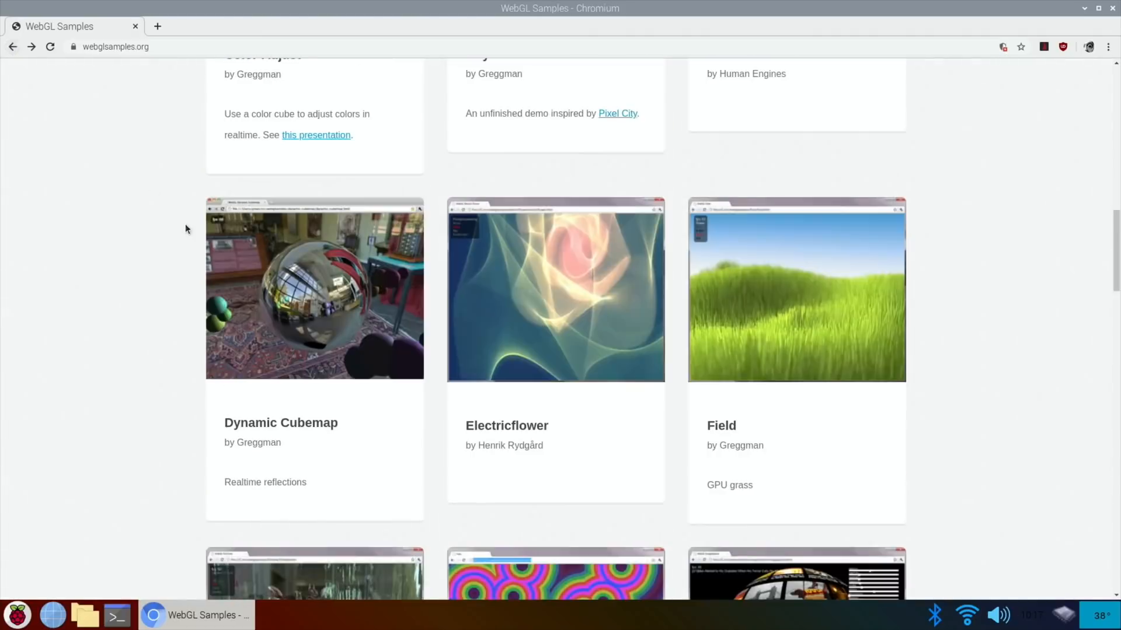
scroll(down, 3)
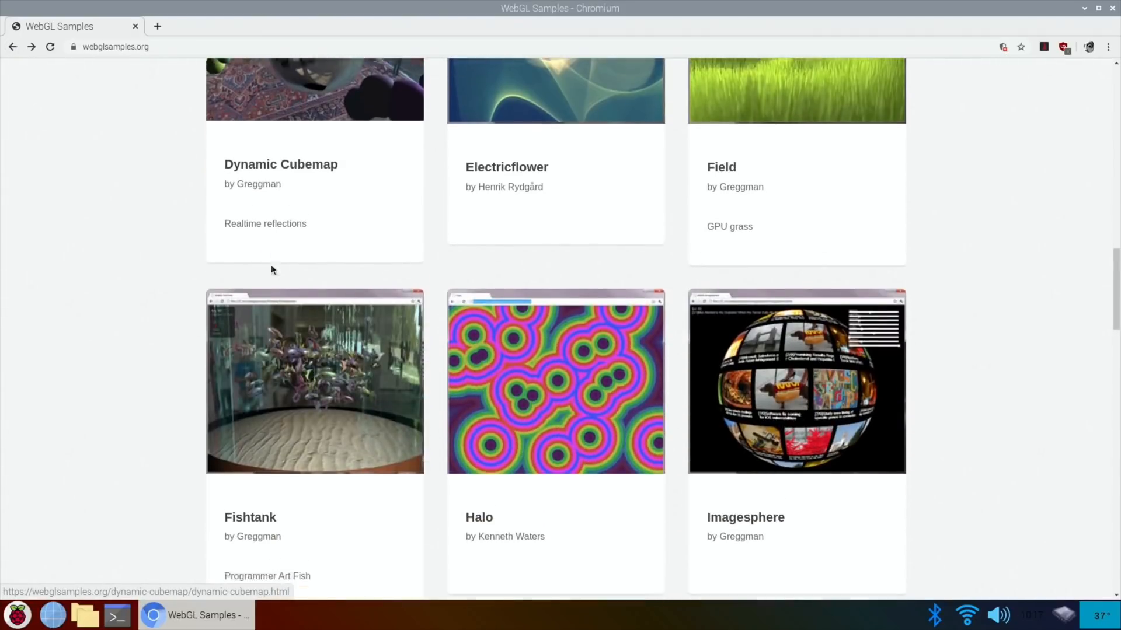
scroll(down, 3)
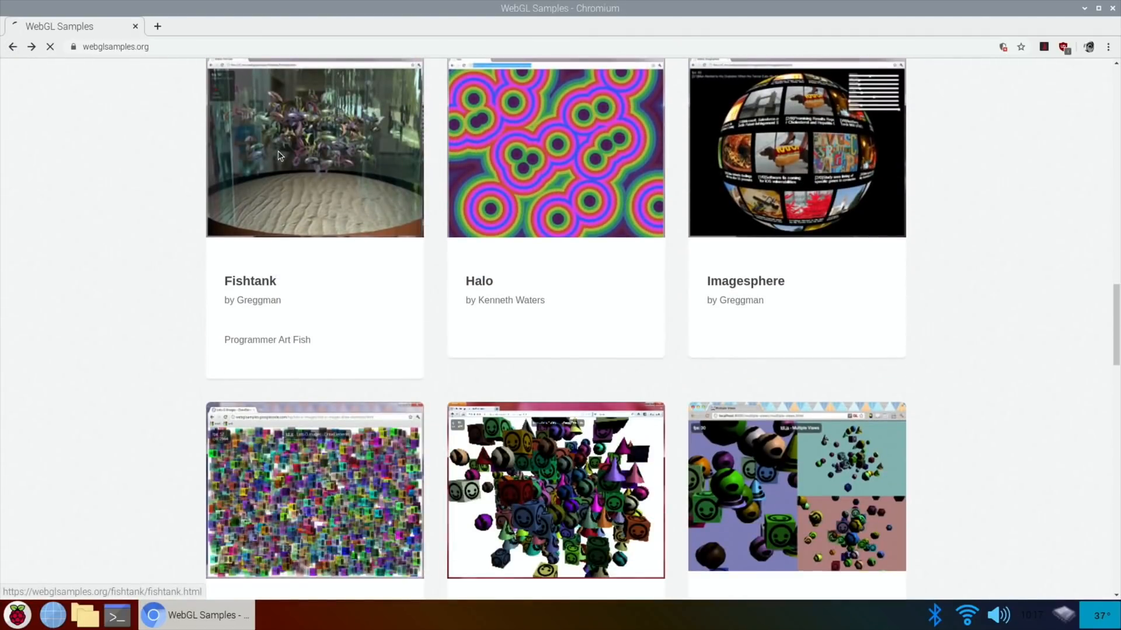
Run Fishtank with 1000 fish at about 12 fps, close Chromium, and open a terminal.
click(314, 149)
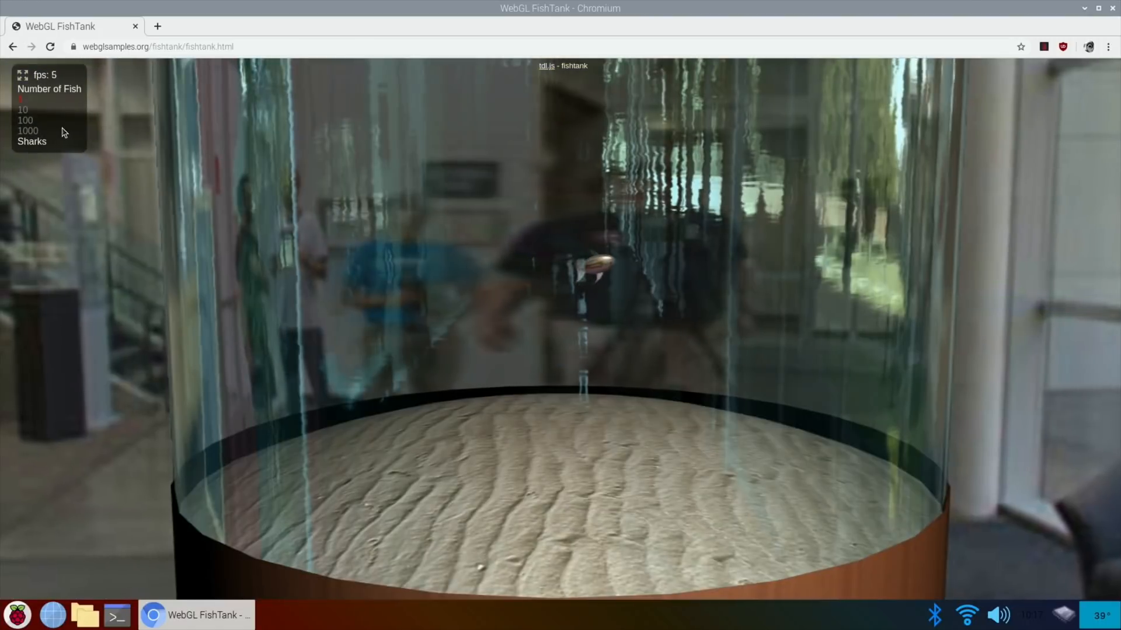
click(27, 131)
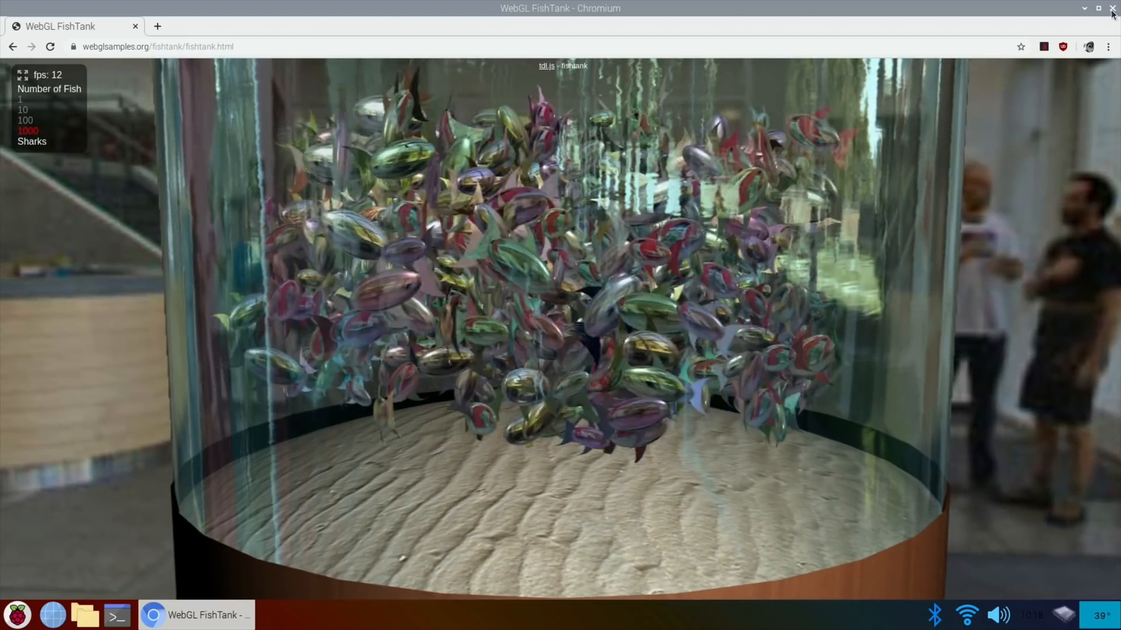
click(1112, 8)
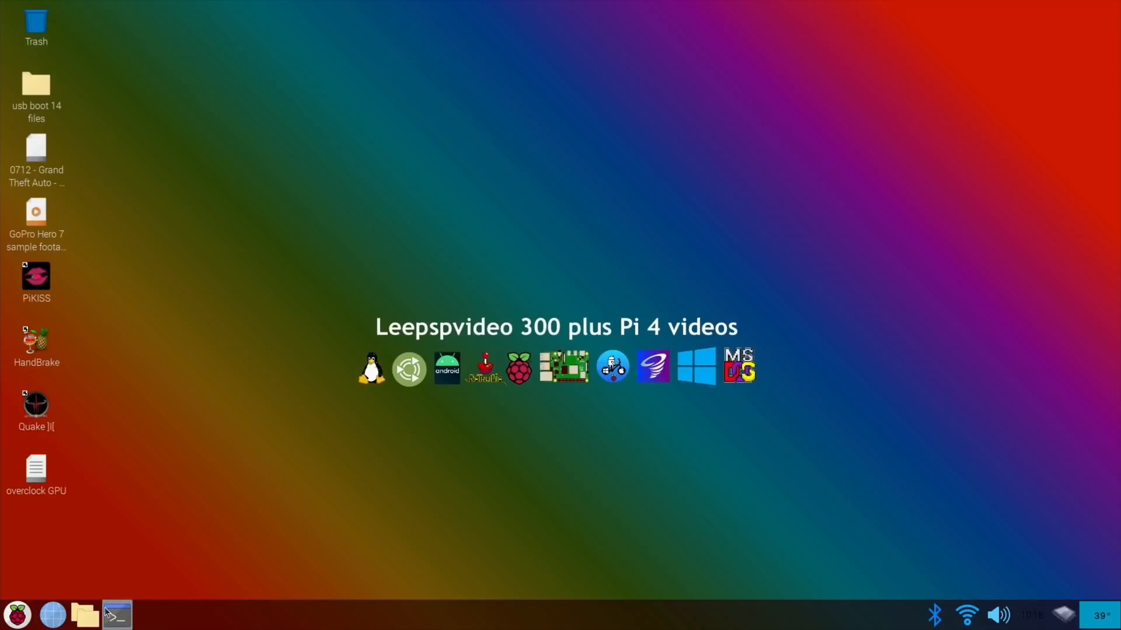
click(116, 614)
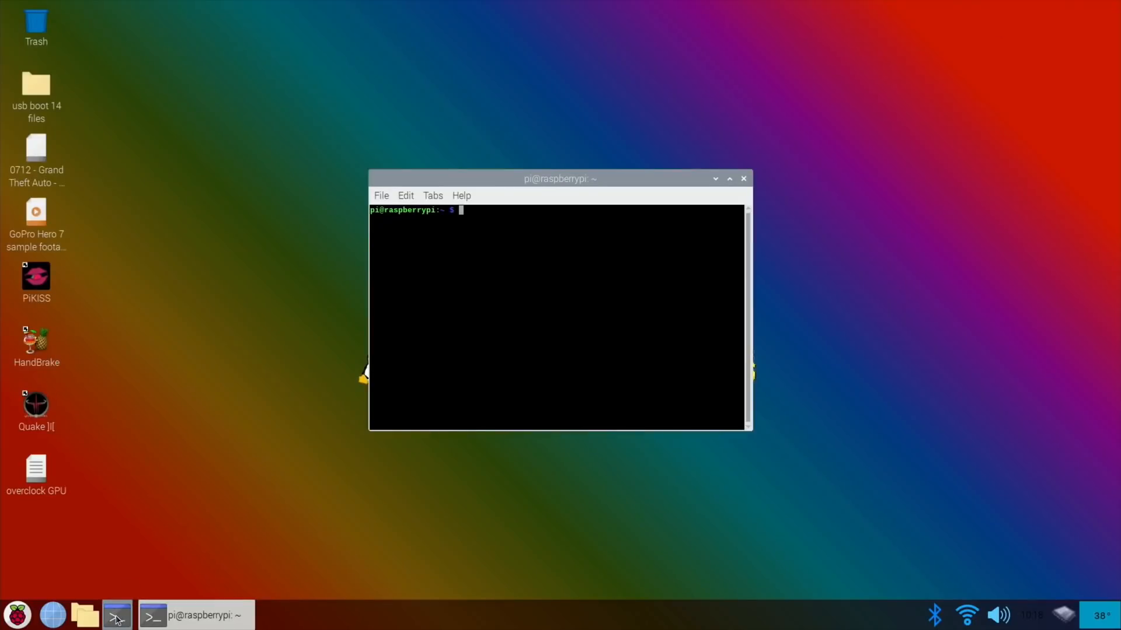
text(reboot)
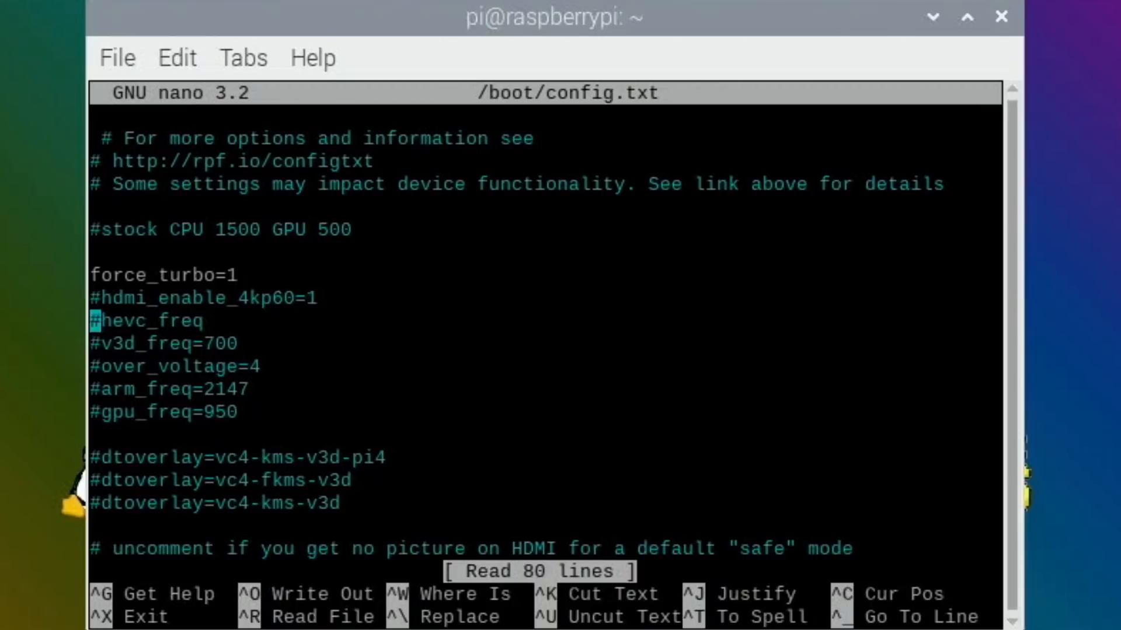
Uncomment v3d_freq=700 and over_voltage=4 in config.txt, save, and exit nano.
key(Delete)
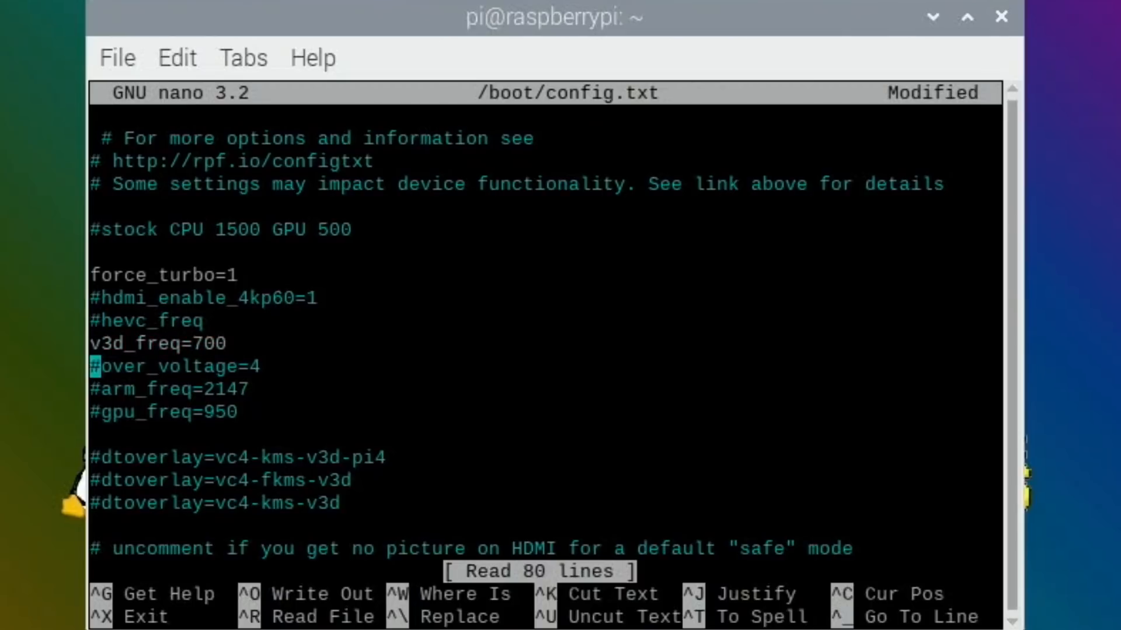
key(Delete)
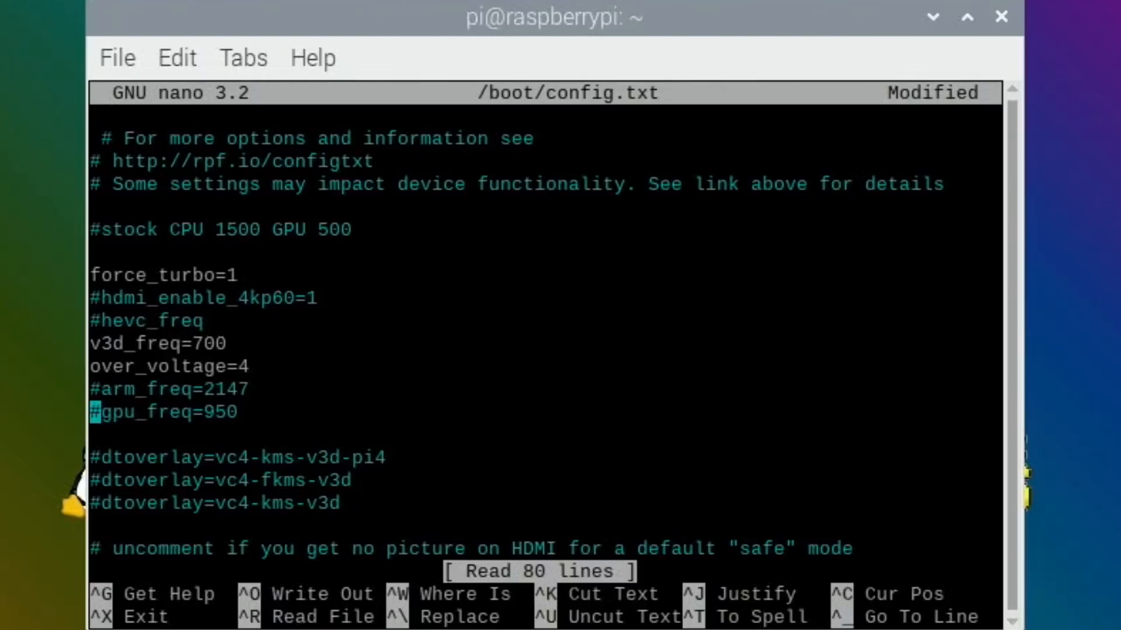
key(Up)
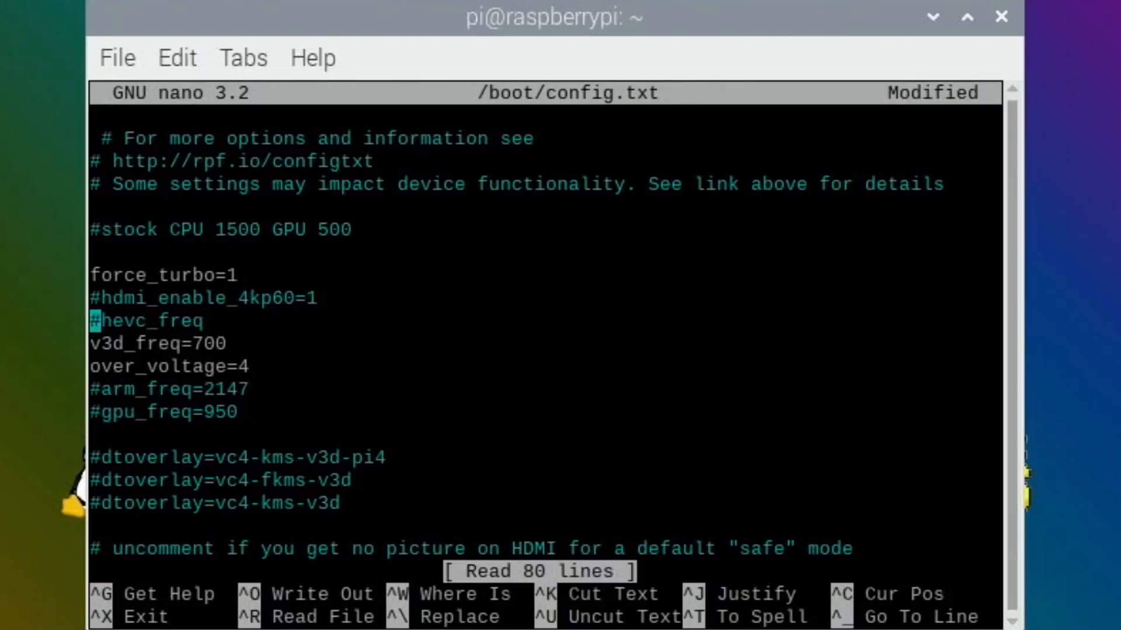
key(ctrl+o)
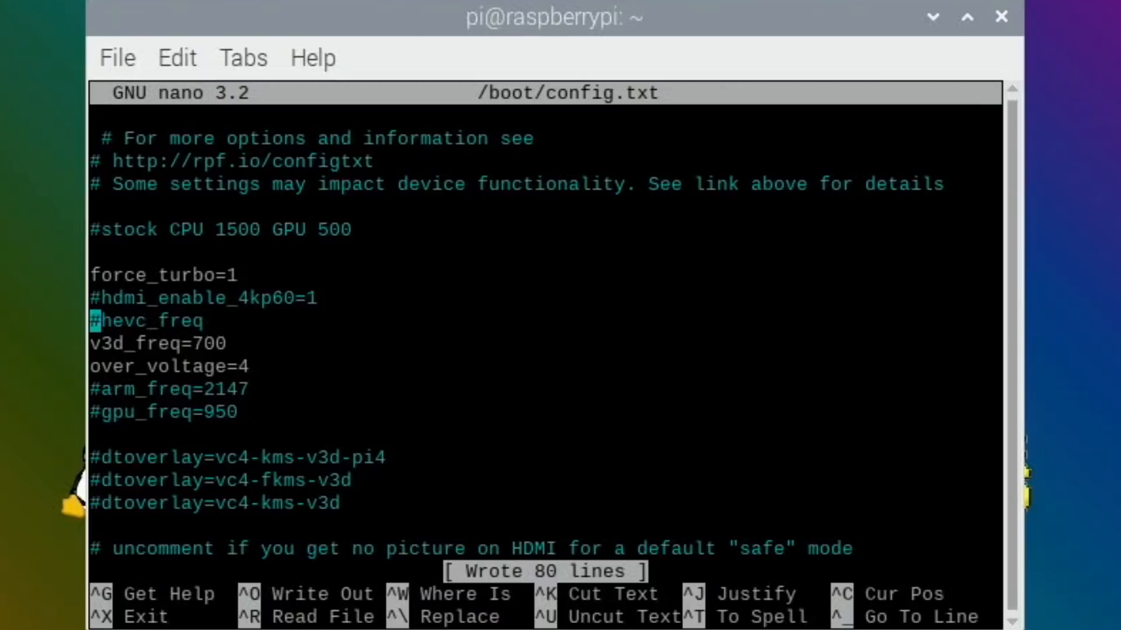
key(ctrl+x)
text(vcgencmd measure_clock v3d)
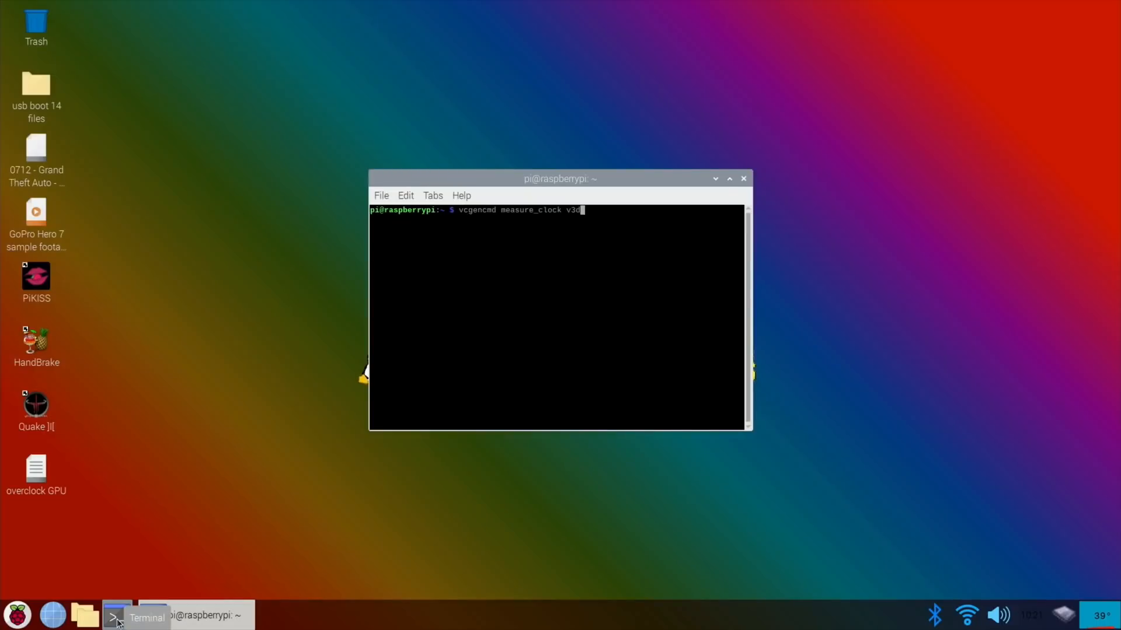
Confirm the v3d clock reads 700009280, close the terminal, and launch Chromium.
key(Return)
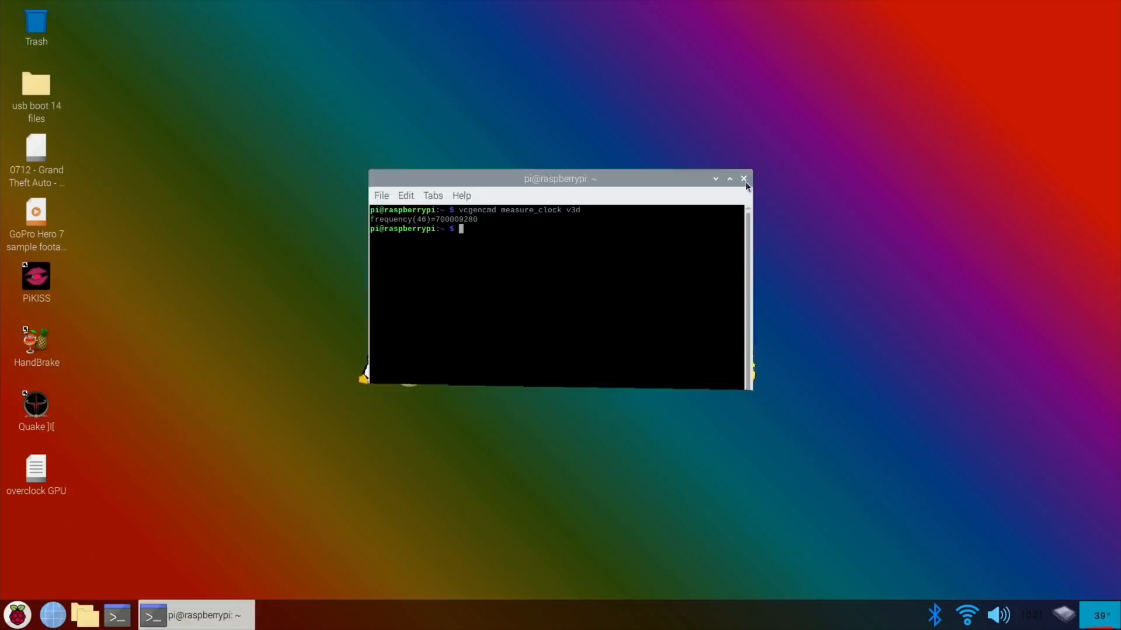
click(743, 178)
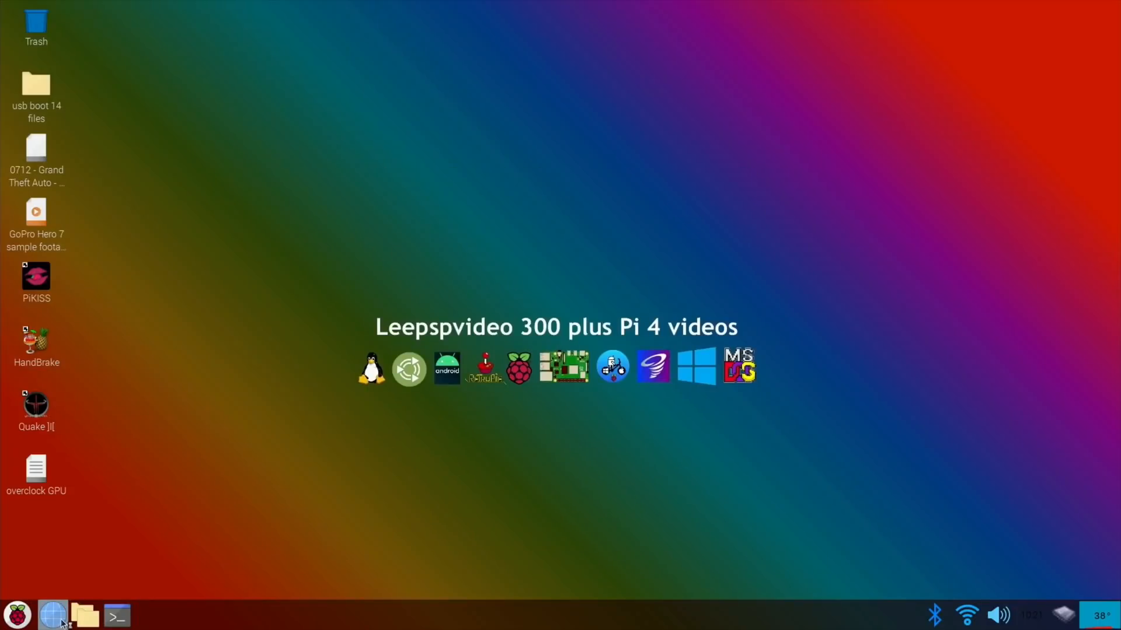
click(53, 615)
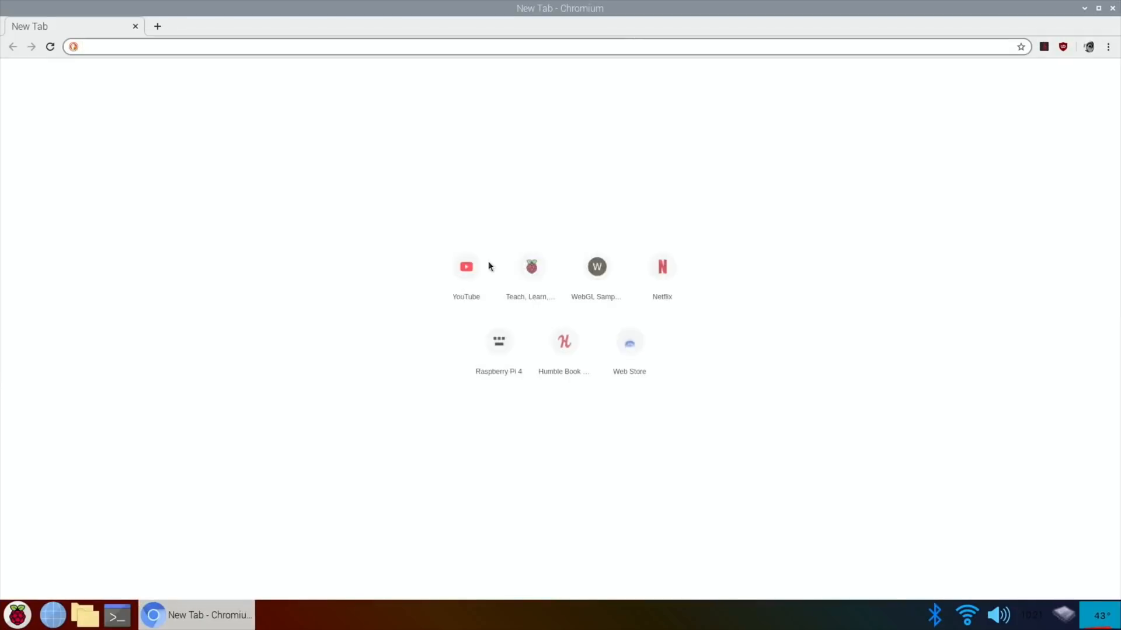
Run the Dynamic Cubemap WebGL demo at about 31 fps, then return to the samples home.
click(596, 266)
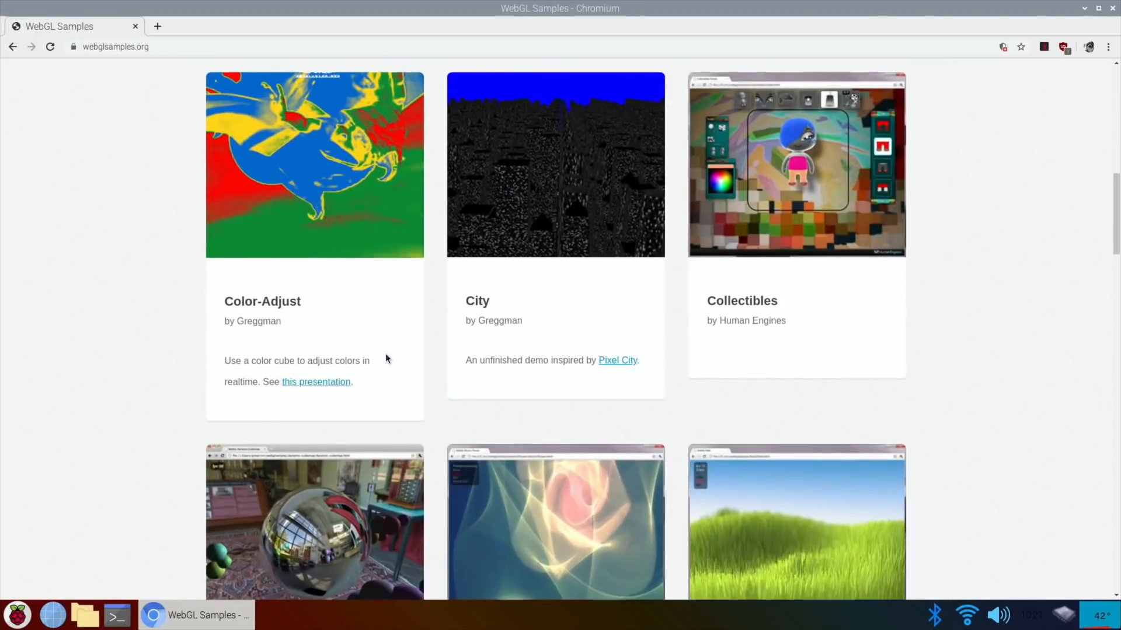
click(314, 522)
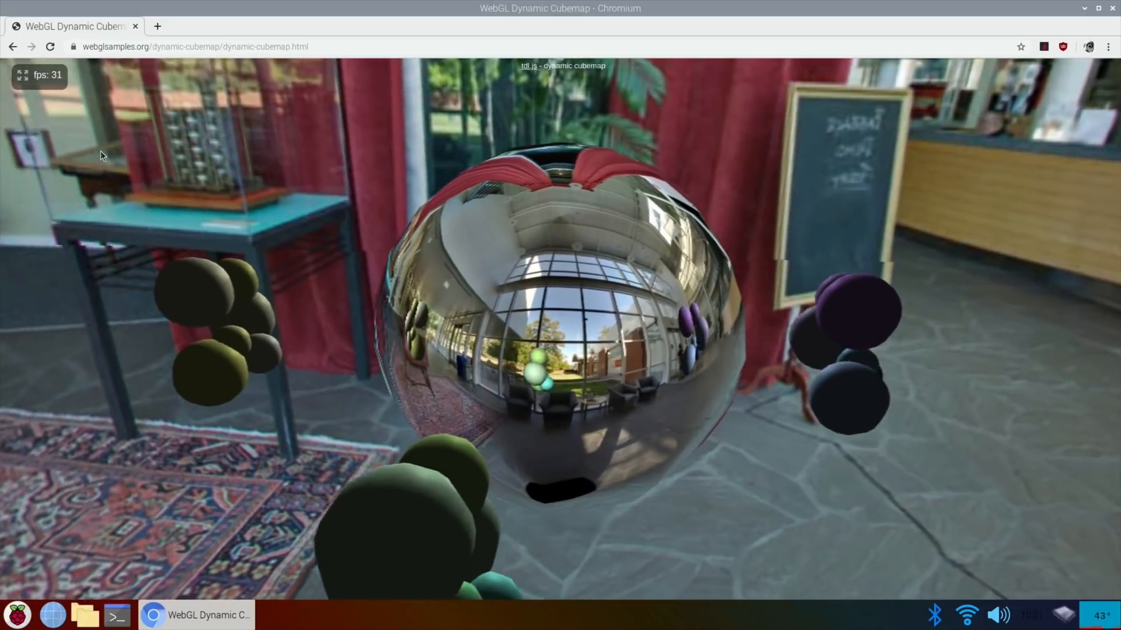
click(12, 47)
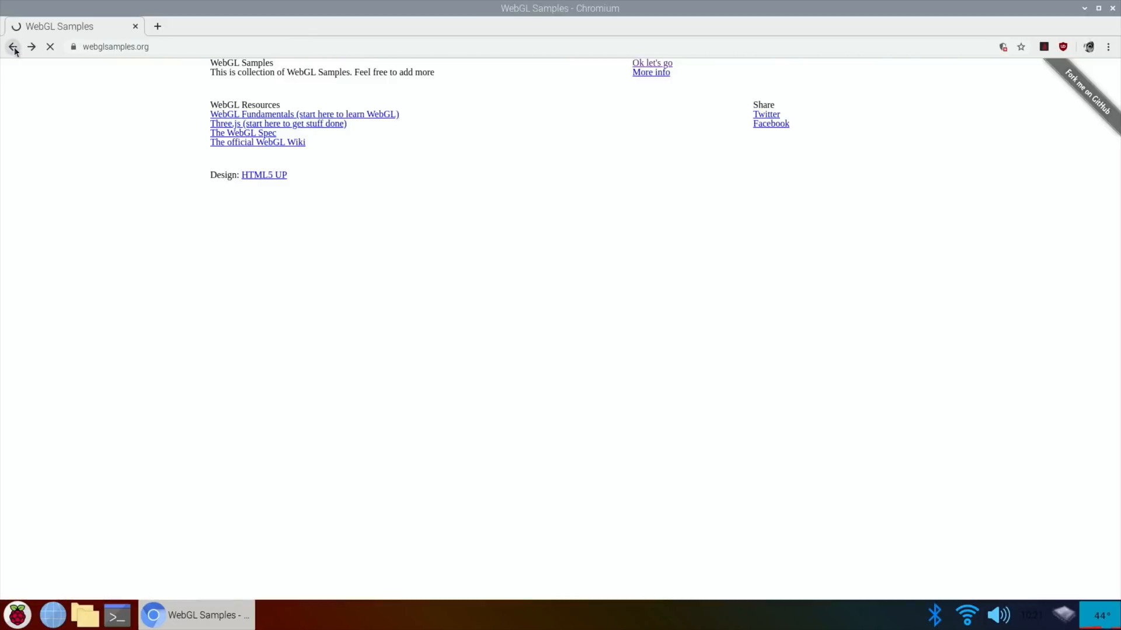
Run the Fishtank demo with 1000 fish, showing about 14 fps.
click(12, 47)
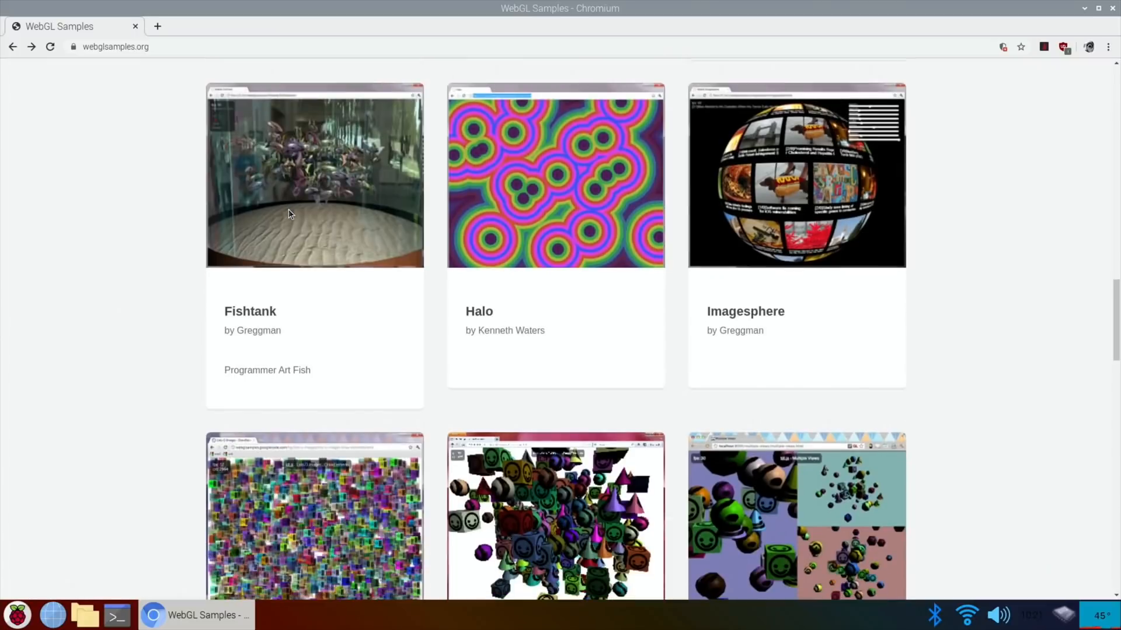
click(315, 175)
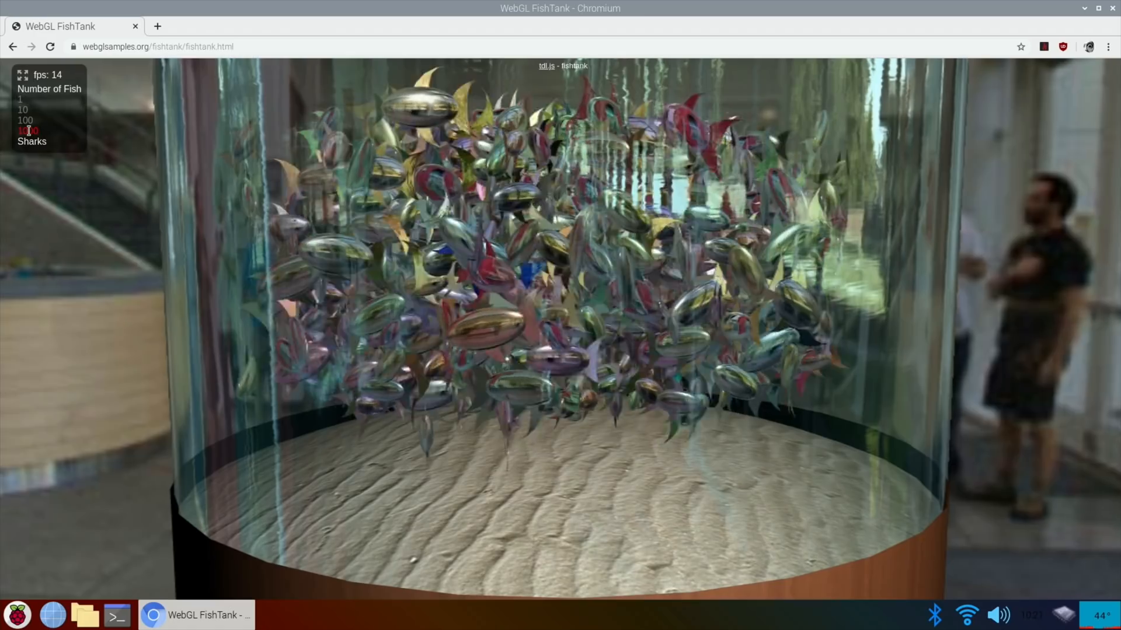
mouse_move(13, 46)
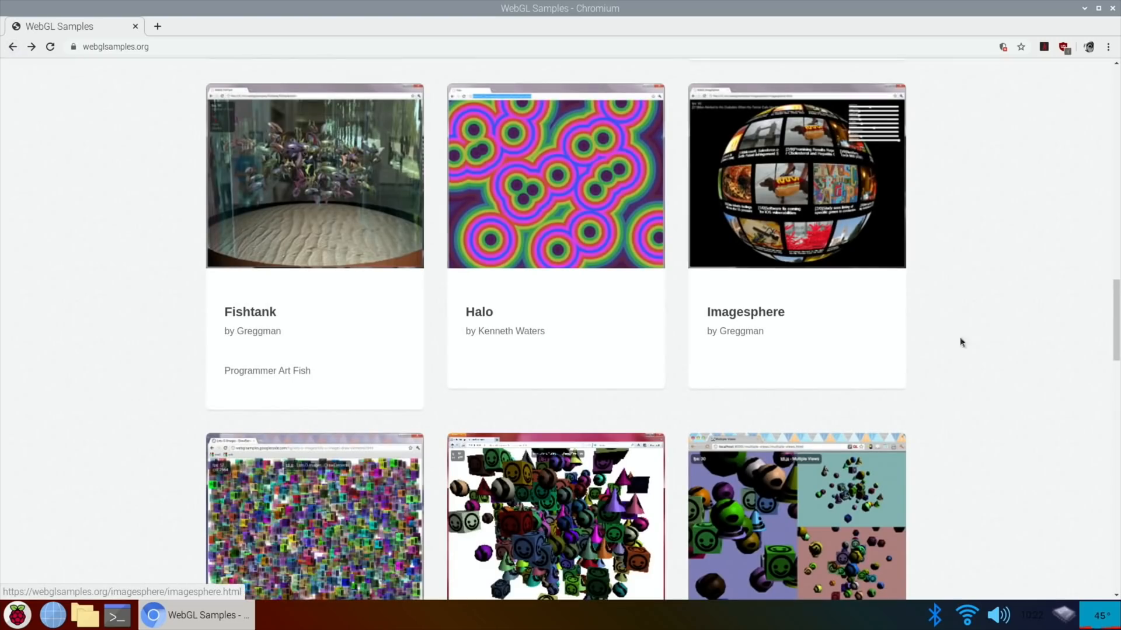
Scroll the gallery up to the Dynamic Cubemap / Electricflower / Field row and open Field.
scroll(up, 3)
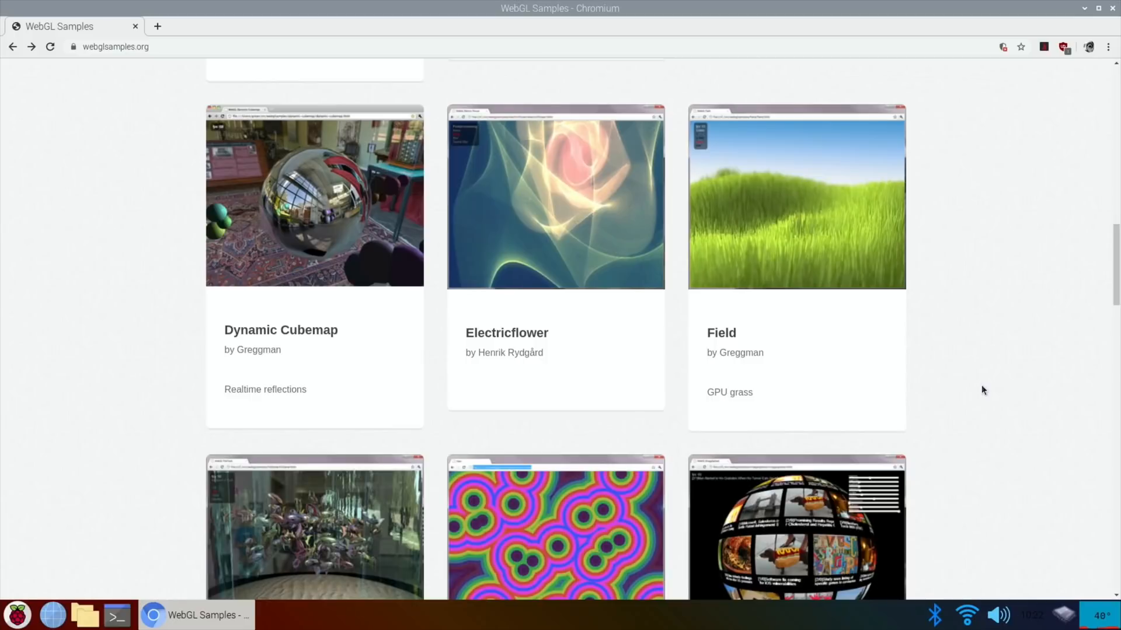
mouse_move(380, 421)
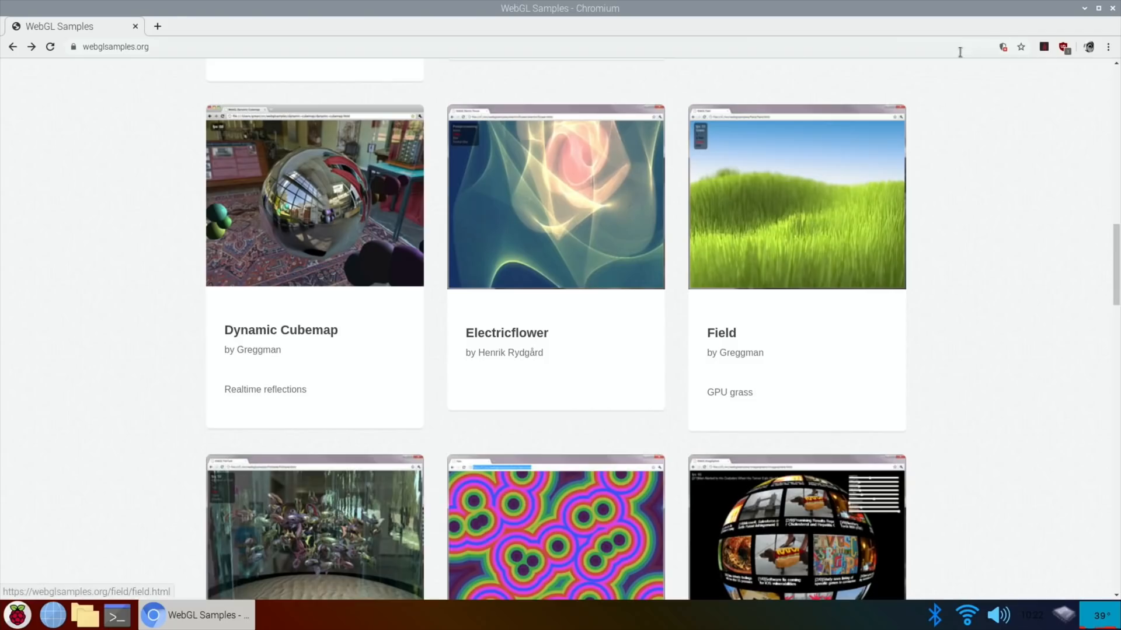
click(313, 197)
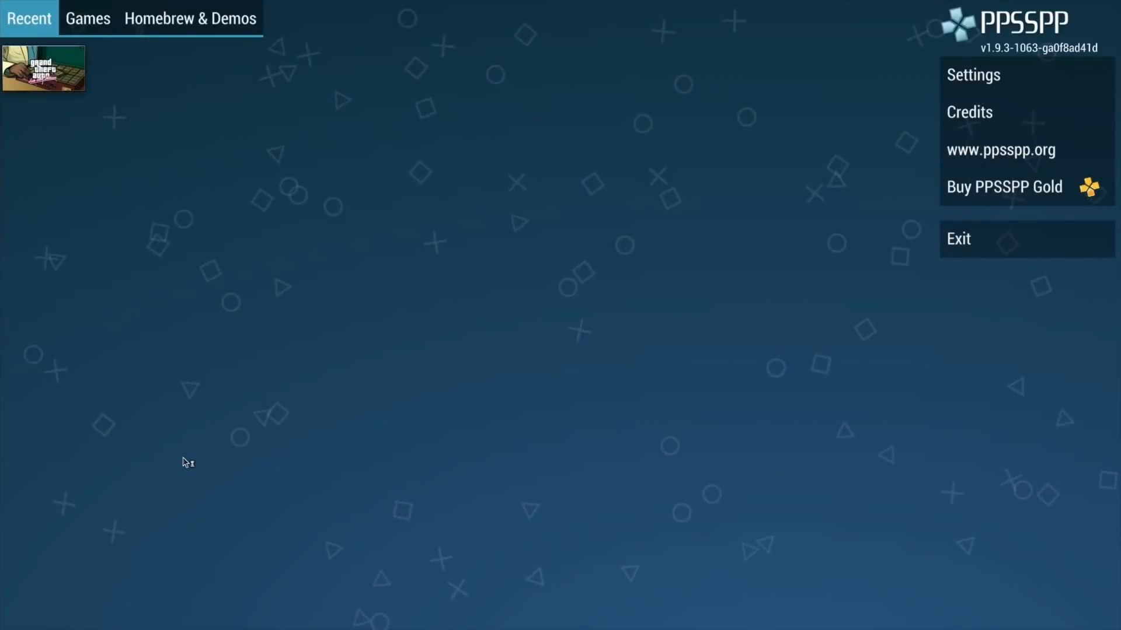
Launch GTA Vice City Stories and select save slot 1 dated 2020-07-16.
click(43, 67)
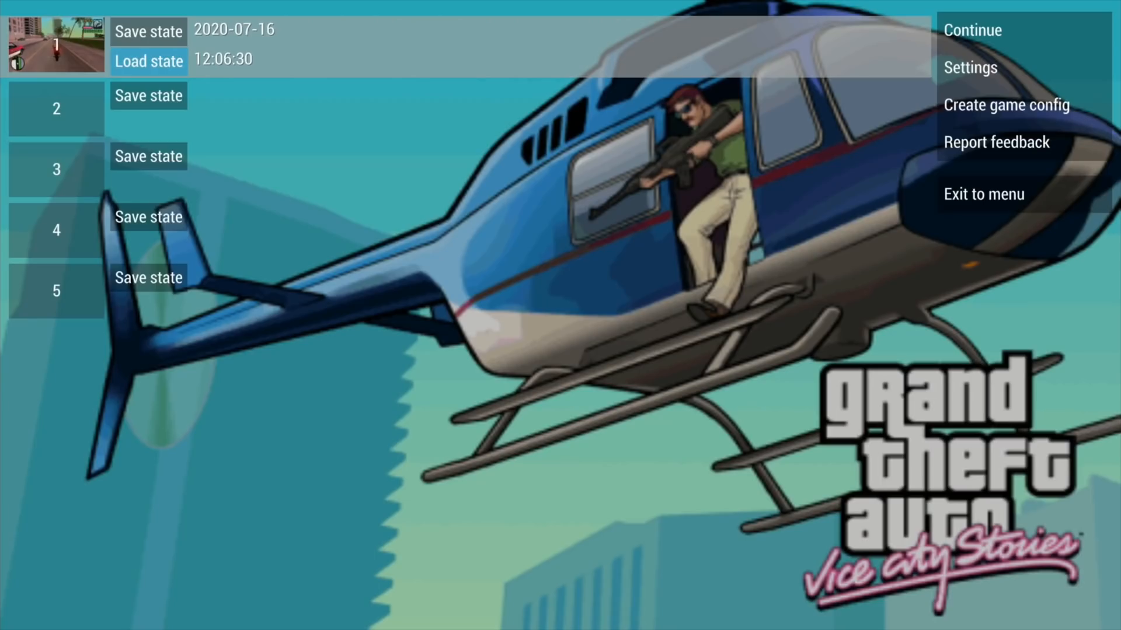
click(972, 30)
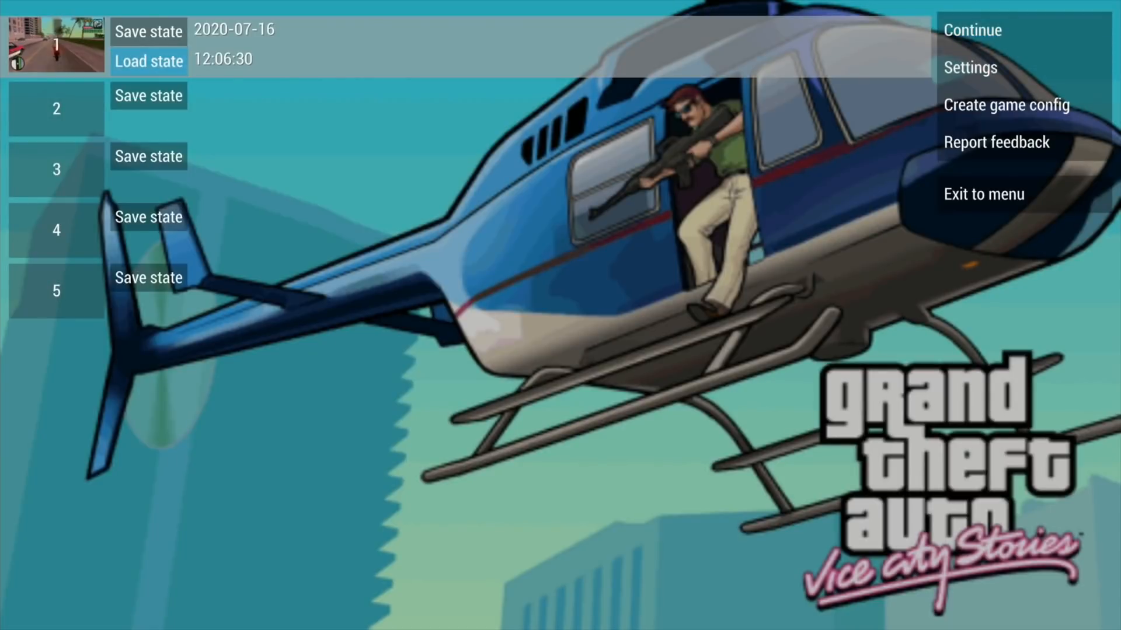
Load the 2020-07-16 save state and ride the motorbike at roughly 22–32 fps.
click(972, 30)
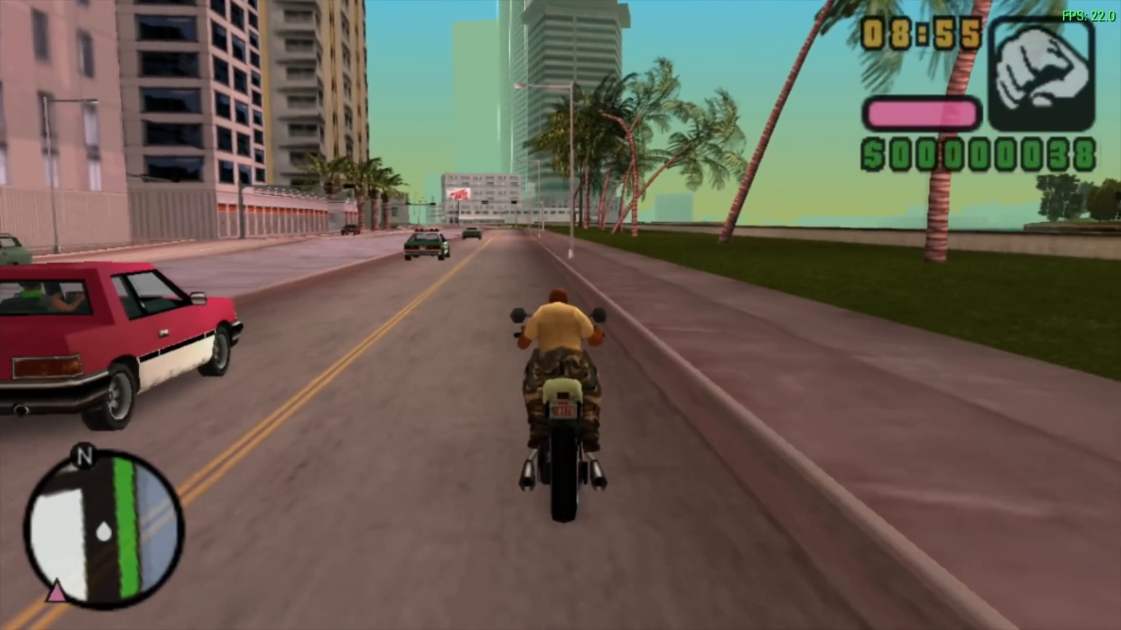
key(w)
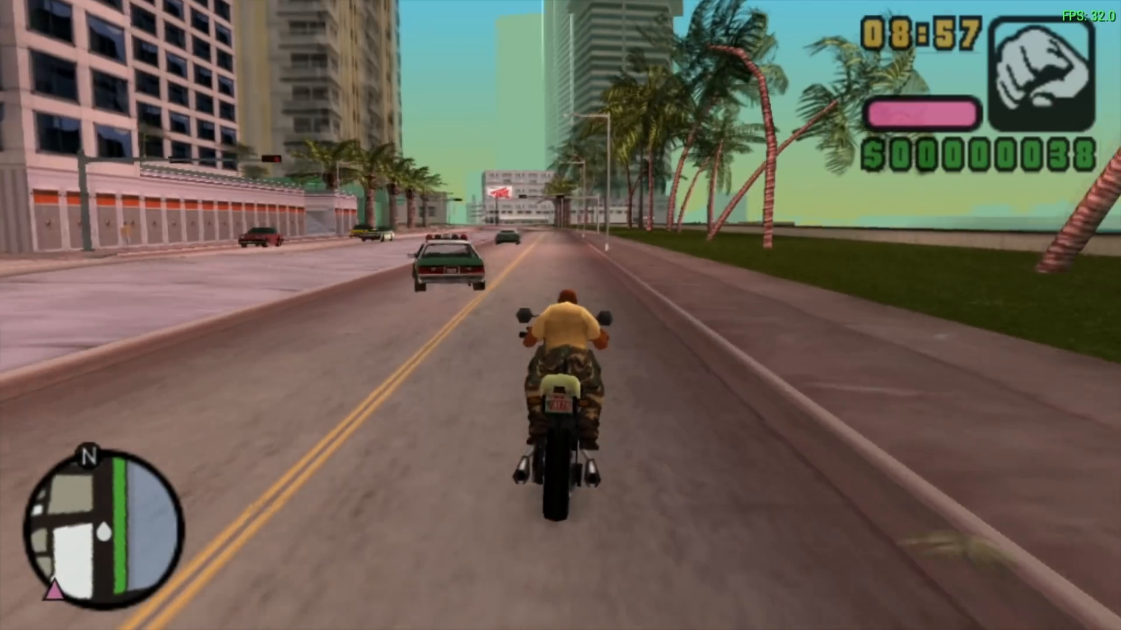
key(w)
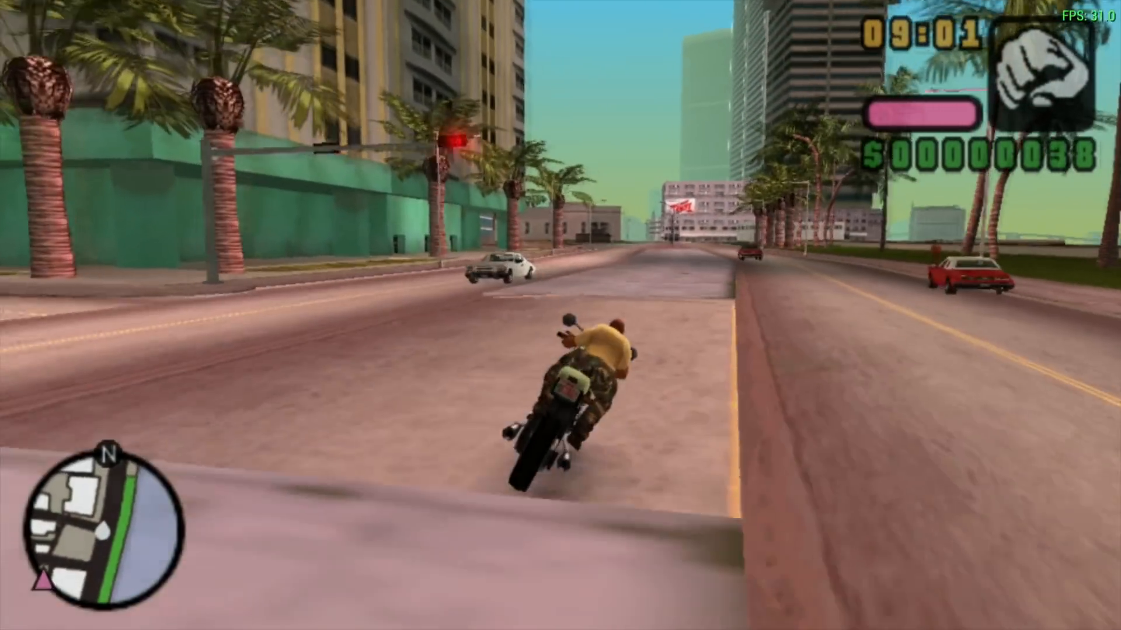
key(w)
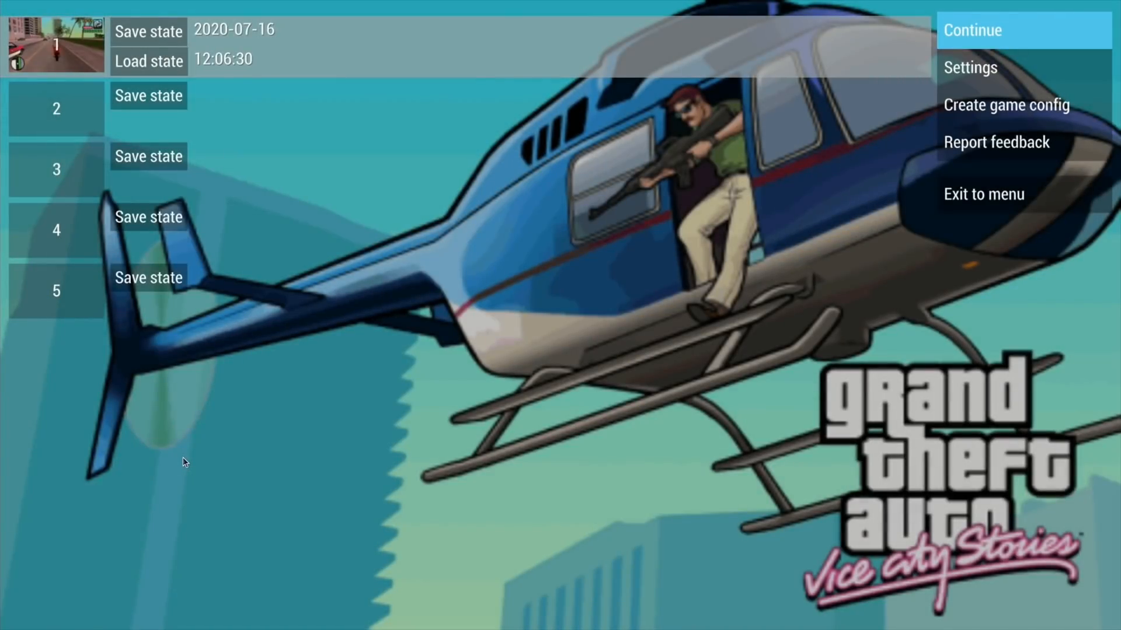
click(971, 67)
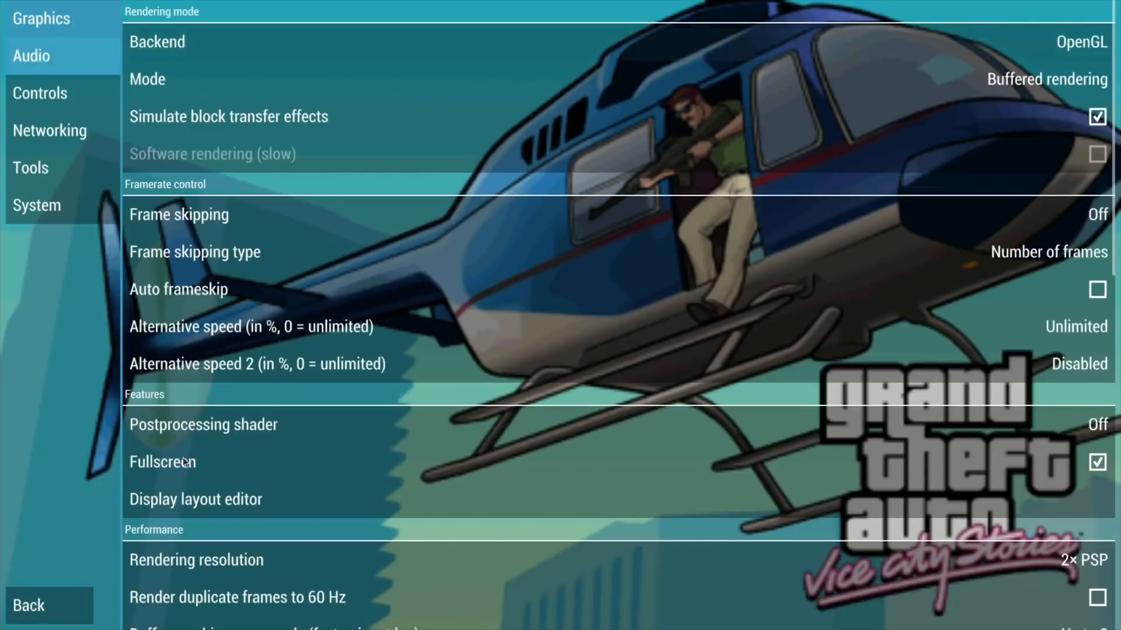
click(251, 326)
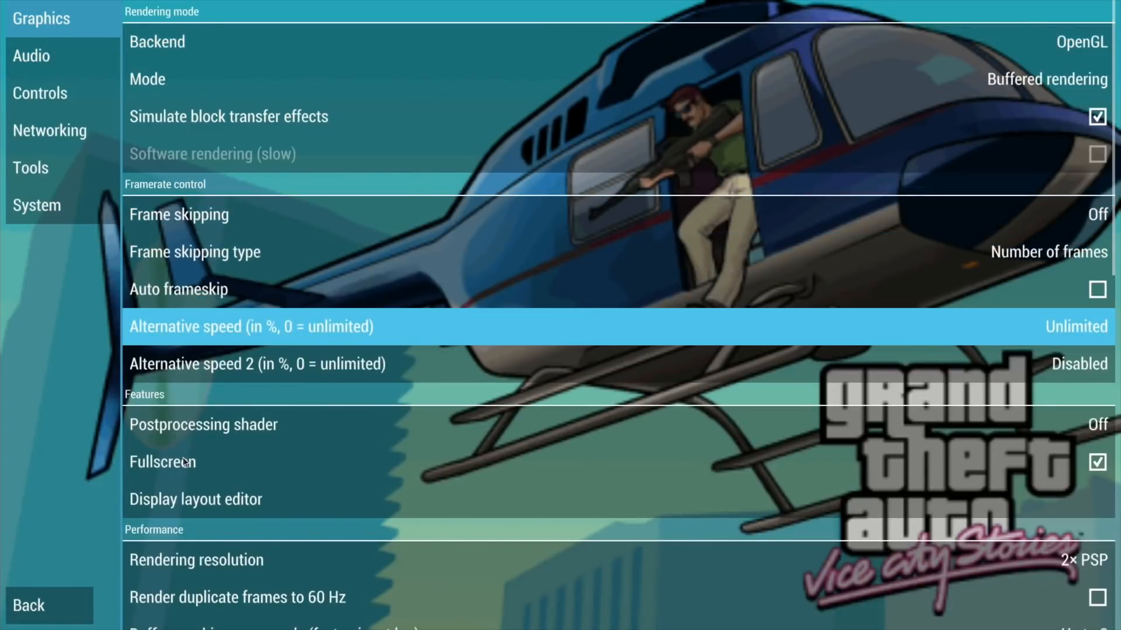
click(257, 364)
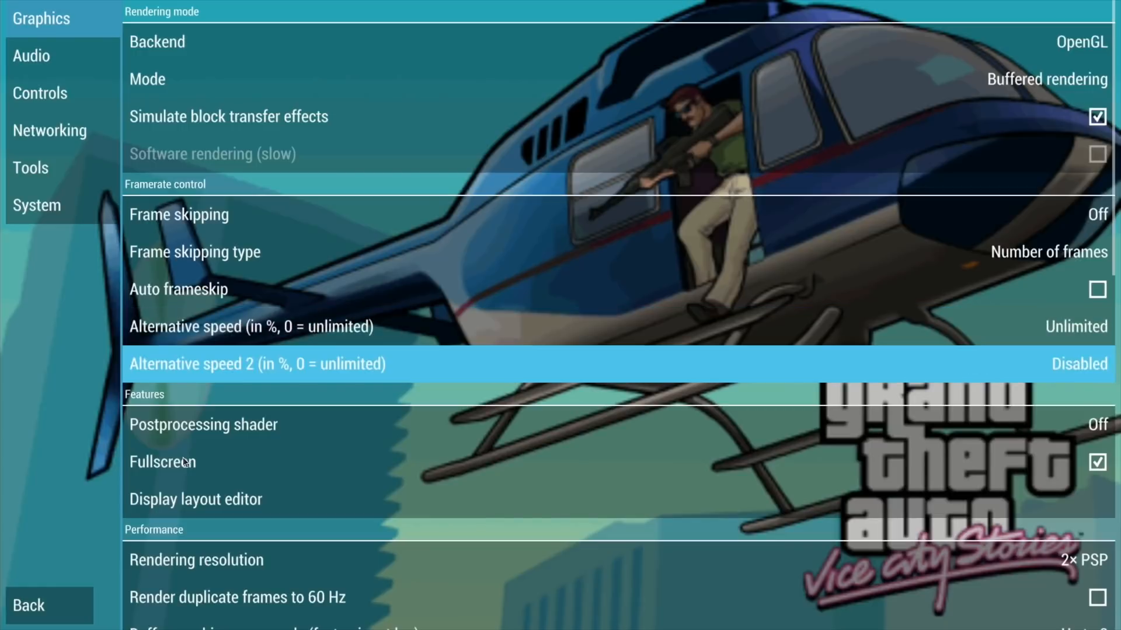
click(195, 499)
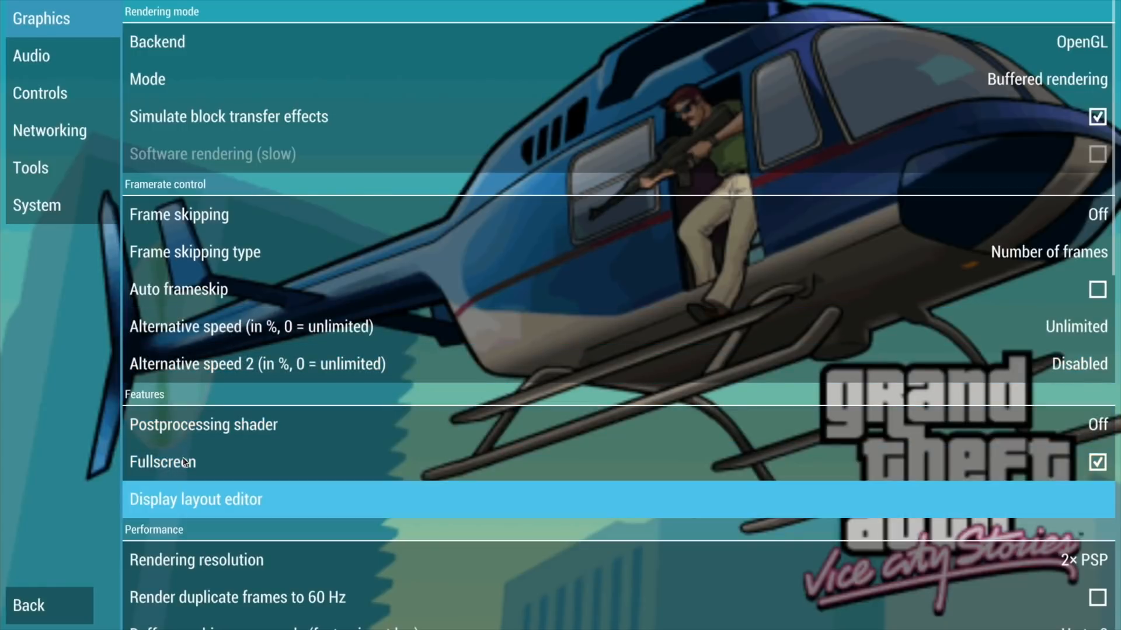
scroll(down, 3)
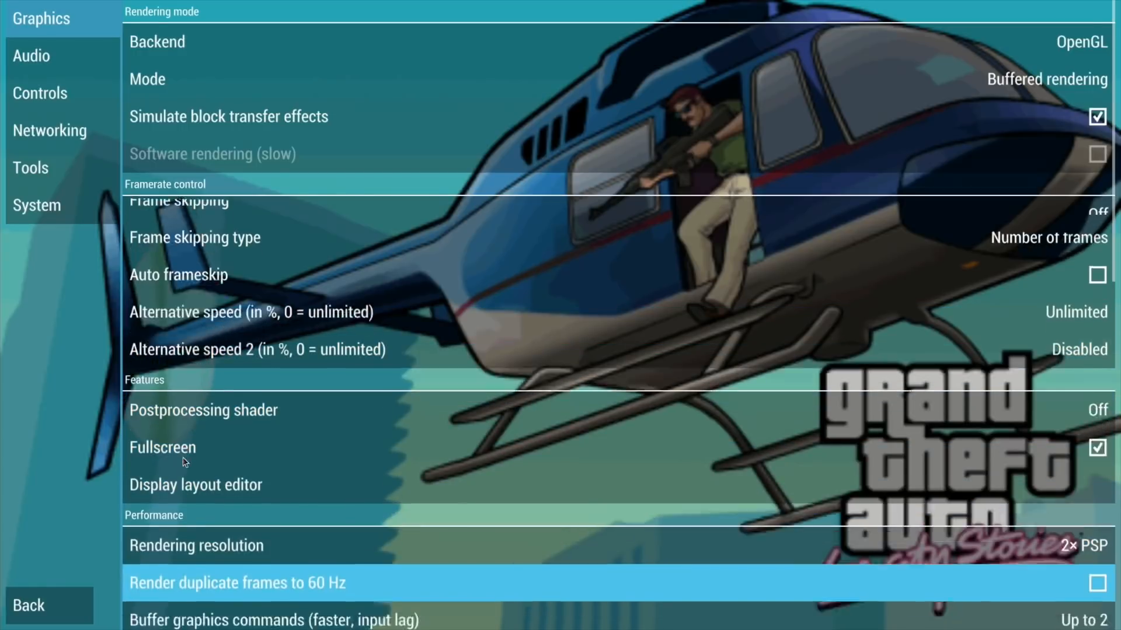
scroll(down, 3)
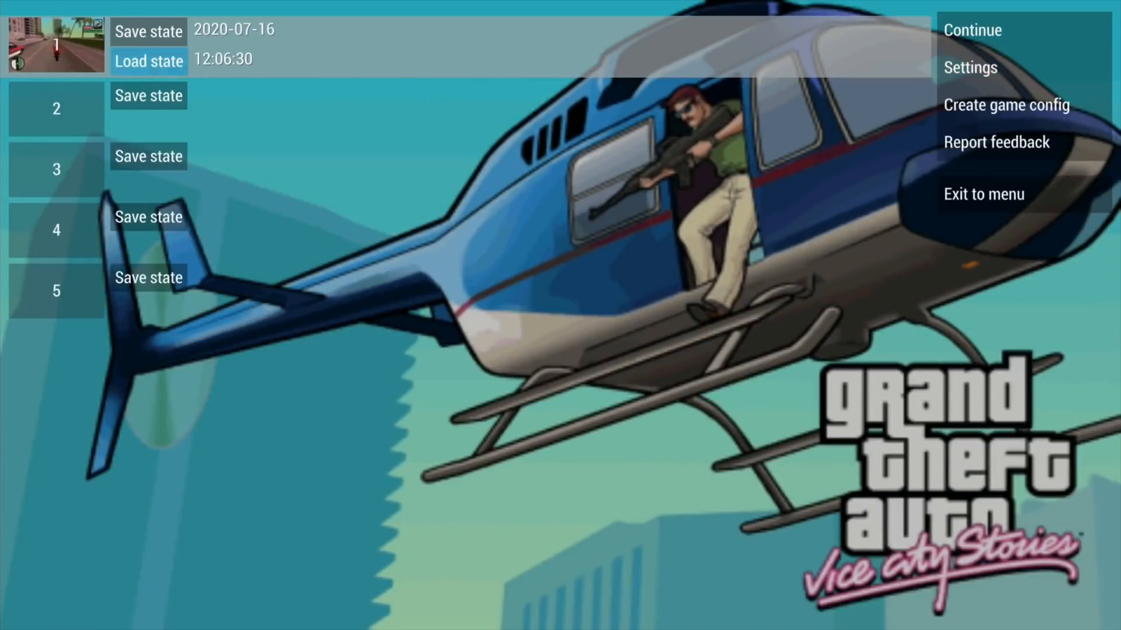
Resume the game and ride the motorbike past the police car at about 21–23 fps.
click(148, 61)
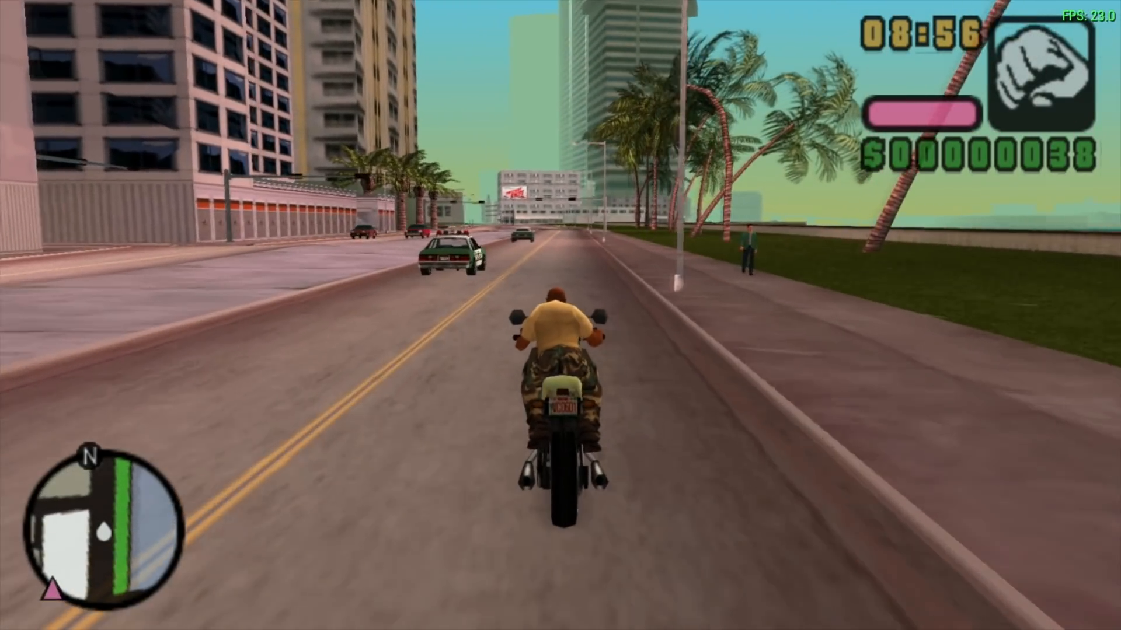
key(w)
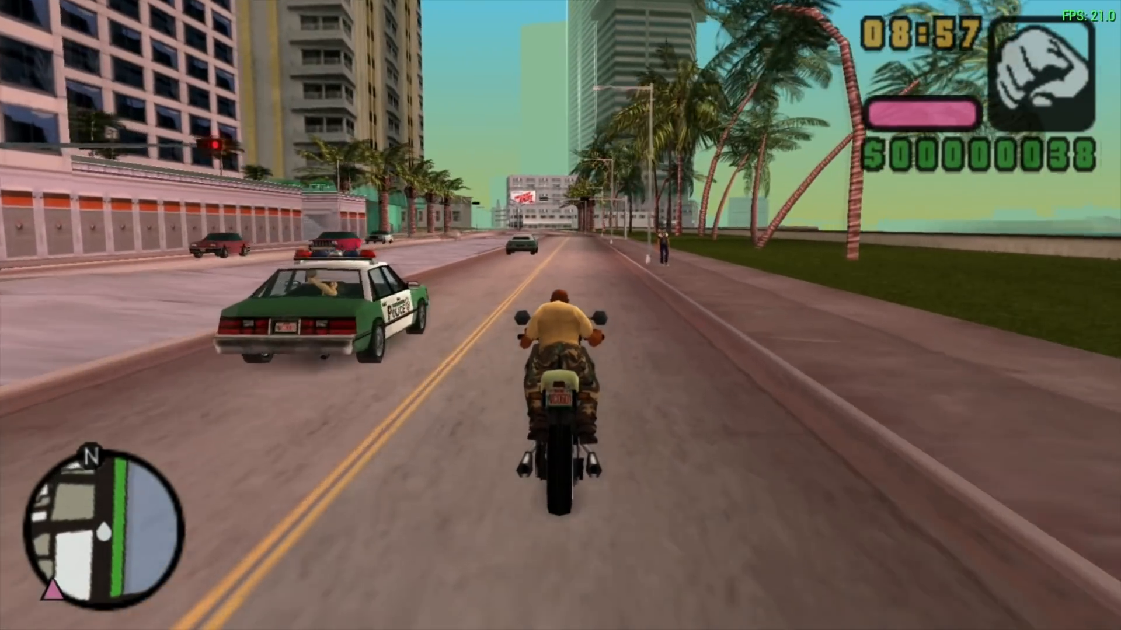
key(w)
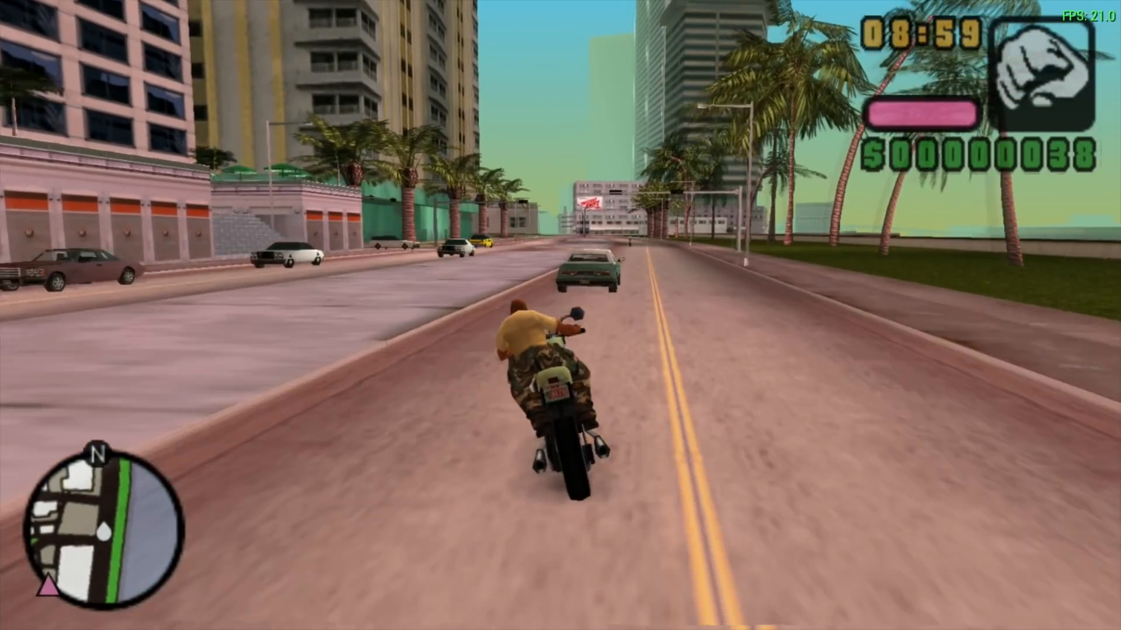
key(w)
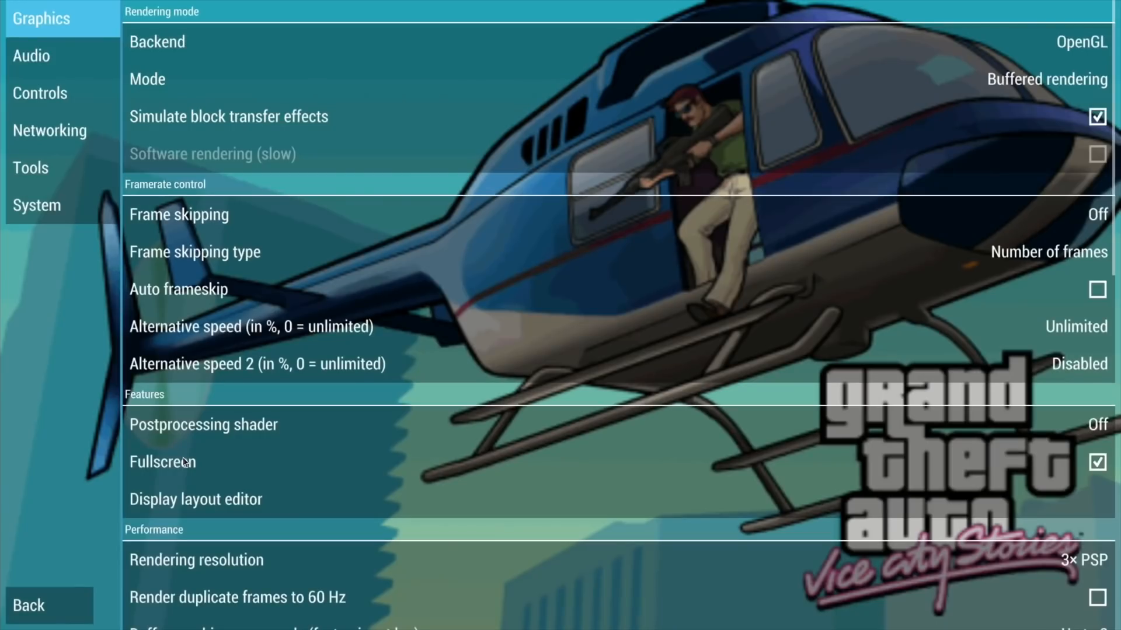
click(194, 251)
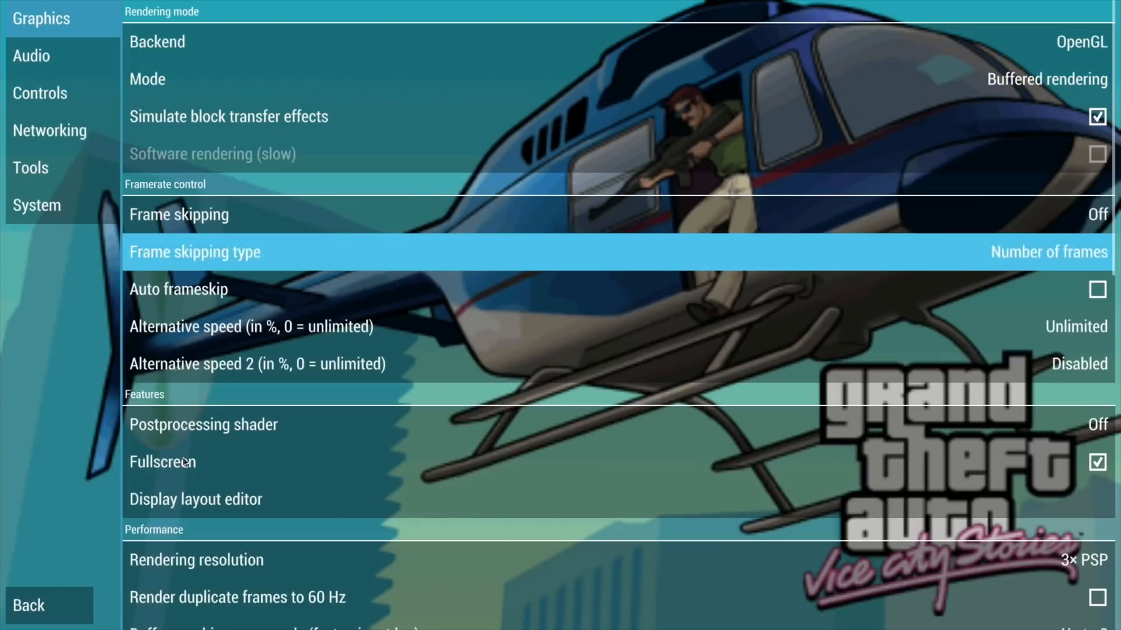
click(196, 560)
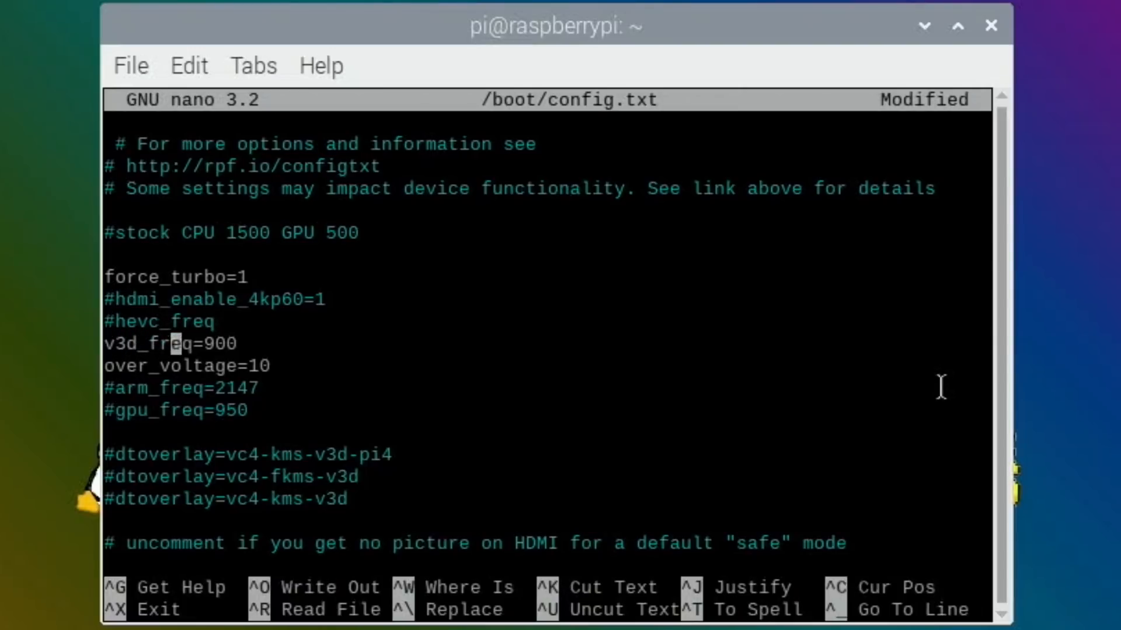
Uncomment arm_freq=2147 in /boot/config.txt and save the file.
click(246, 388)
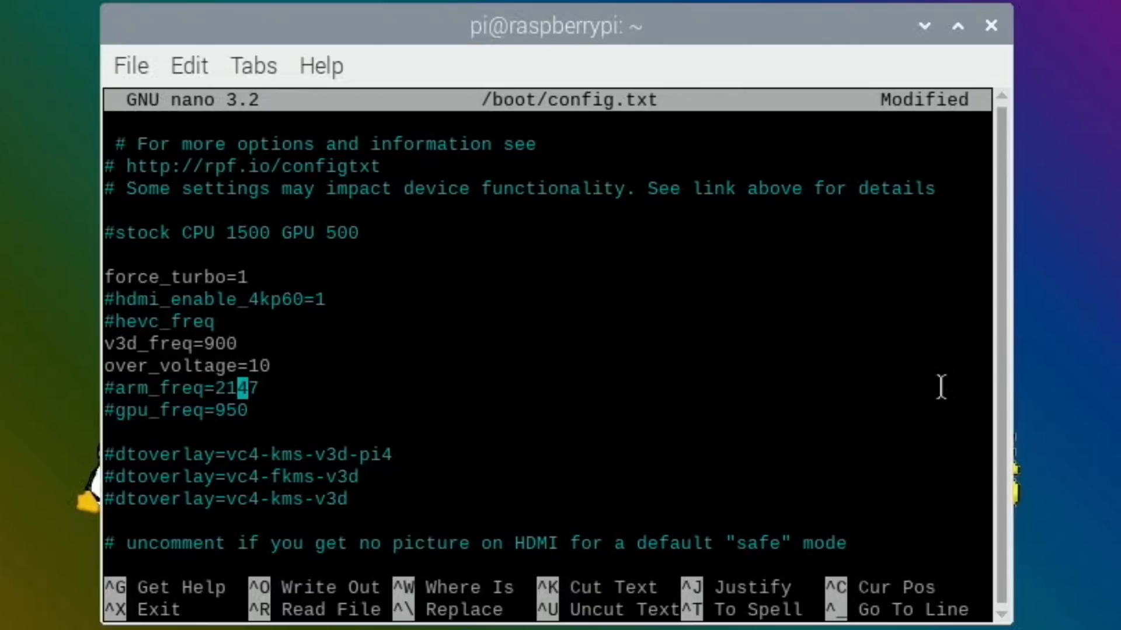
key(Left)
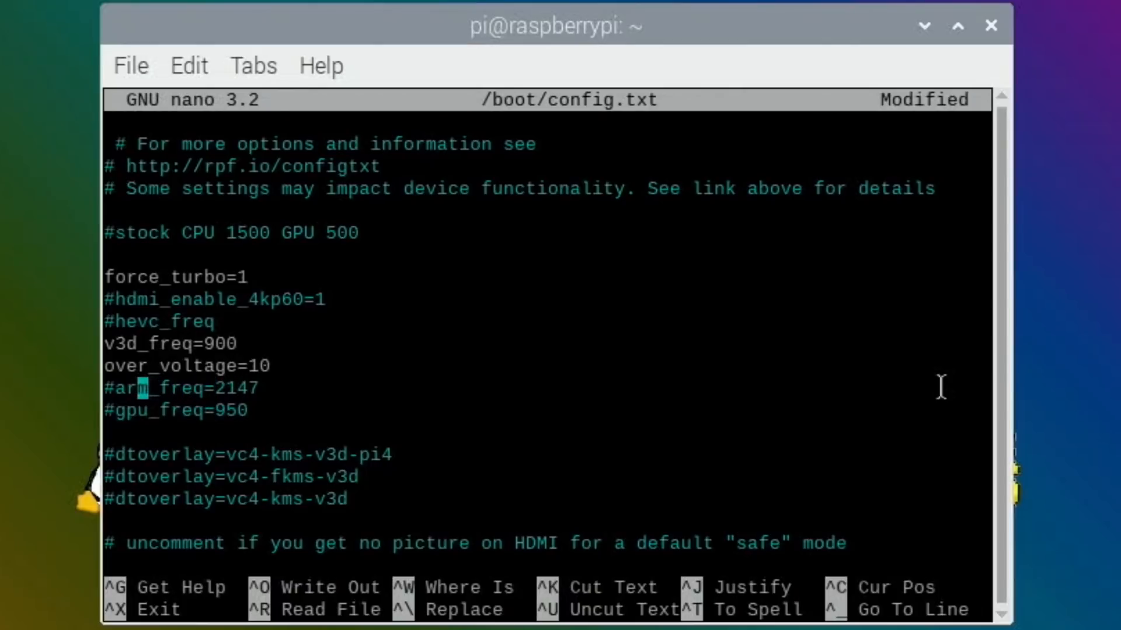
key(Delete)
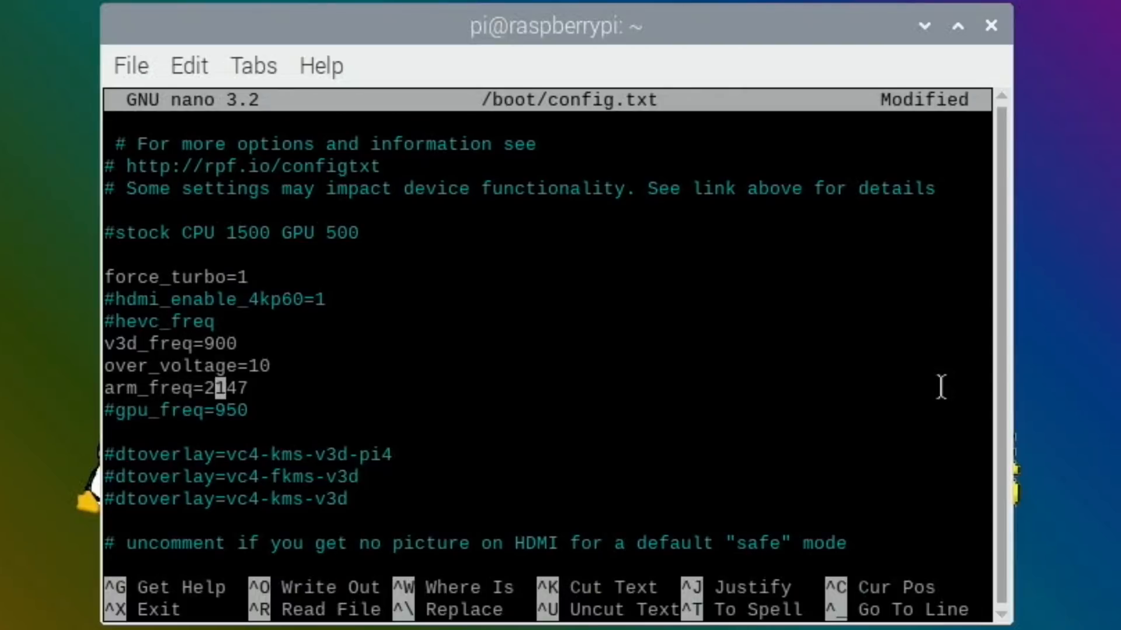
key(End)
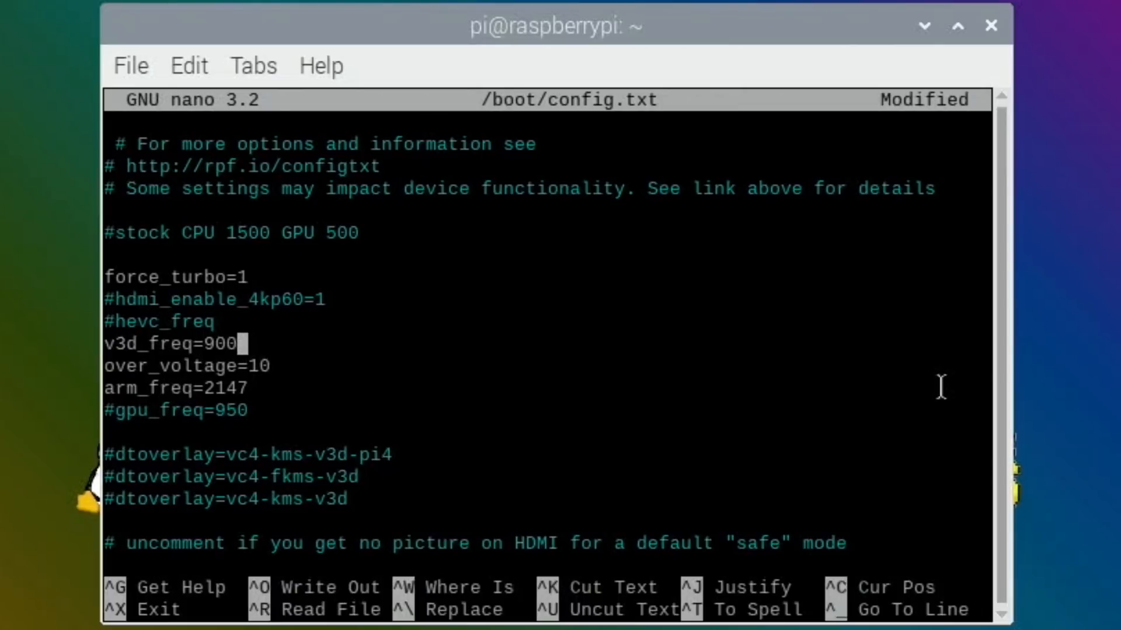
key(ctrl+o)
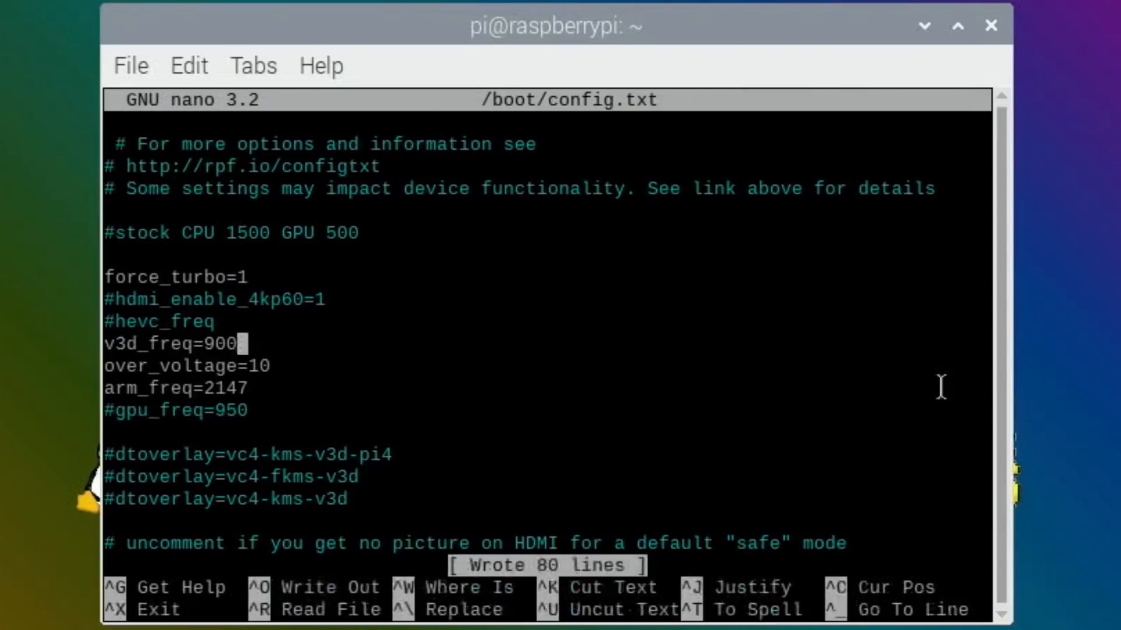